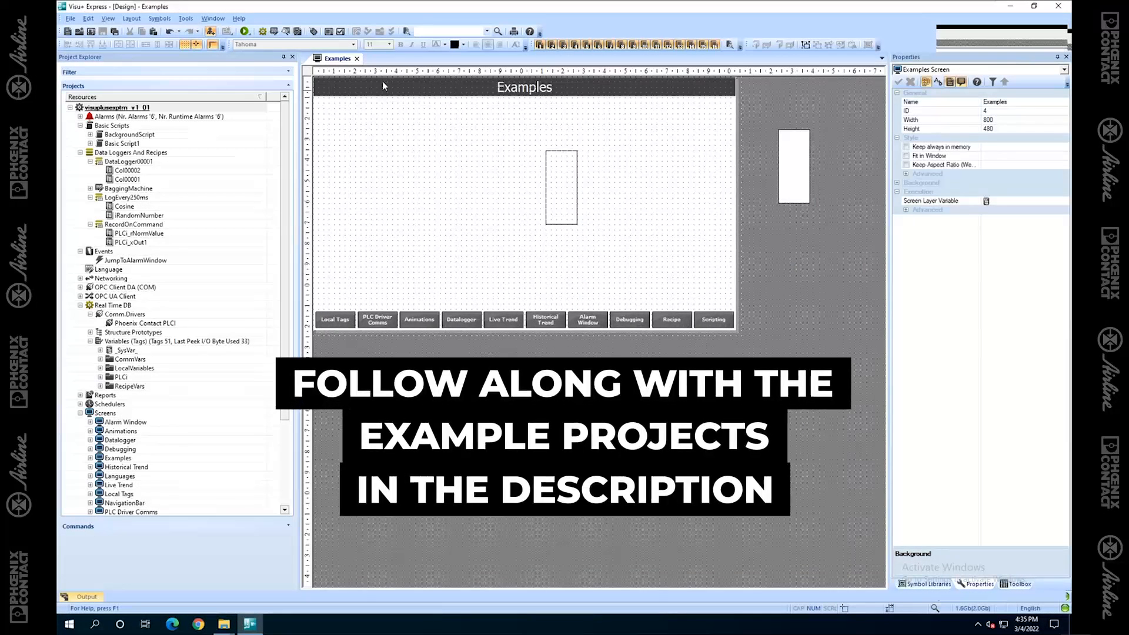
# Start the project, dismiss the script error, stop it, and start it again to get the check-out prompt.
pyautogui.click(357, 59)
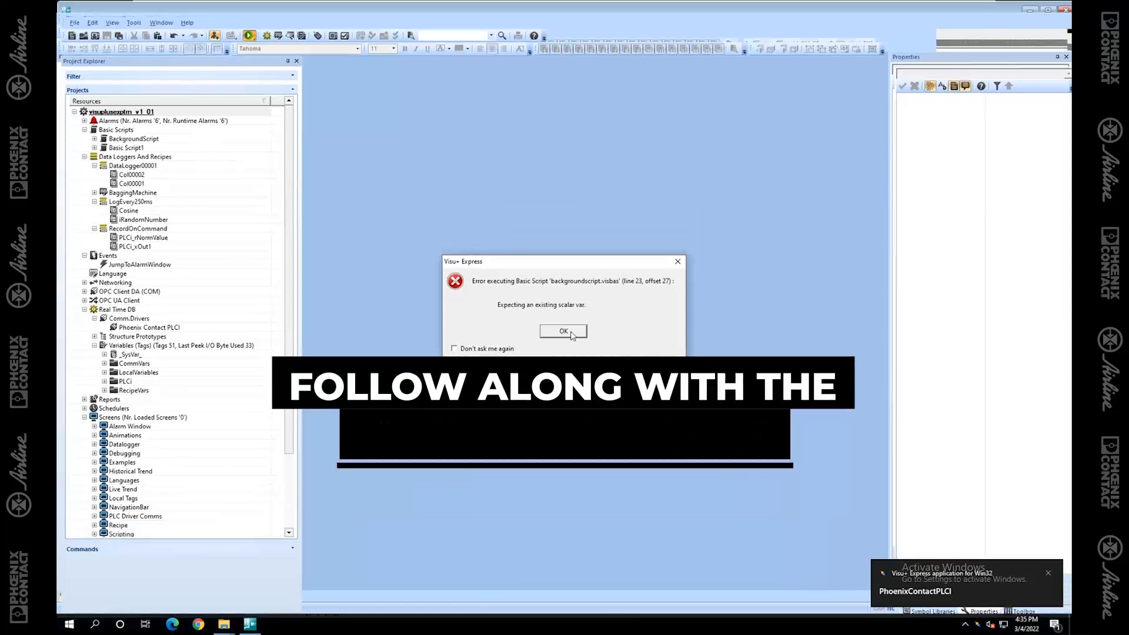
pyautogui.click(563, 331)
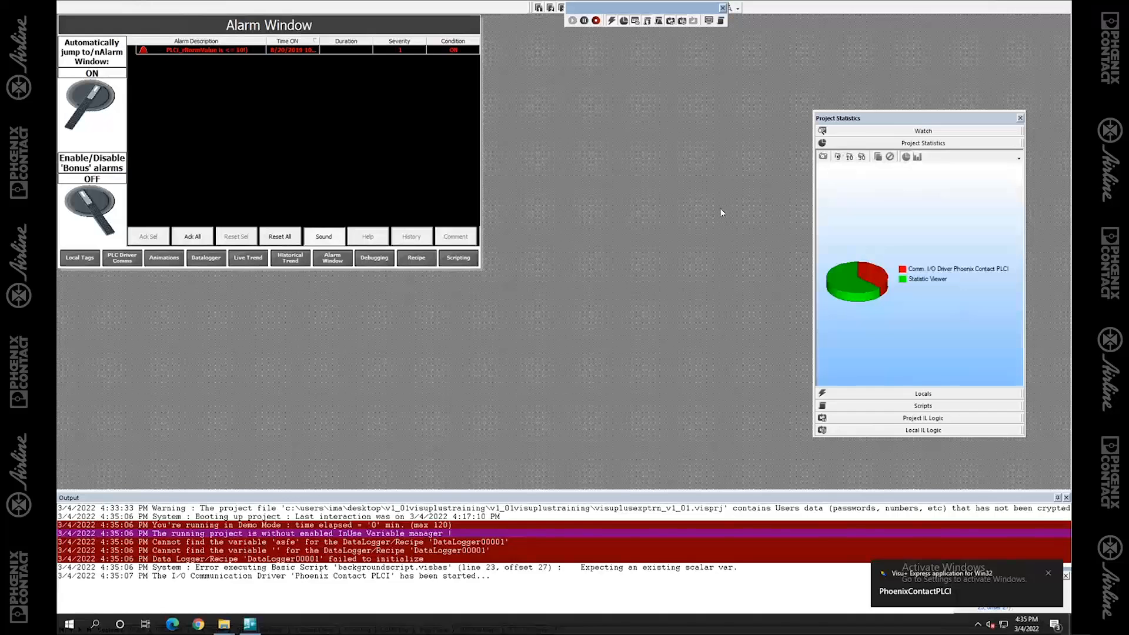
pyautogui.click(595, 20)
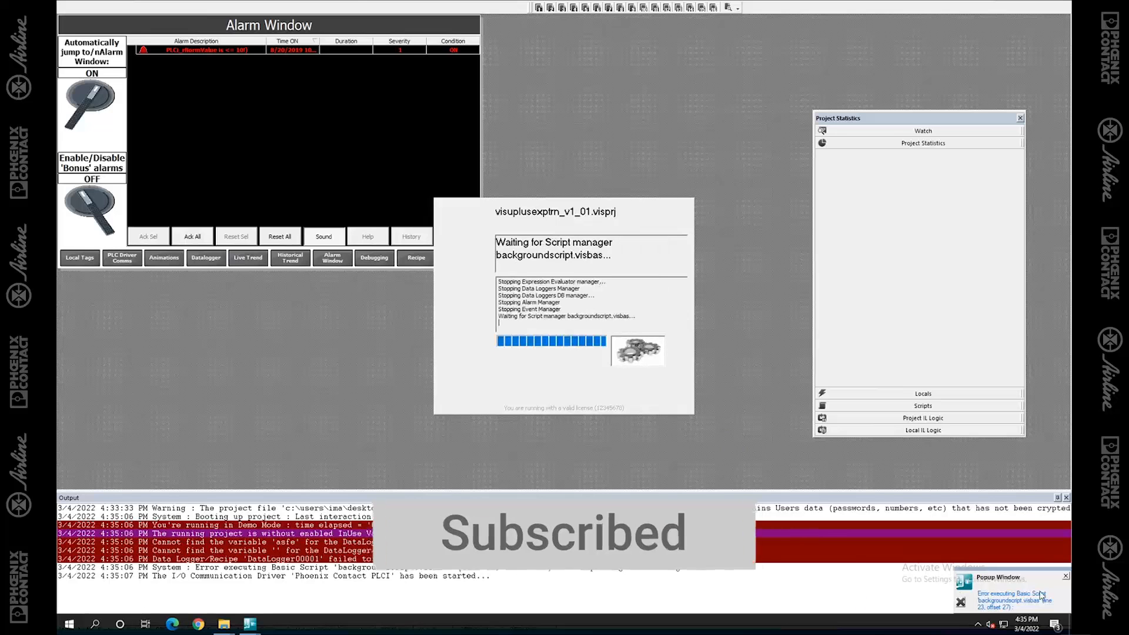
pyautogui.click(244, 30)
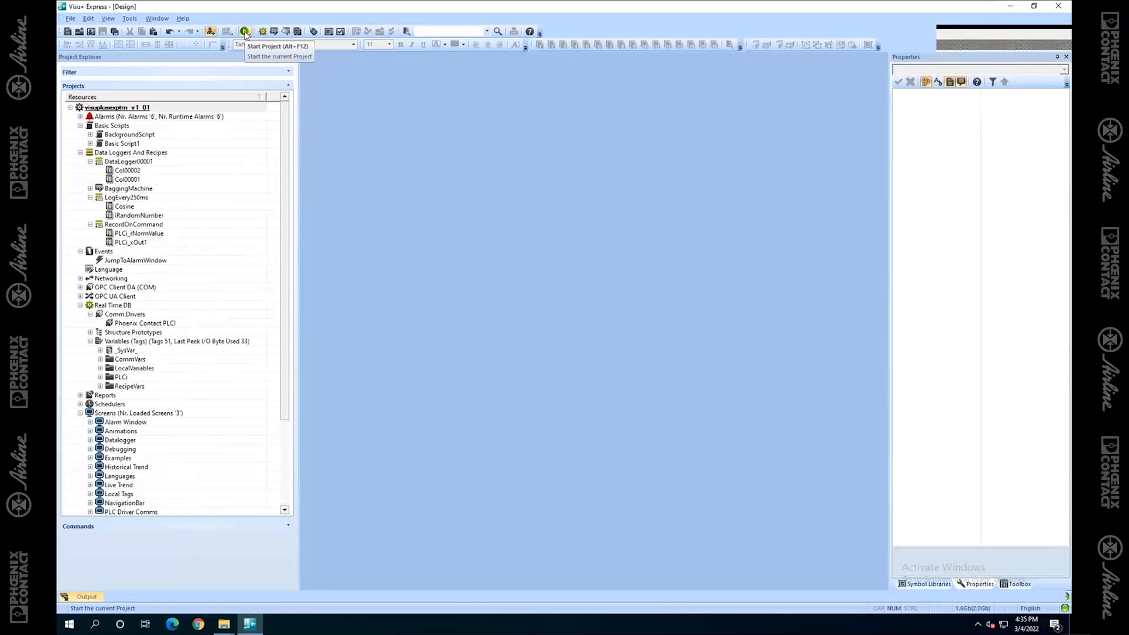
pyautogui.click(244, 30)
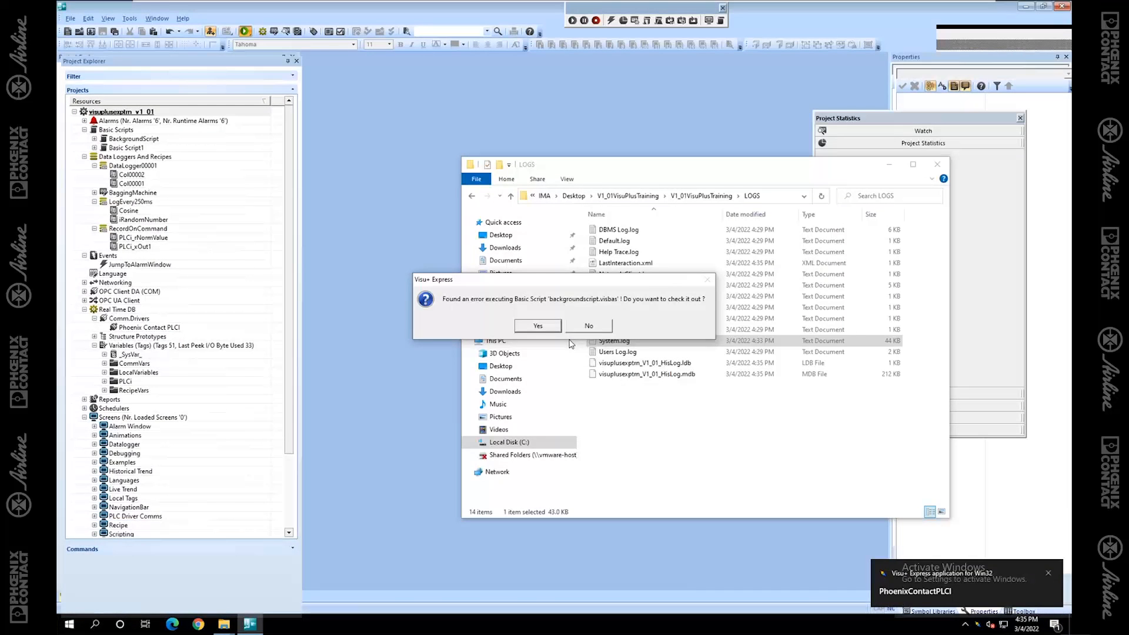
# Switch from the runtime window back to the 'Found an error executing Basic Script' prompt with Alt+Tab.
pyautogui.click(587, 325)
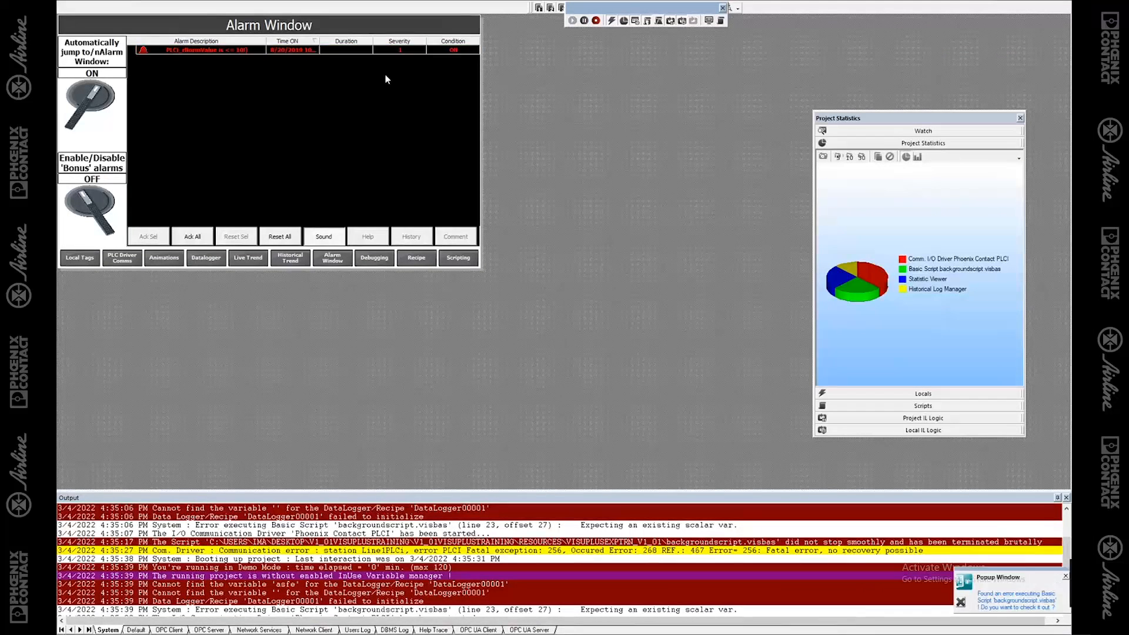
pyautogui.click(288, 50)
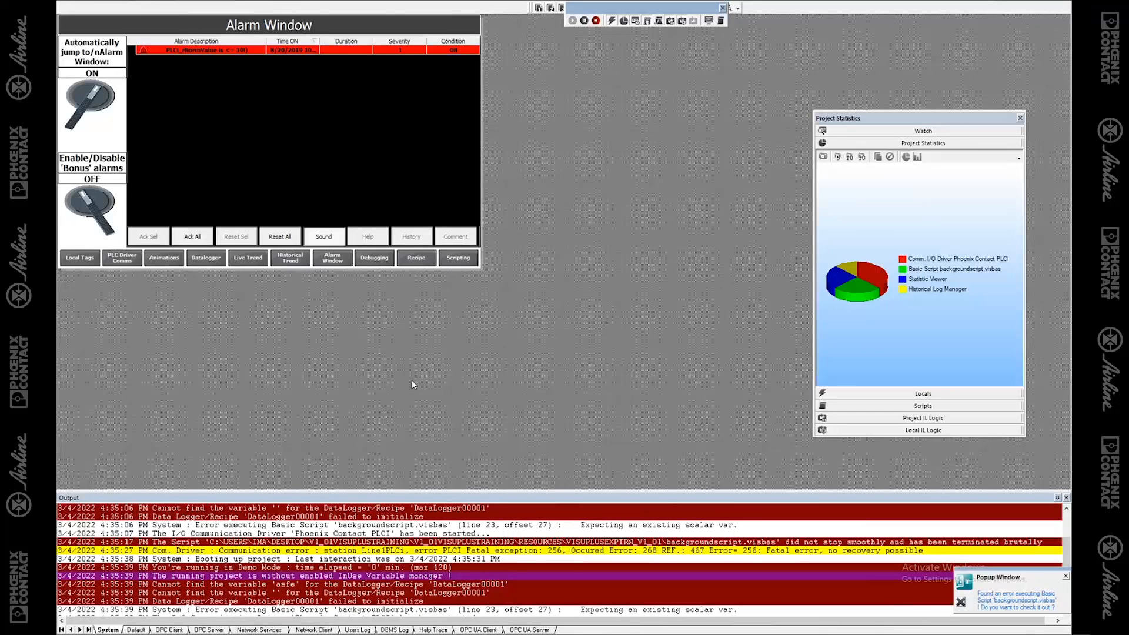
pyautogui.moveTo(544, 229)
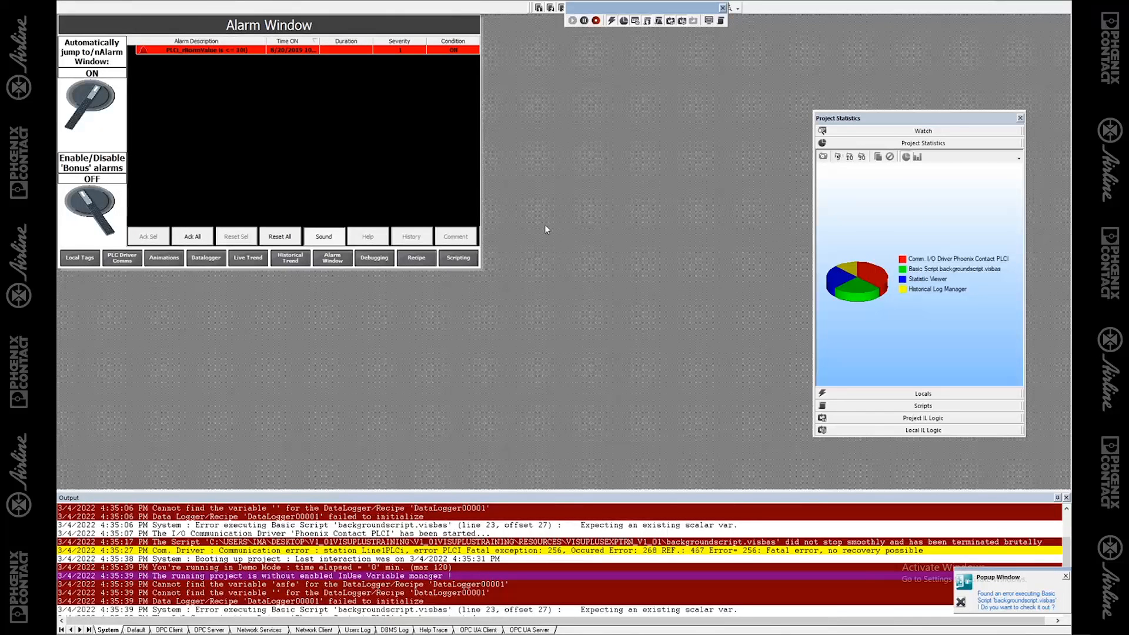
pyautogui.moveTo(586, 279)
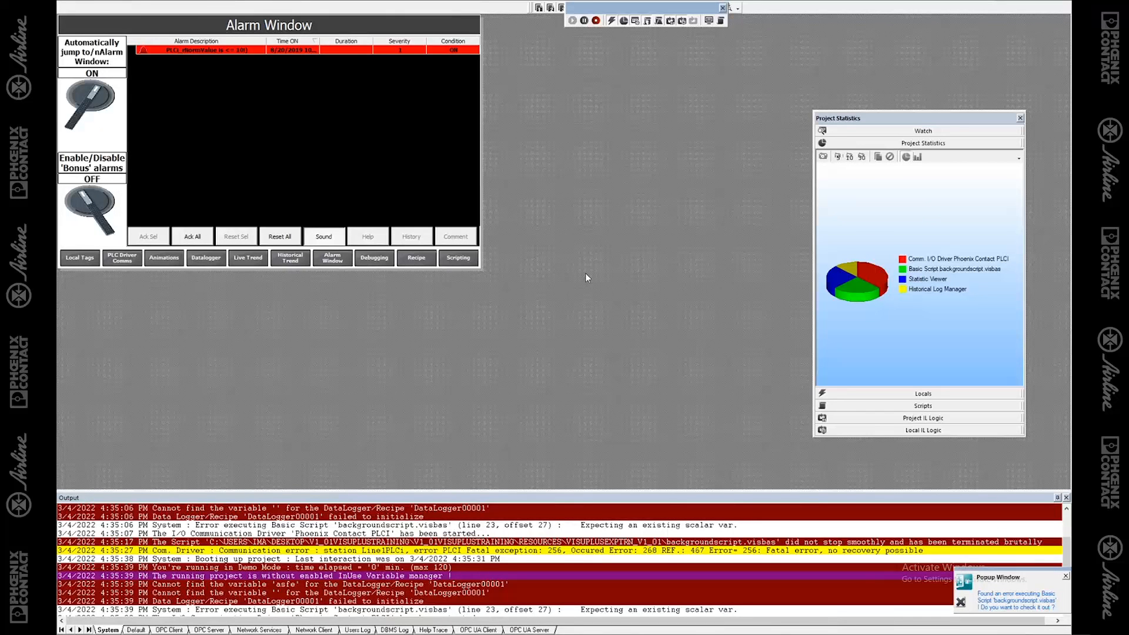
pyautogui.press('alt+tab')
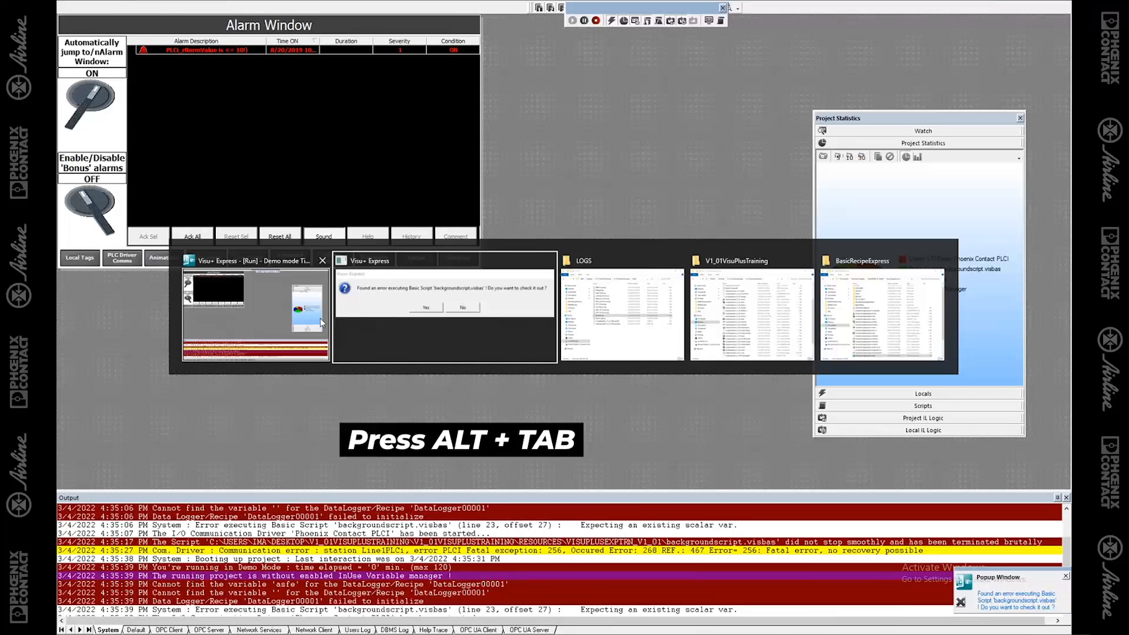
pyautogui.press('alt+tab')
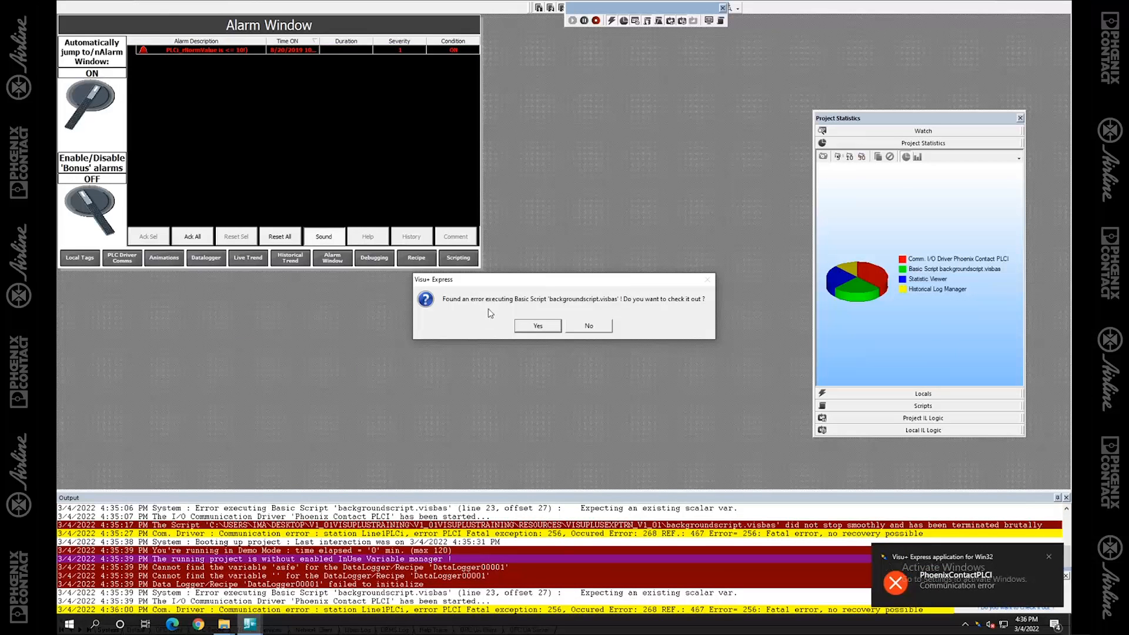
pyautogui.moveTo(582, 305)
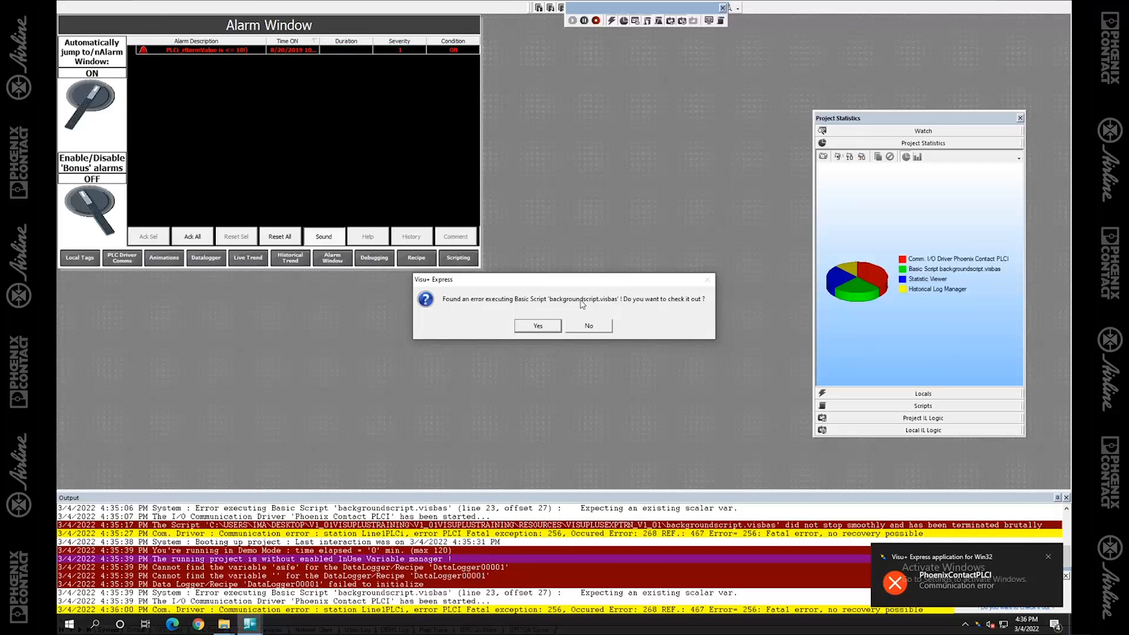
# Answer Yes to open backgroundscript.visbas in the script editor and review the code.
pyautogui.click(536, 325)
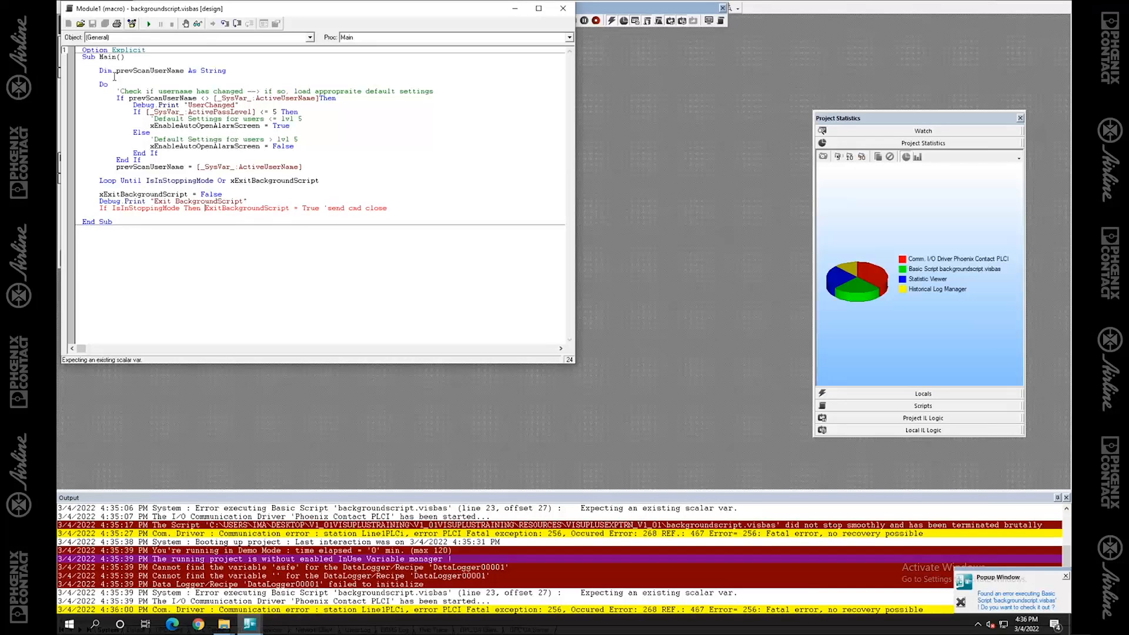
pyautogui.moveTo(303, 143)
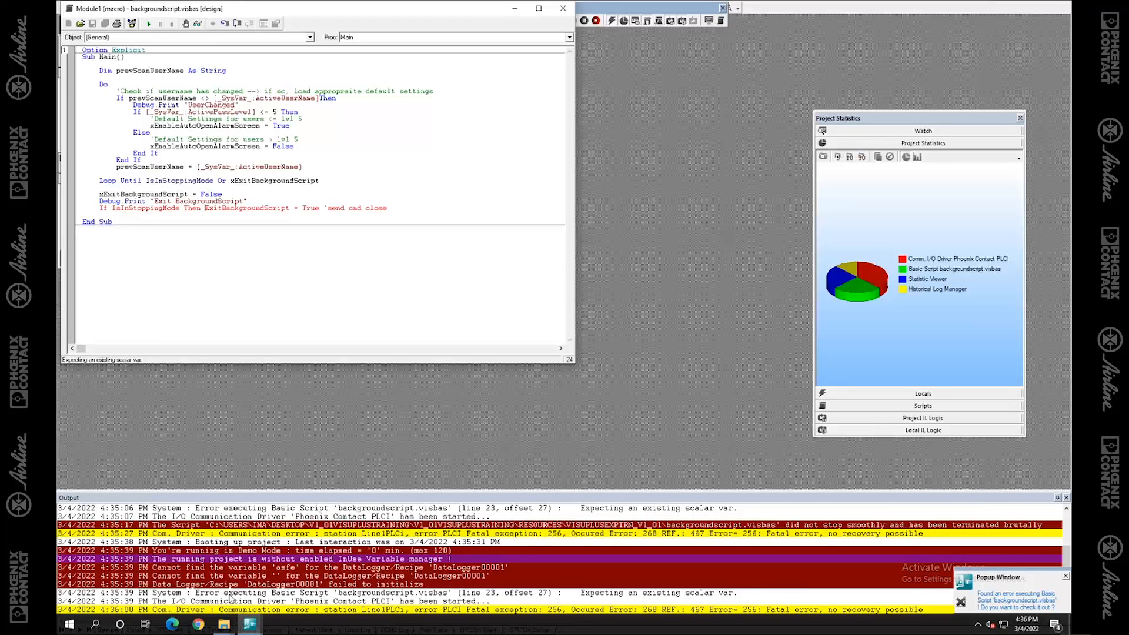
pyautogui.moveTo(485, 600)
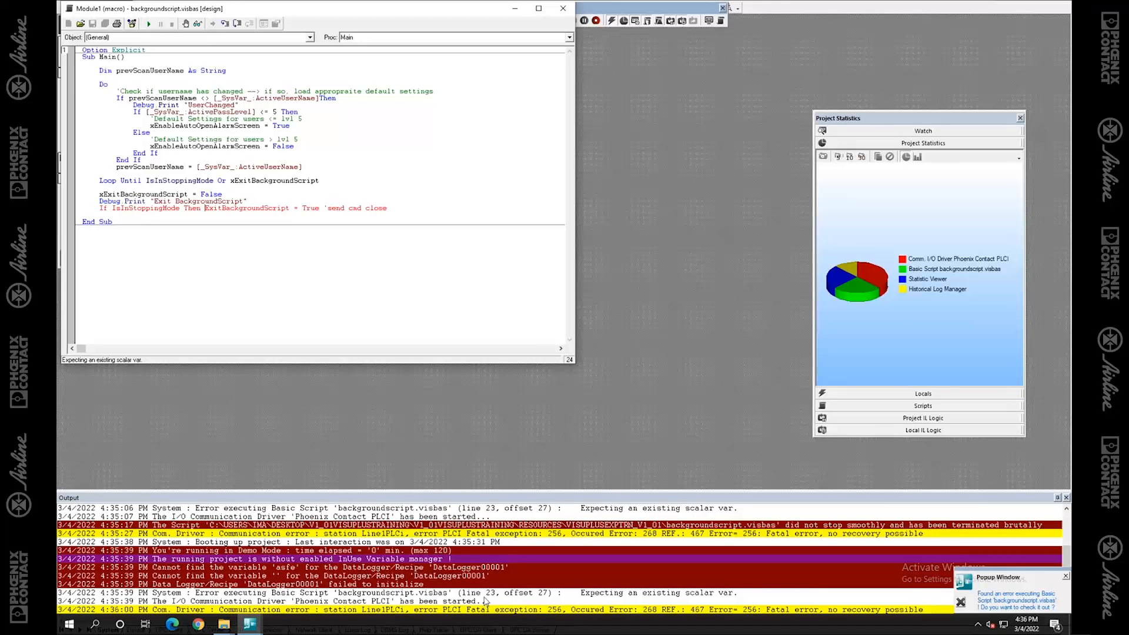
pyautogui.moveTo(522, 582)
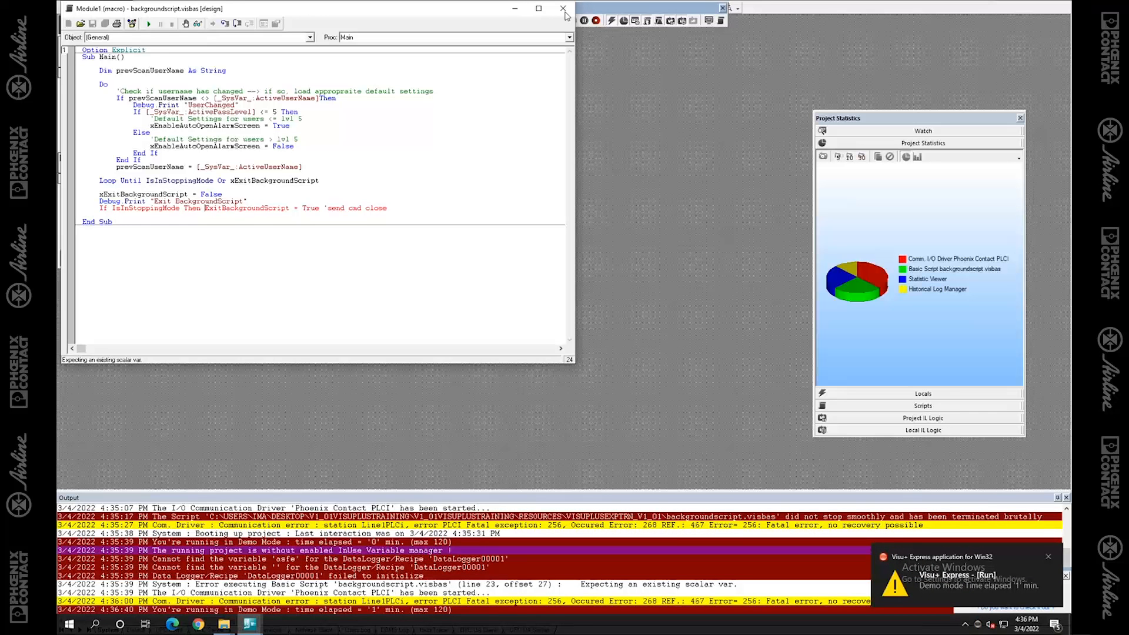
# Close the script editor window and stop the running project.
pyautogui.click(583, 20)
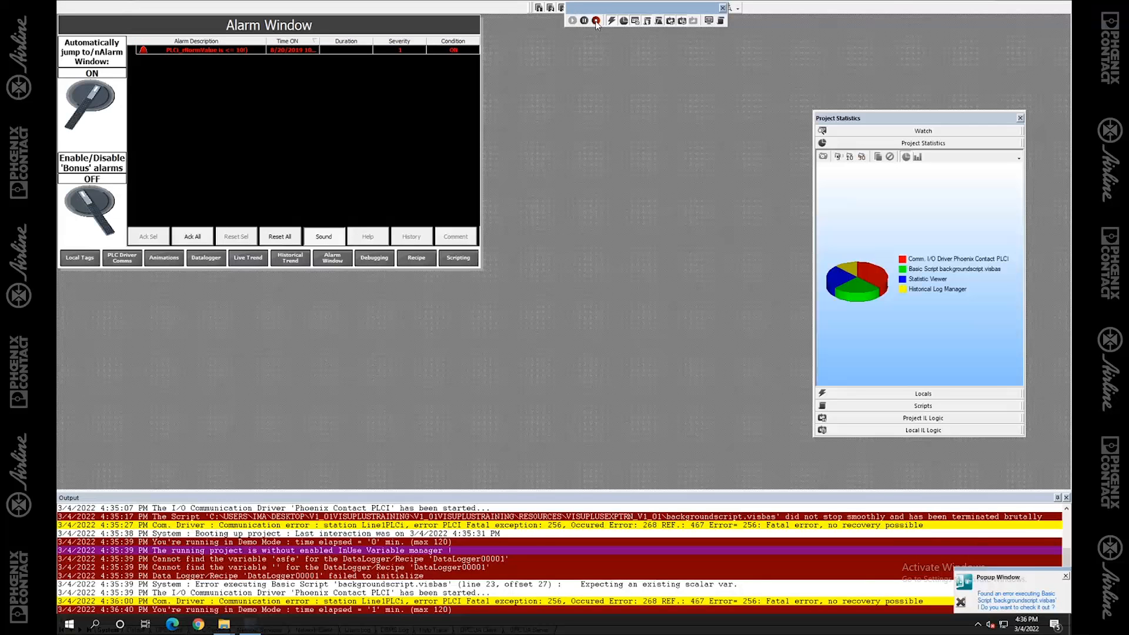
pyautogui.click(596, 20)
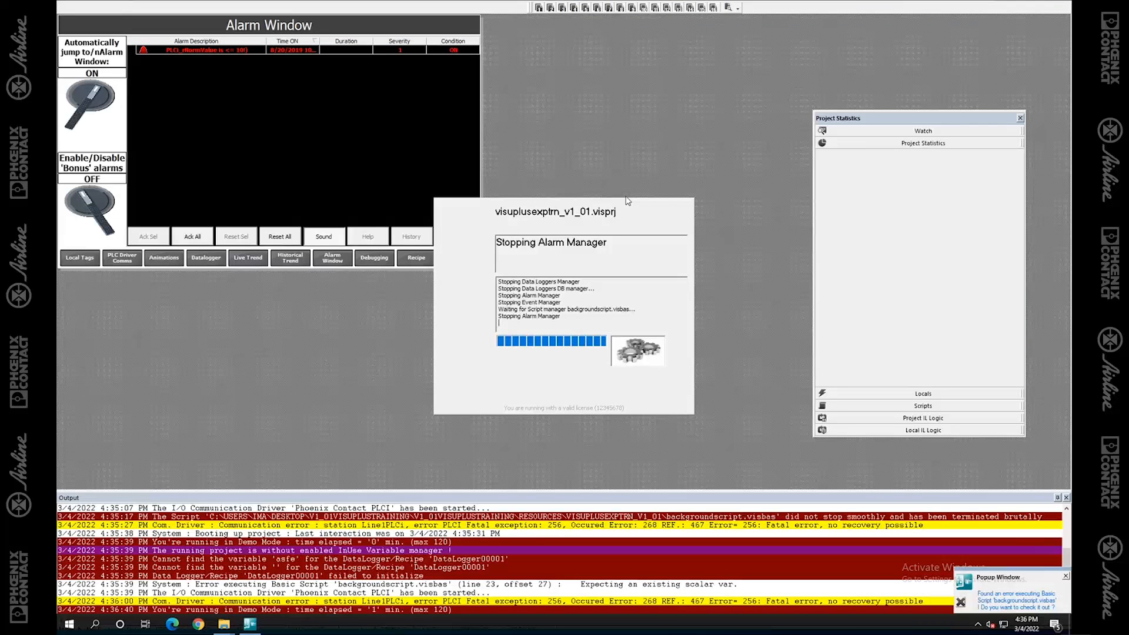
pyautogui.moveTo(547, 217)
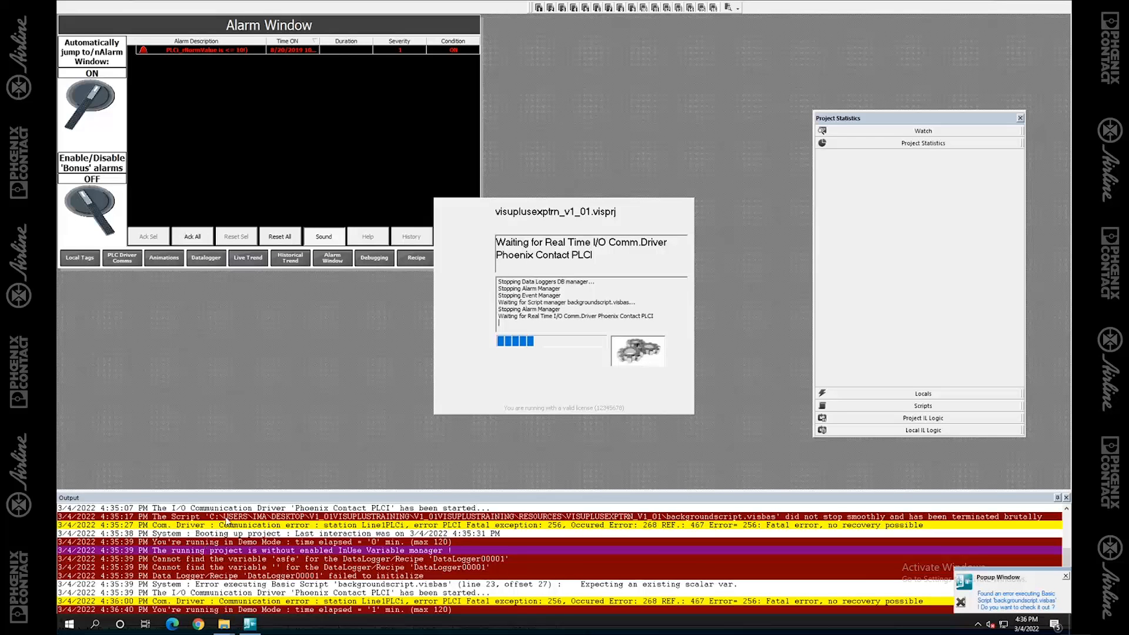
pyautogui.moveTo(438, 493)
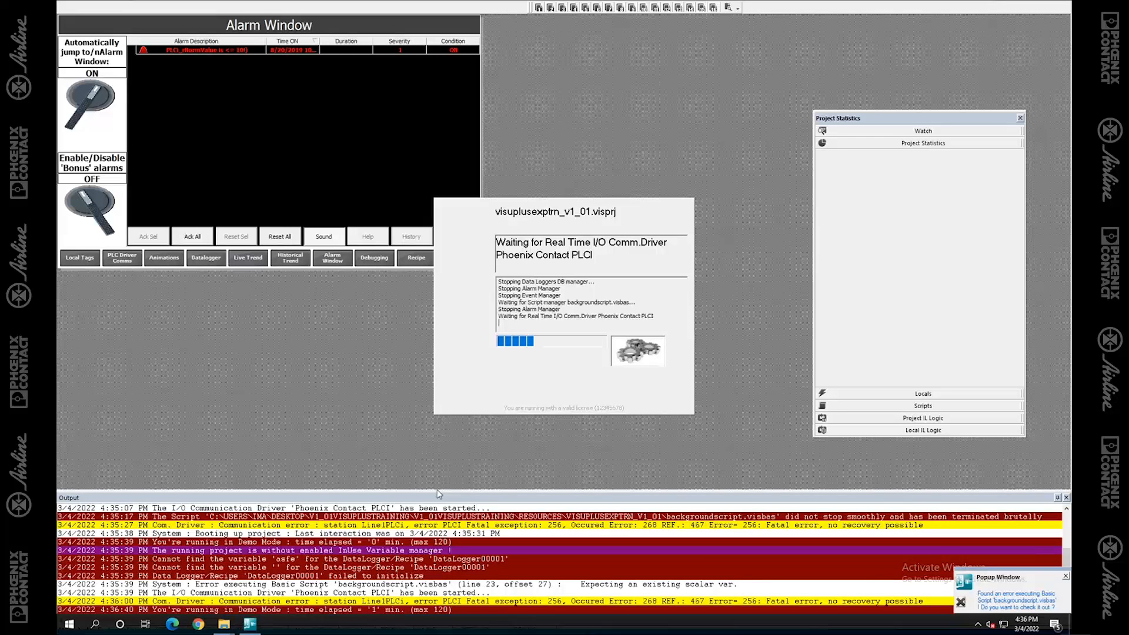
pyautogui.moveTo(824, 315)
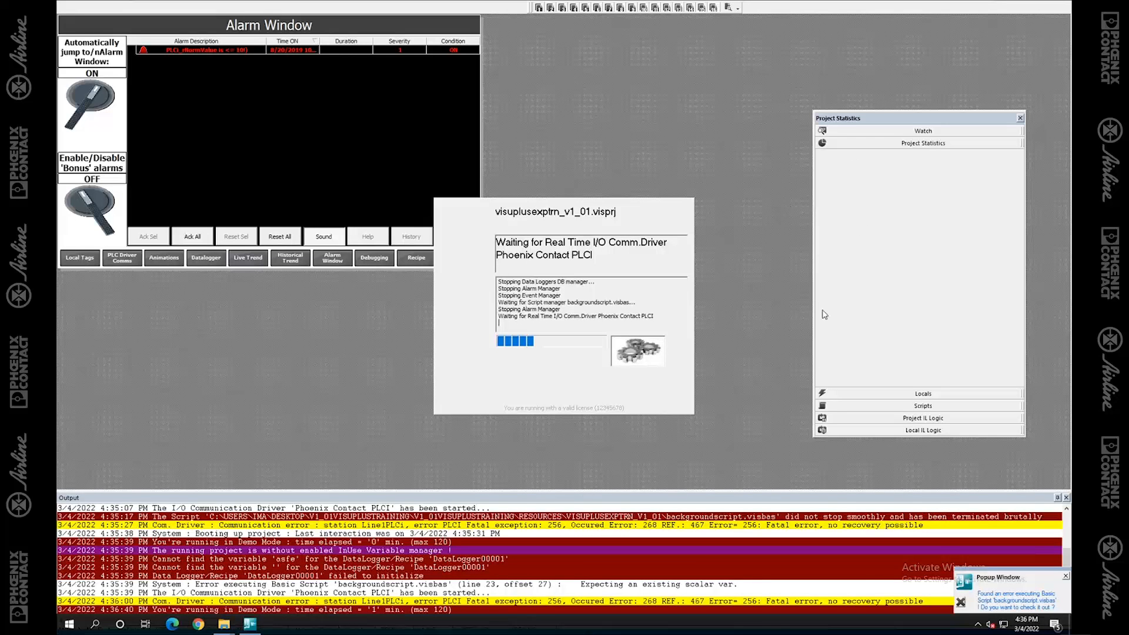
pyautogui.moveTo(651, 291)
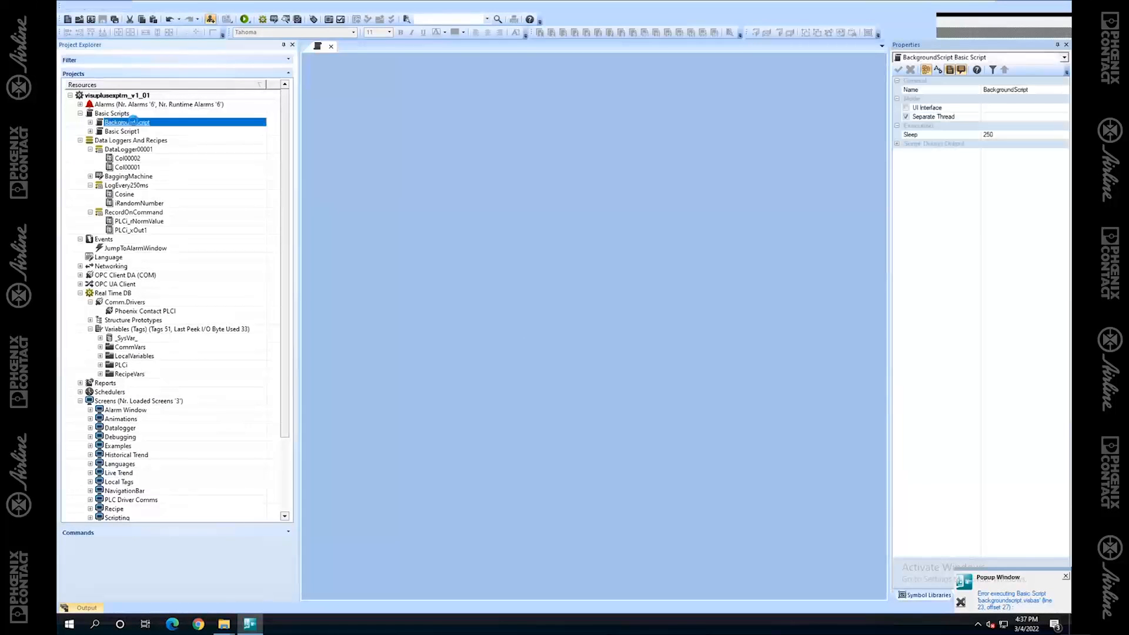
# Open BackgroundScript from Project Explorer and select a word in its code for editing.
pyautogui.doubleClick(125, 122)
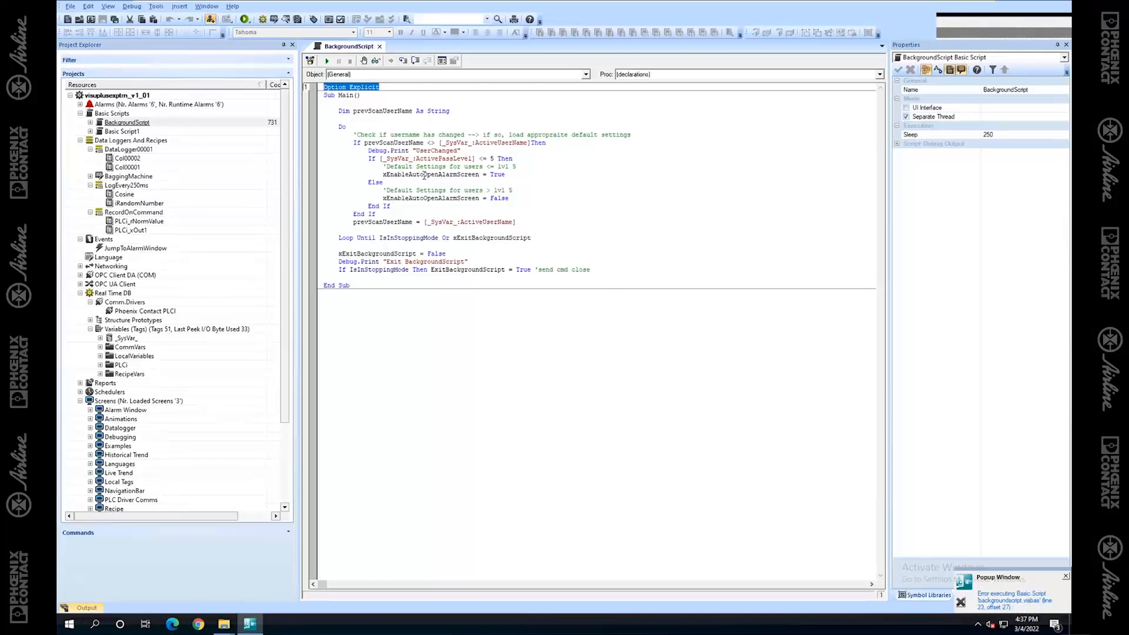
pyautogui.doubleClick(468, 269)
pyautogui.write('Dim ExitBackgroundScript As Boolean')
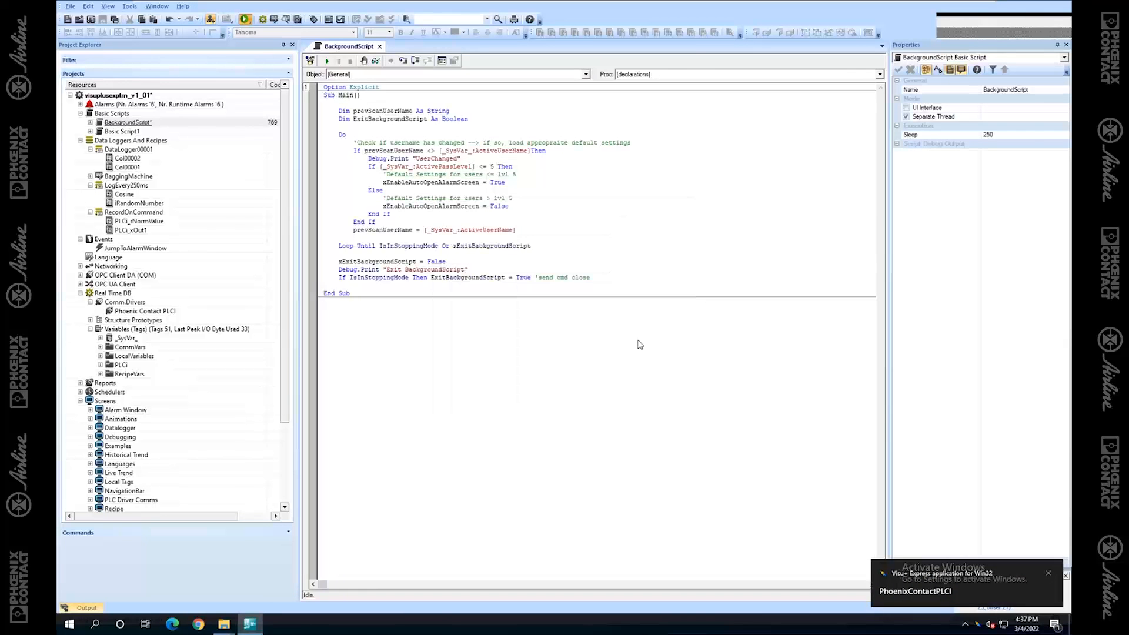
pyautogui.click(326, 60)
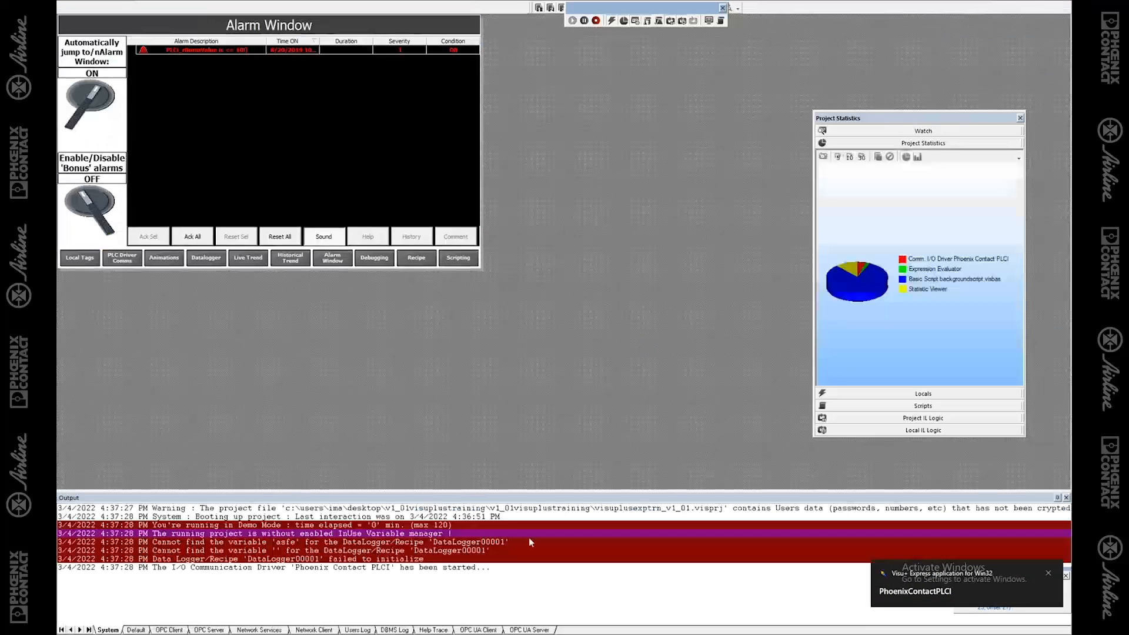
pyautogui.moveTo(609, 261)
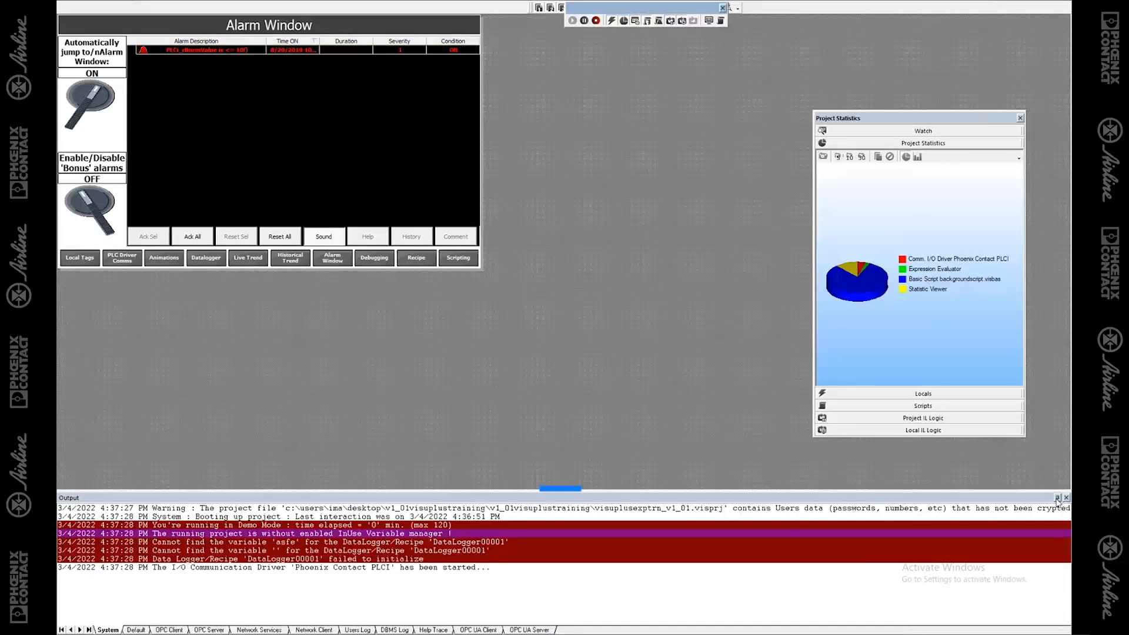
# Auto-hide the Output window to clear the runtime alarm screen view.
pyautogui.click(1057, 499)
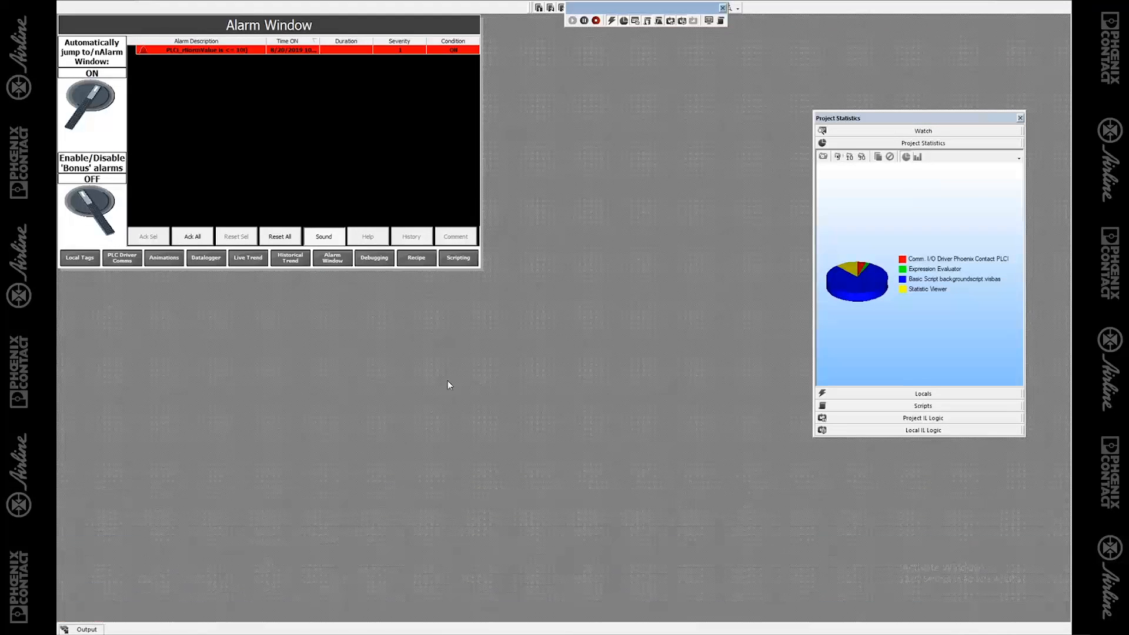
pyautogui.moveTo(134, 534)
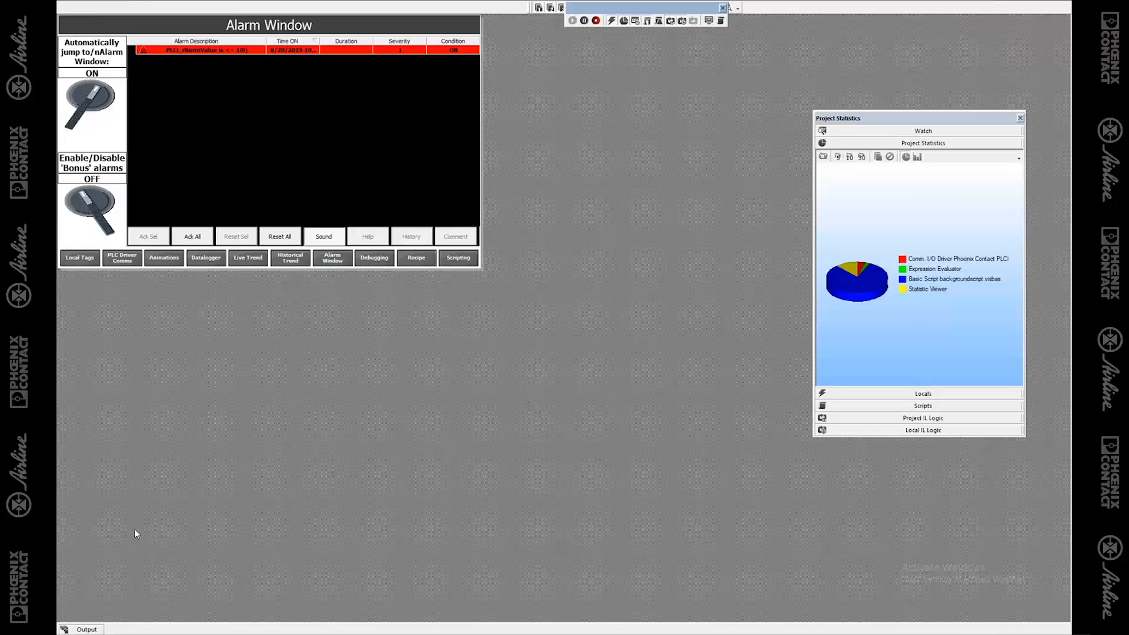
pyautogui.moveTo(99, 621)
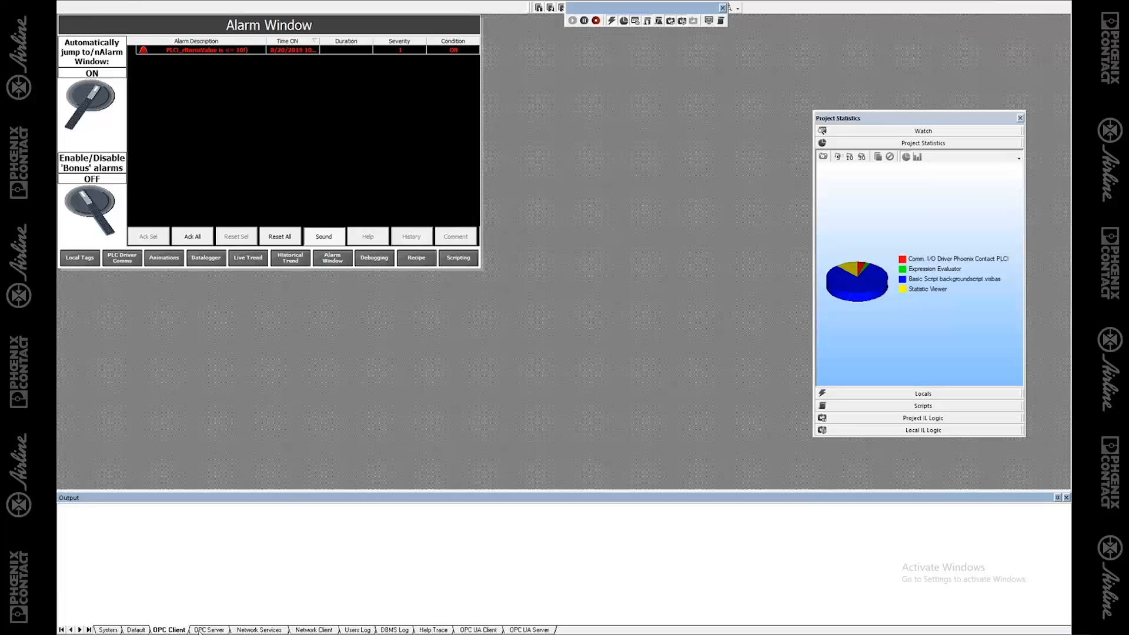
# Check the Users Log and OPC UA Client logs, then return to the System message log.
pyautogui.click(357, 629)
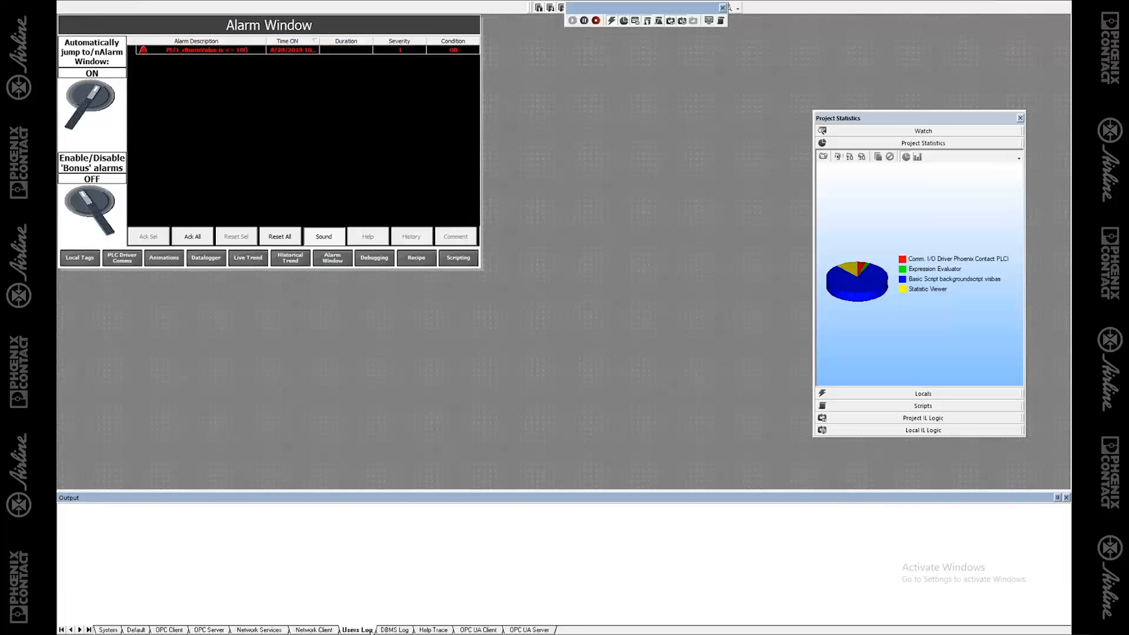
pyautogui.click(478, 629)
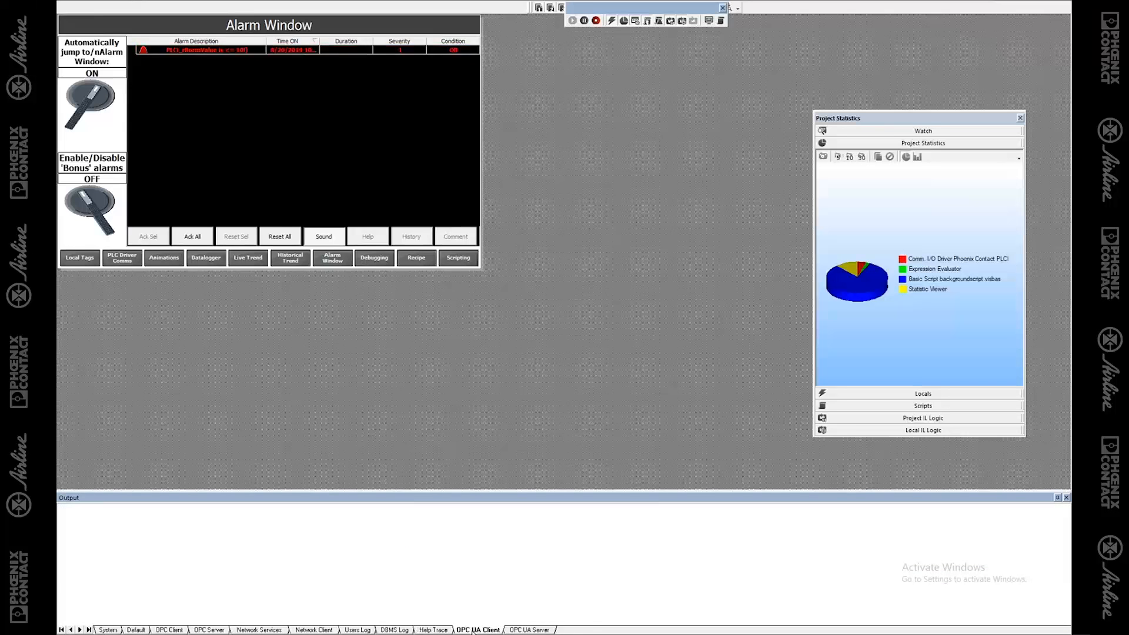
pyautogui.click(395, 629)
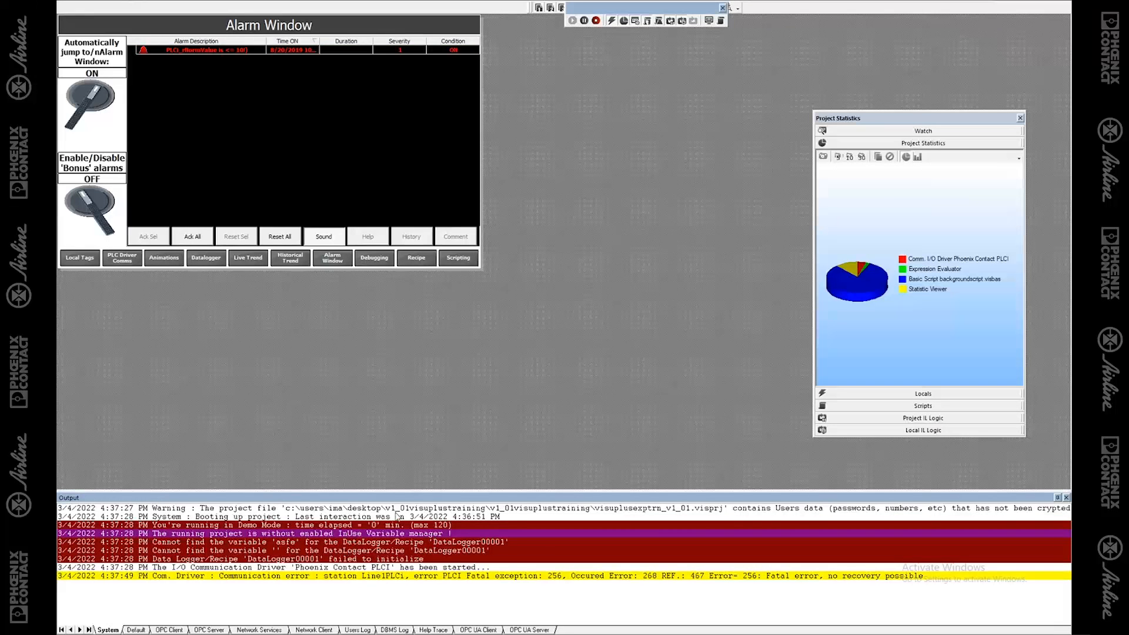
pyautogui.moveTo(286, 582)
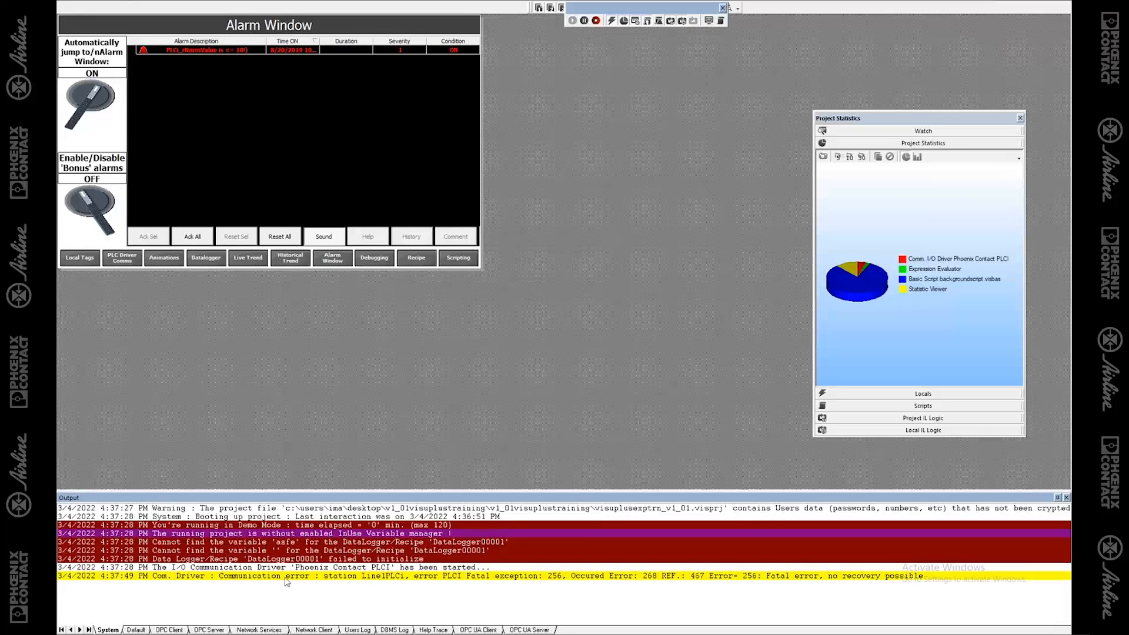
pyautogui.moveTo(370, 579)
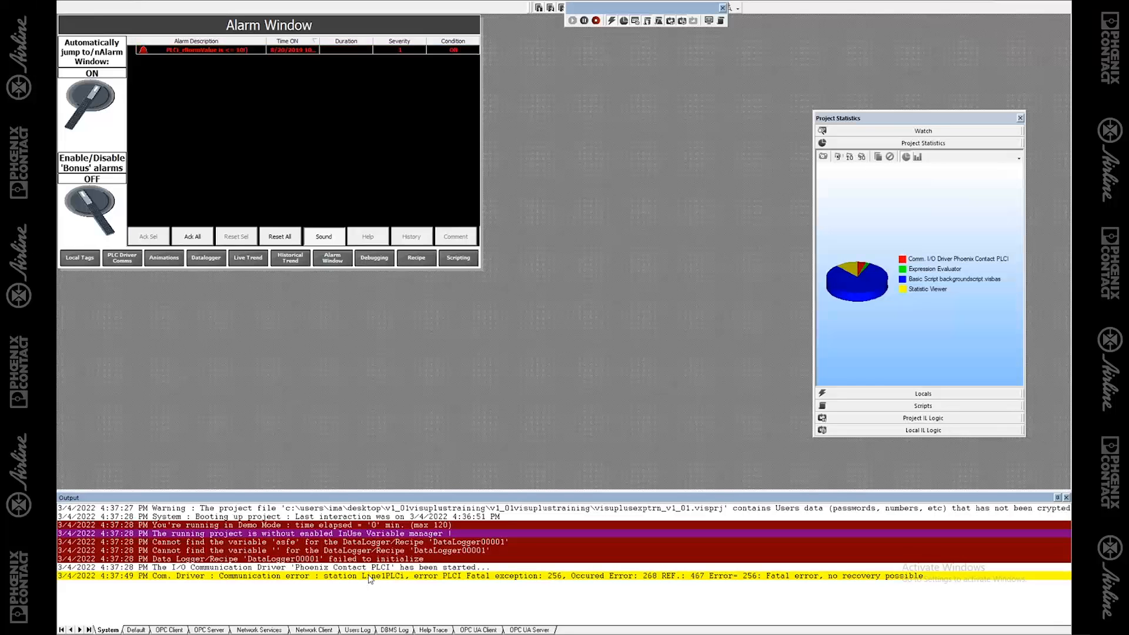
pyautogui.moveTo(642, 587)
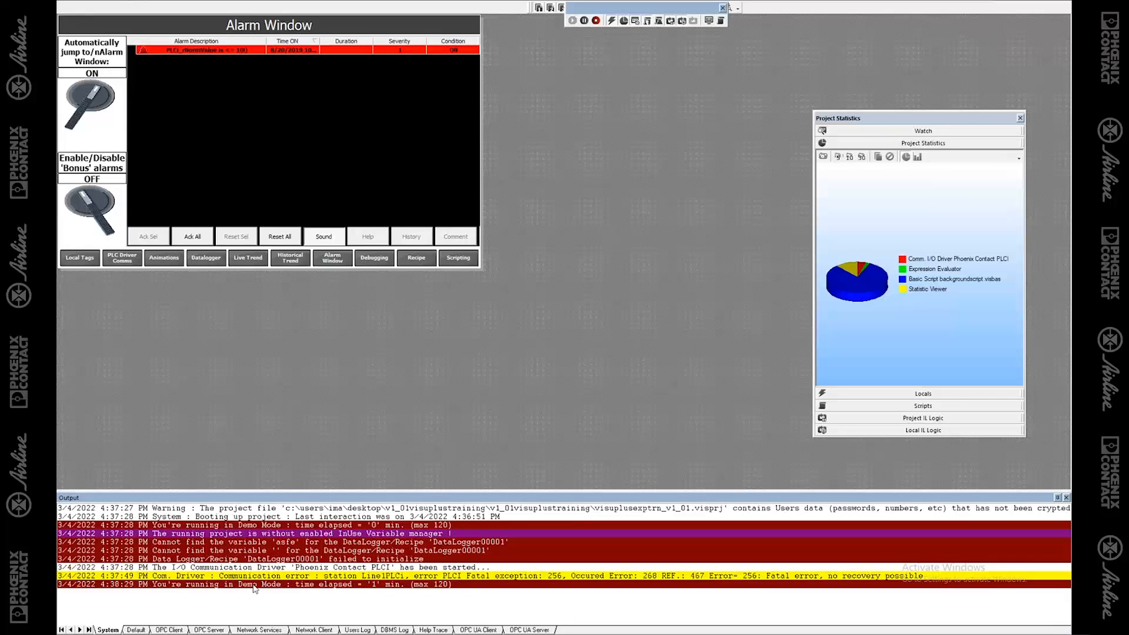
pyautogui.moveTo(324, 590)
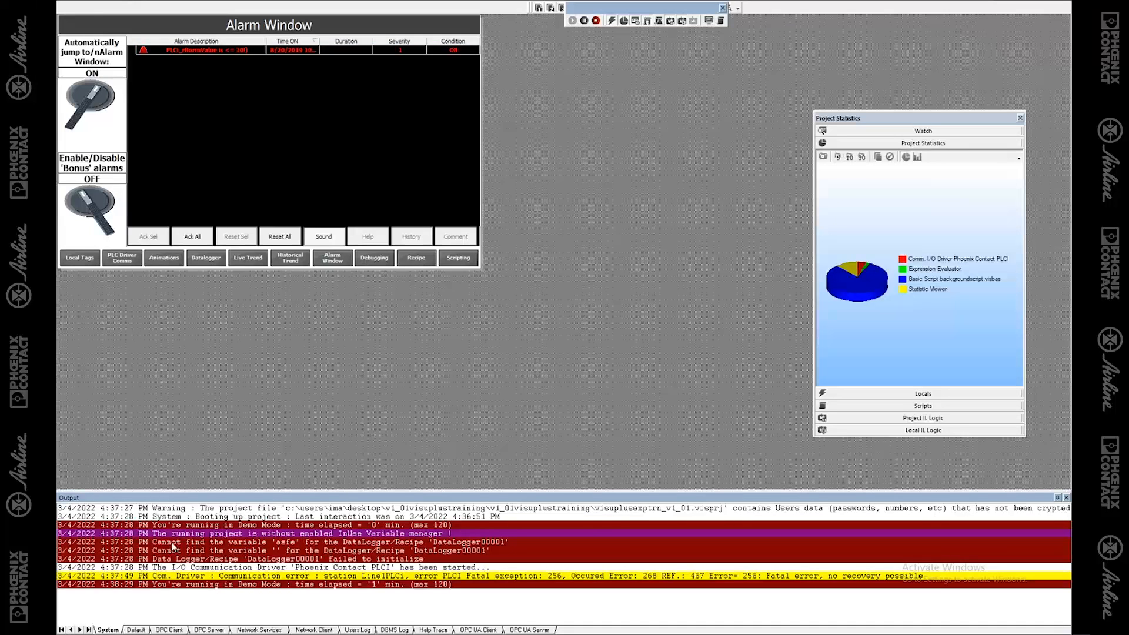
pyautogui.moveTo(299, 546)
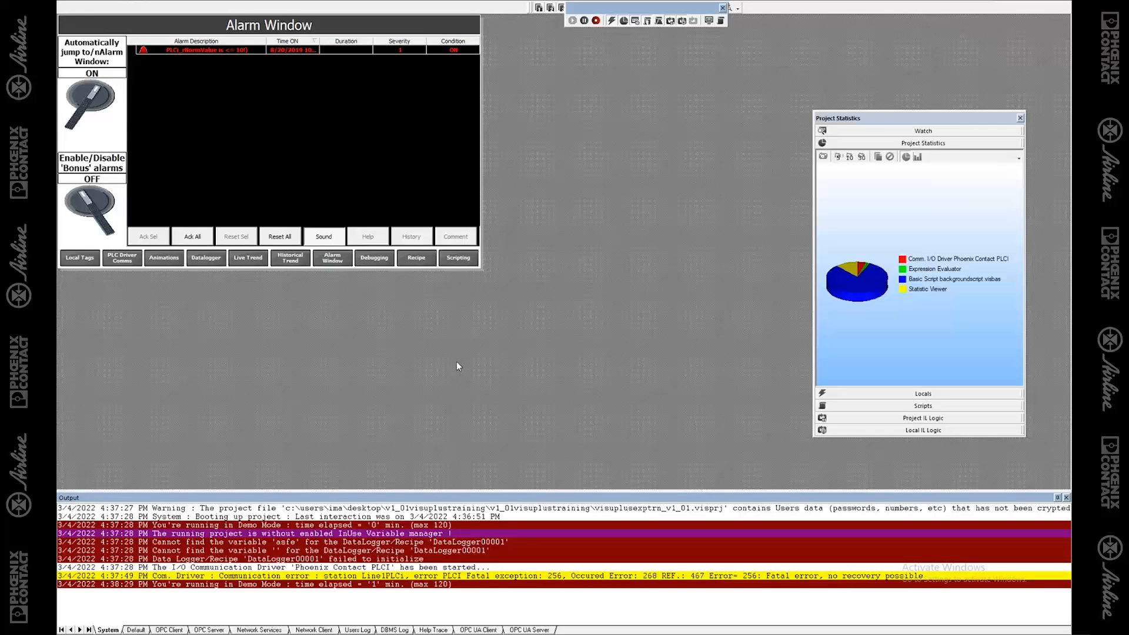
pyautogui.moveTo(917, 370)
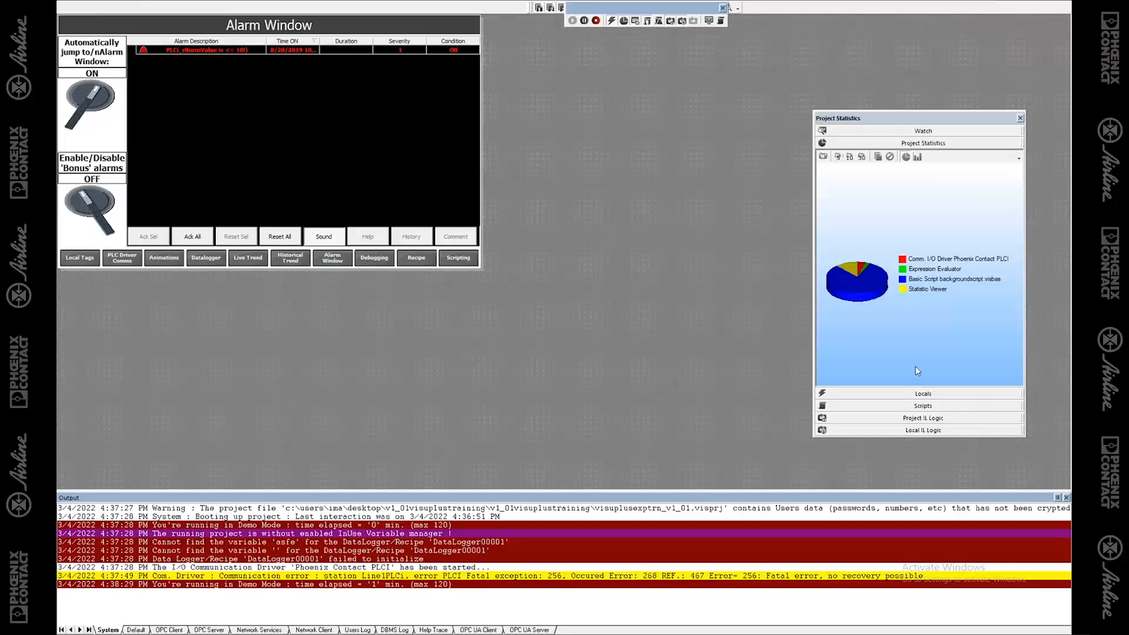
pyautogui.click(922, 406)
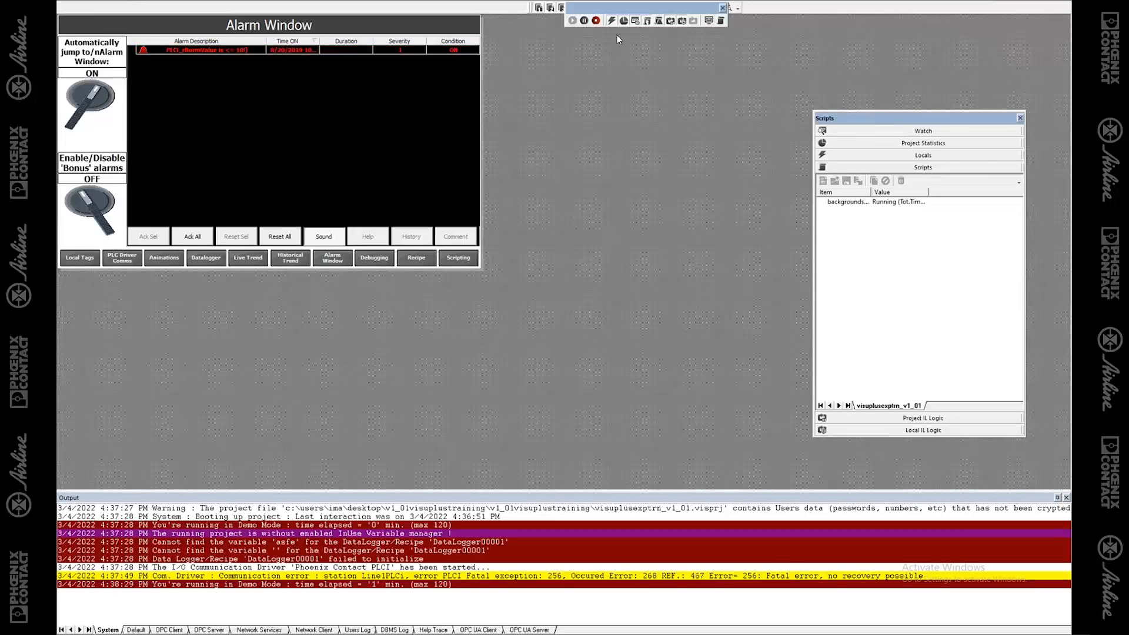
pyautogui.click(1020, 117)
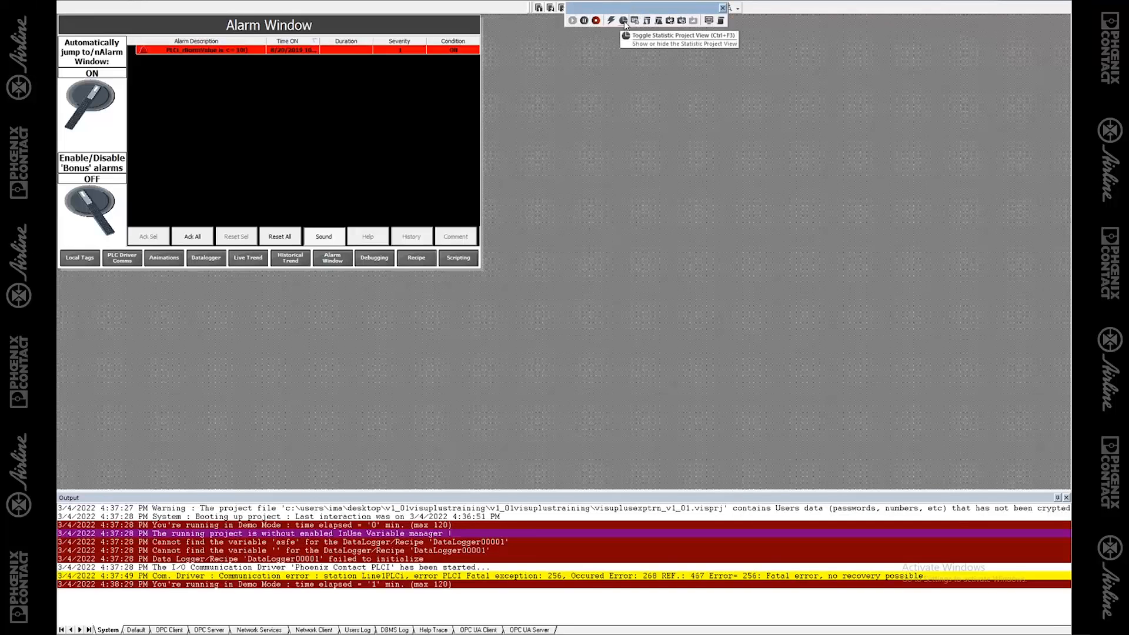
pyautogui.click(623, 20)
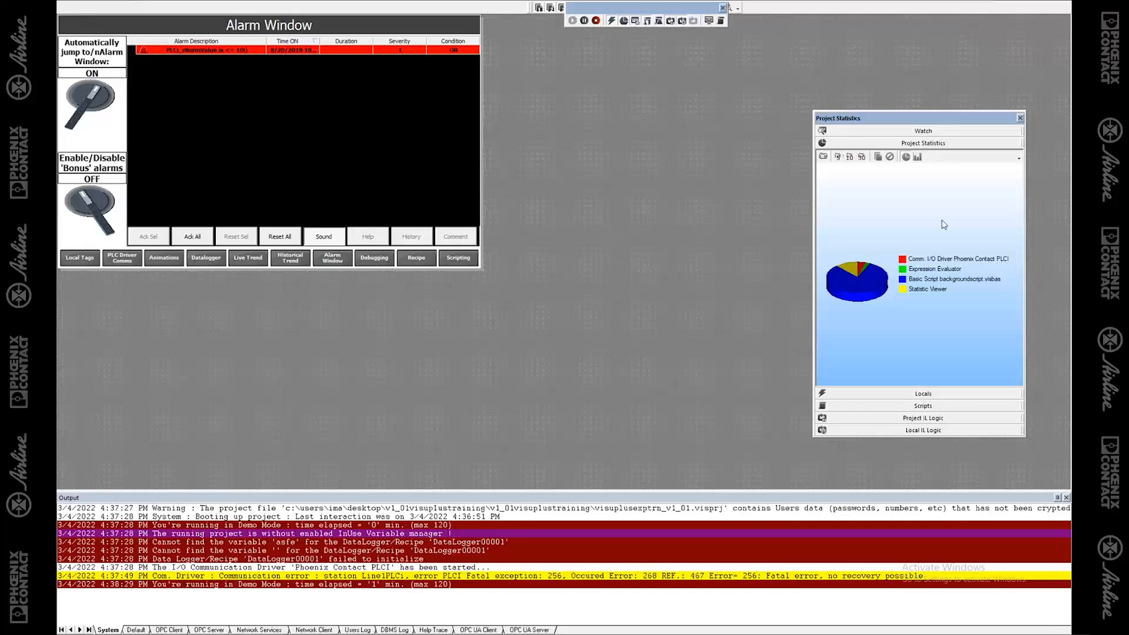
pyautogui.moveTo(884, 300)
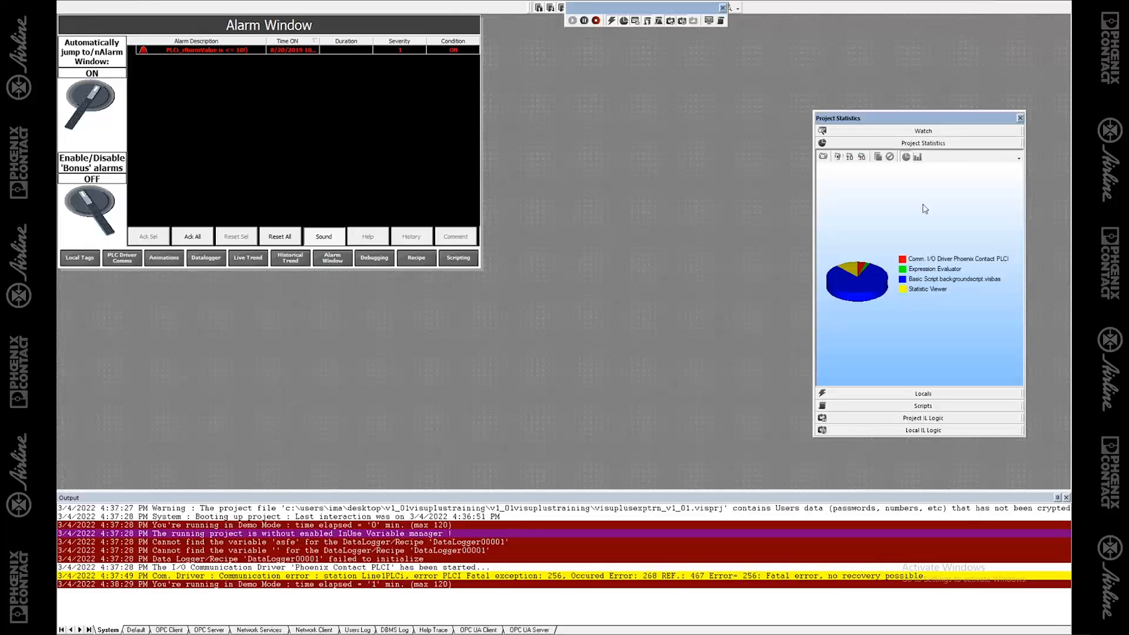
pyautogui.moveTo(927, 407)
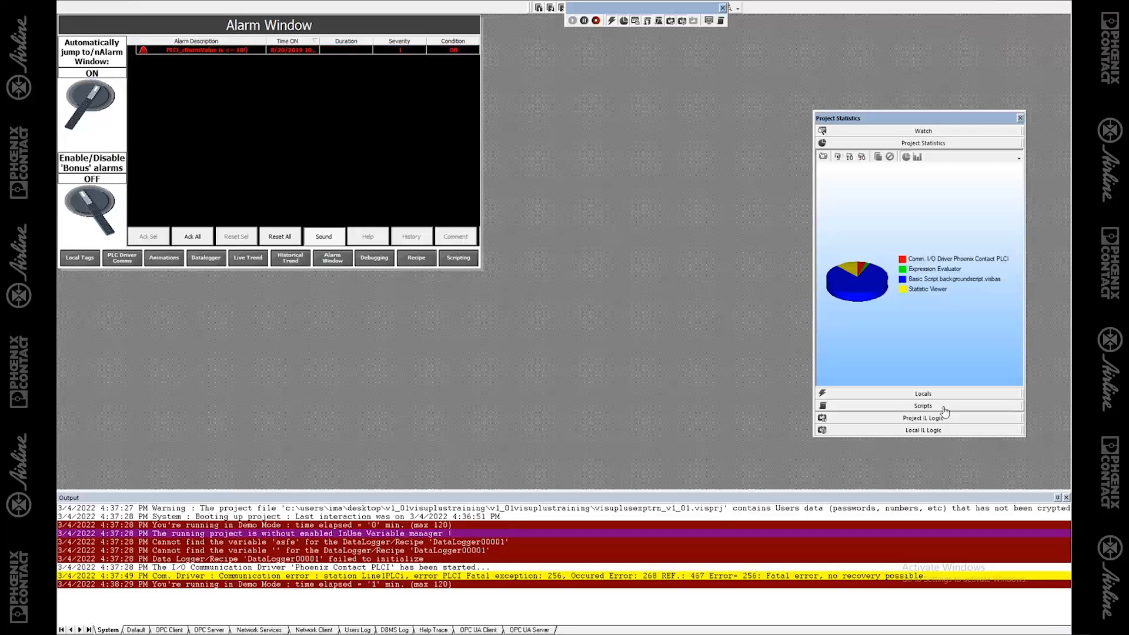
# Show the Scripts statistics list and open backgroundscript.visbas in the script debugger.
pyautogui.click(922, 406)
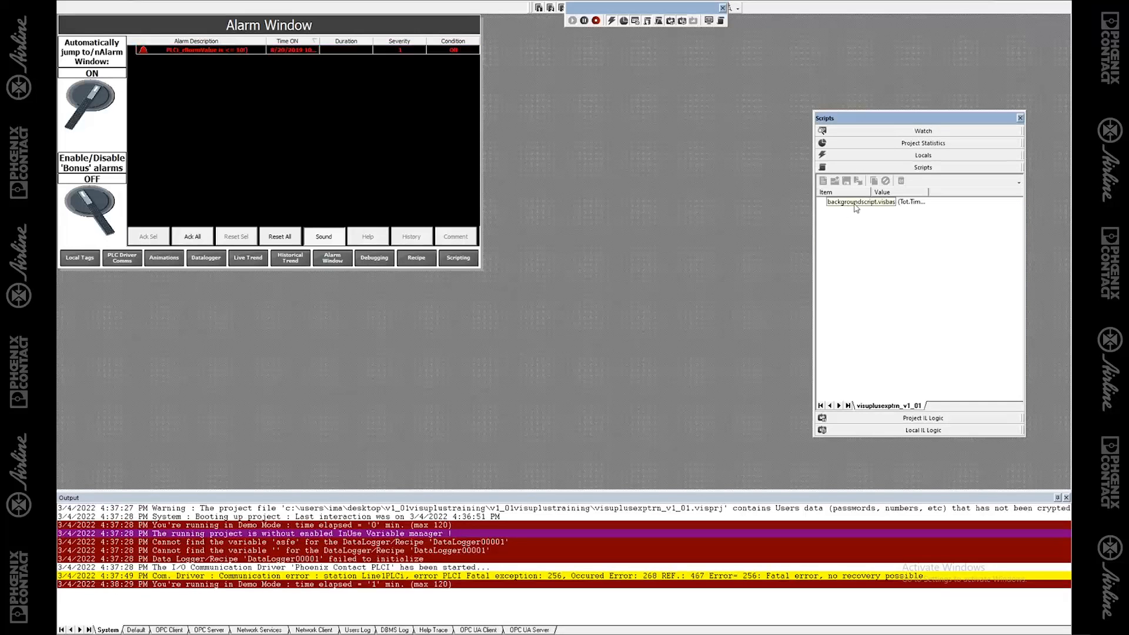
pyautogui.click(860, 201)
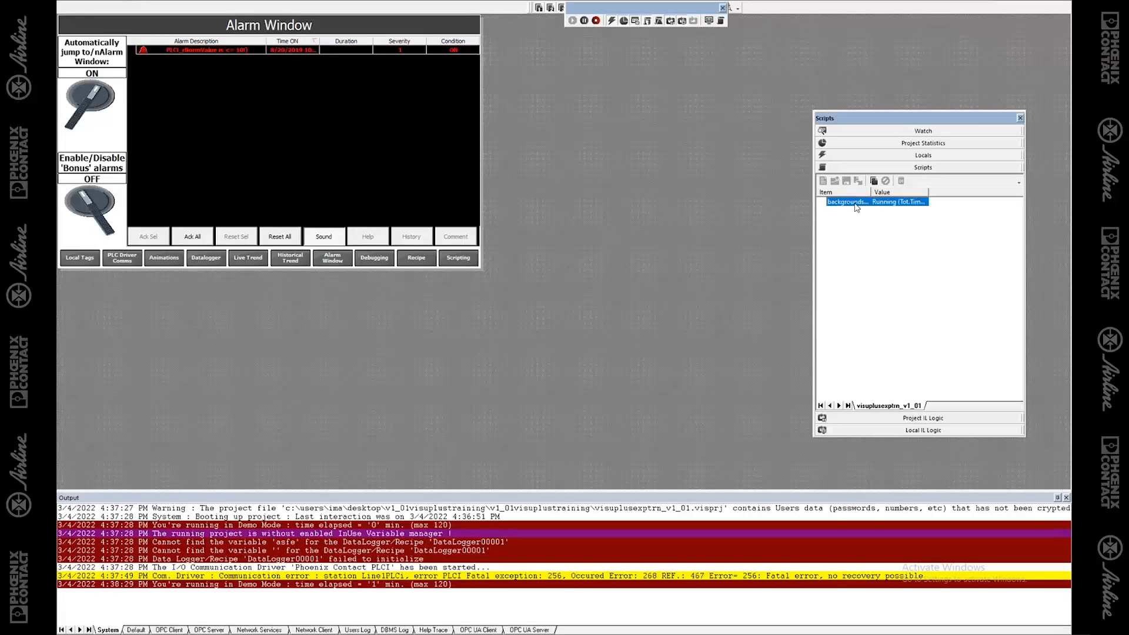
pyautogui.doubleClick(846, 201)
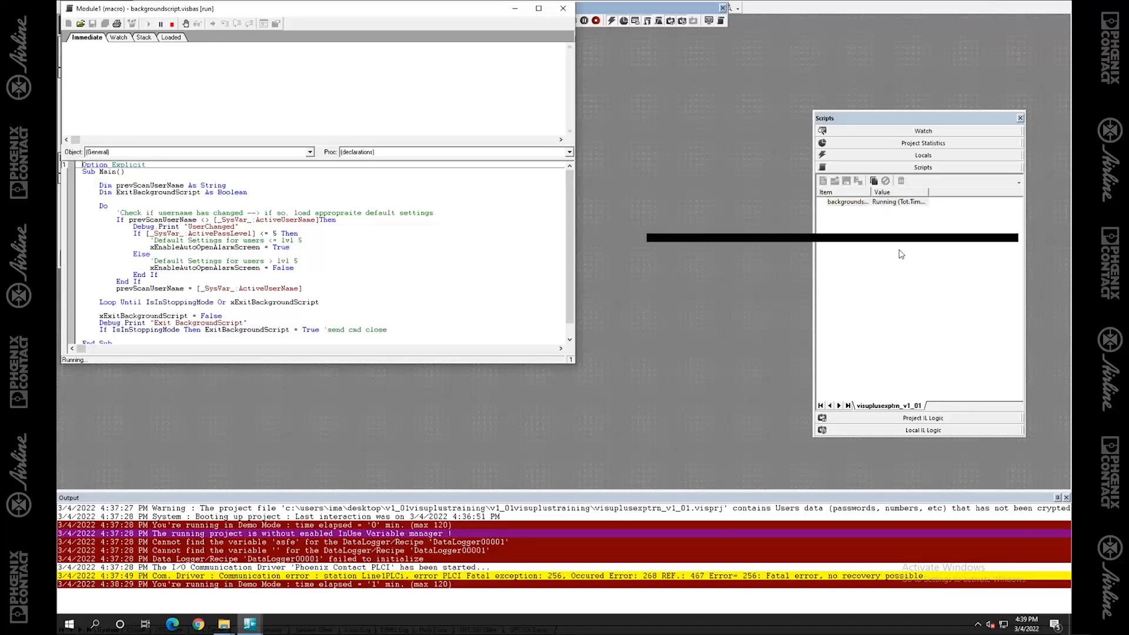
pyautogui.doubleClick(868, 201)
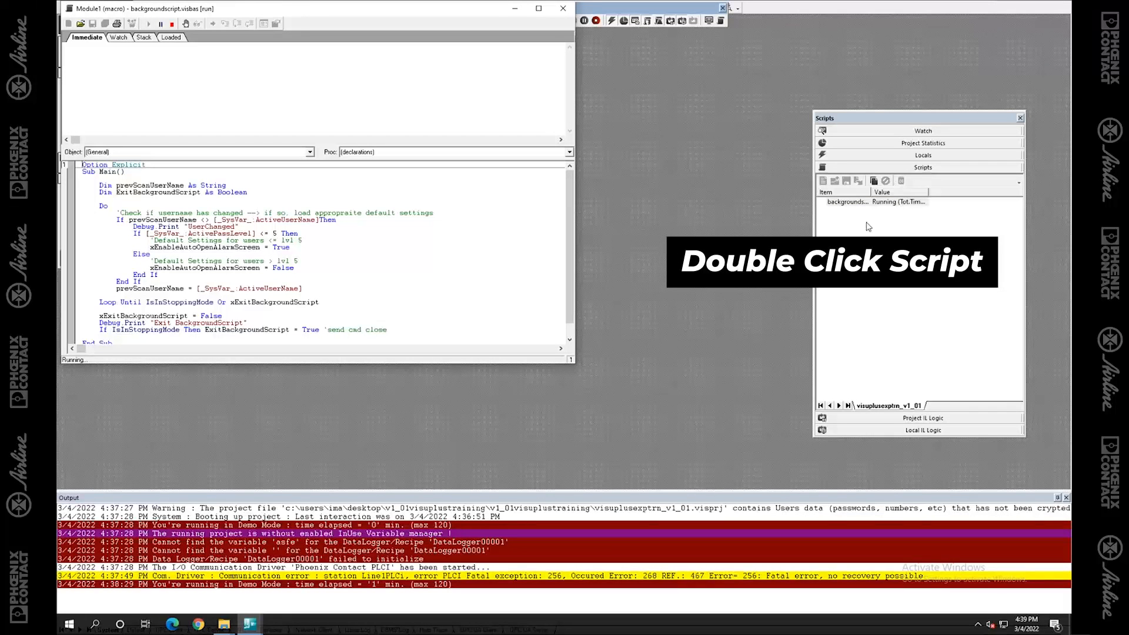
pyautogui.doubleClick(845, 201)
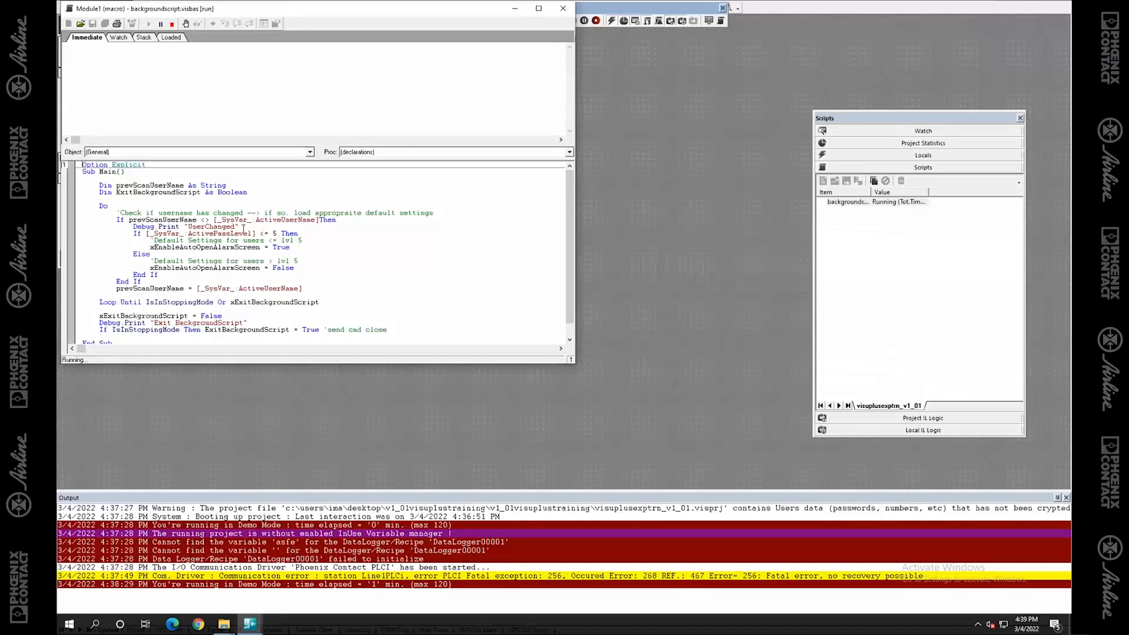
pyautogui.moveTo(207, 126)
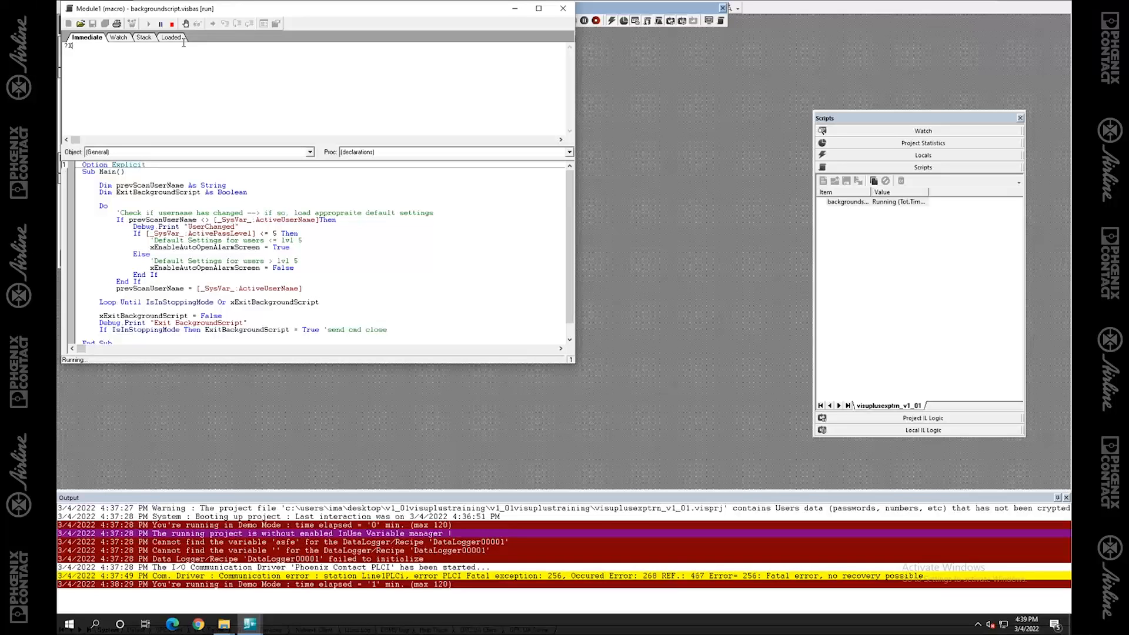
# Evaluate ?ExitBackgroundScript in the Immediate tab, which returns False.
pyautogui.write('ExitB')
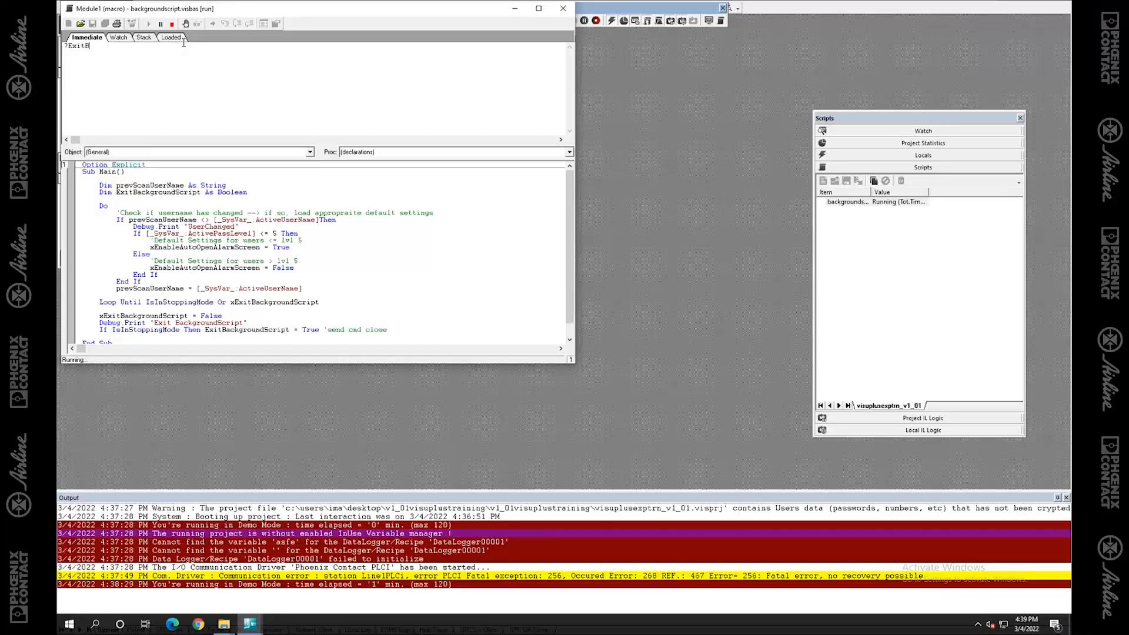
pyautogui.press('Return')
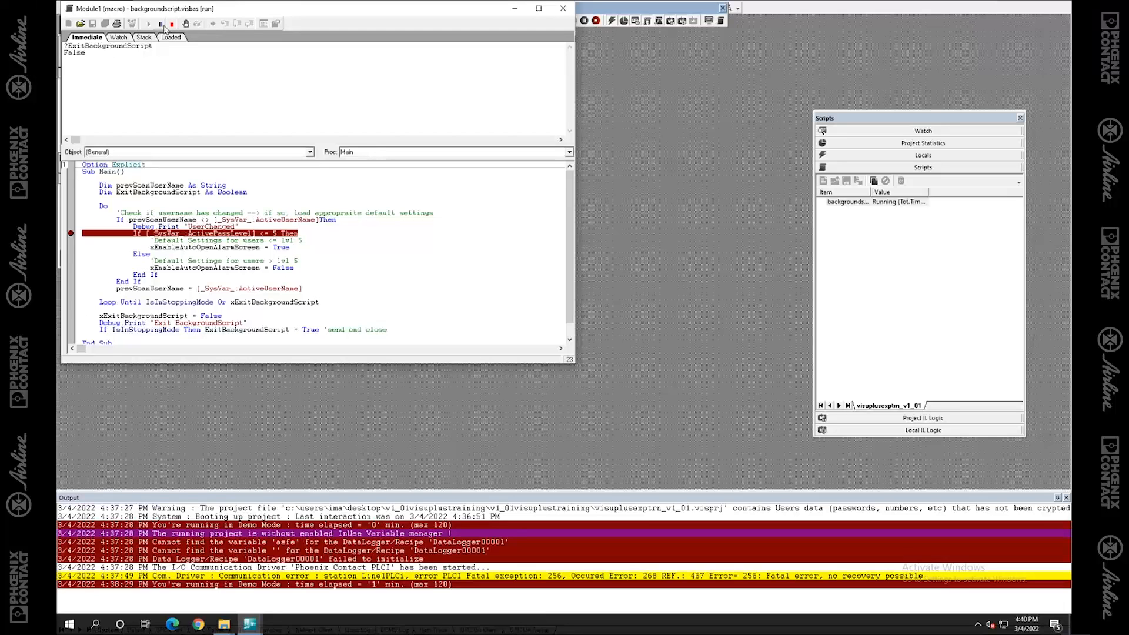
# Break the background script and step through the loop to the previous-username assignment.
pyautogui.click(159, 24)
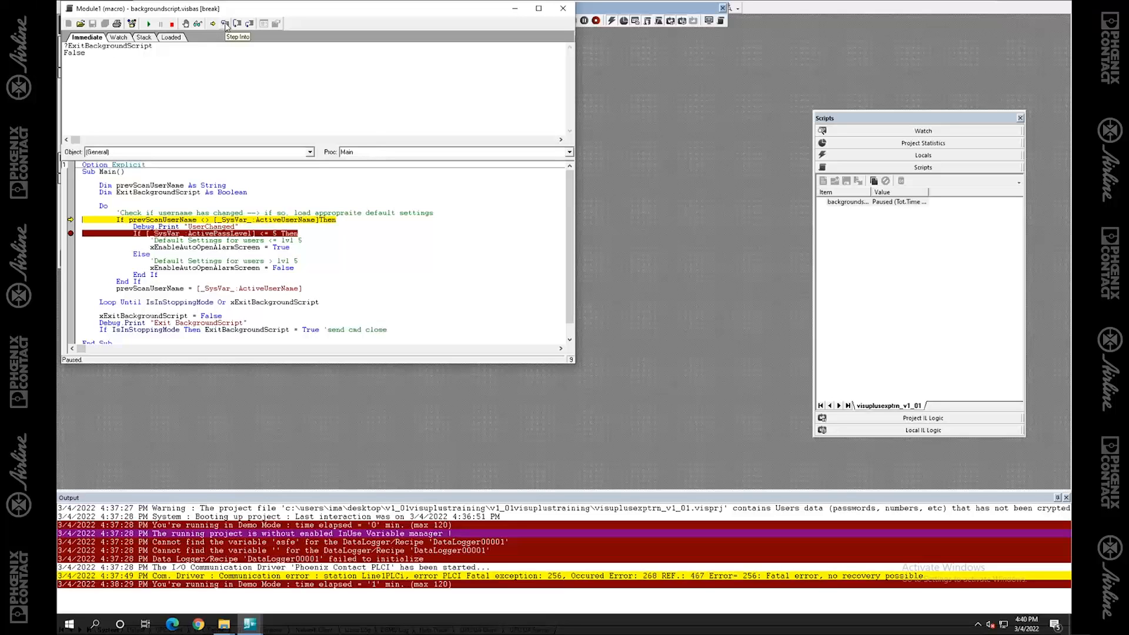
pyautogui.click(226, 23)
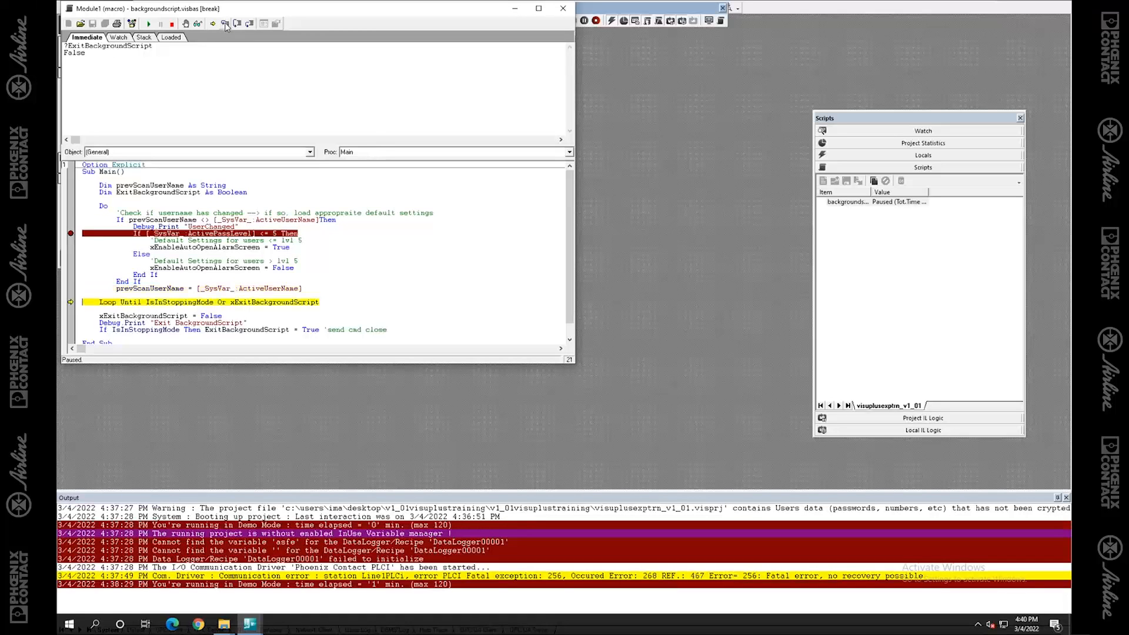
pyautogui.click(214, 24)
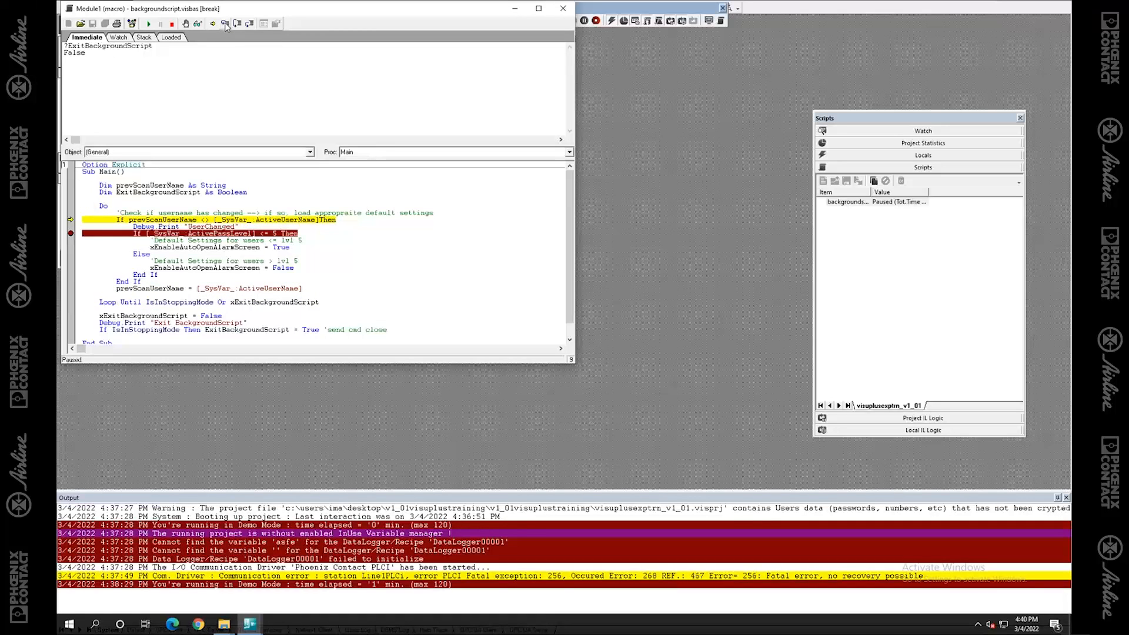
pyautogui.click(235, 24)
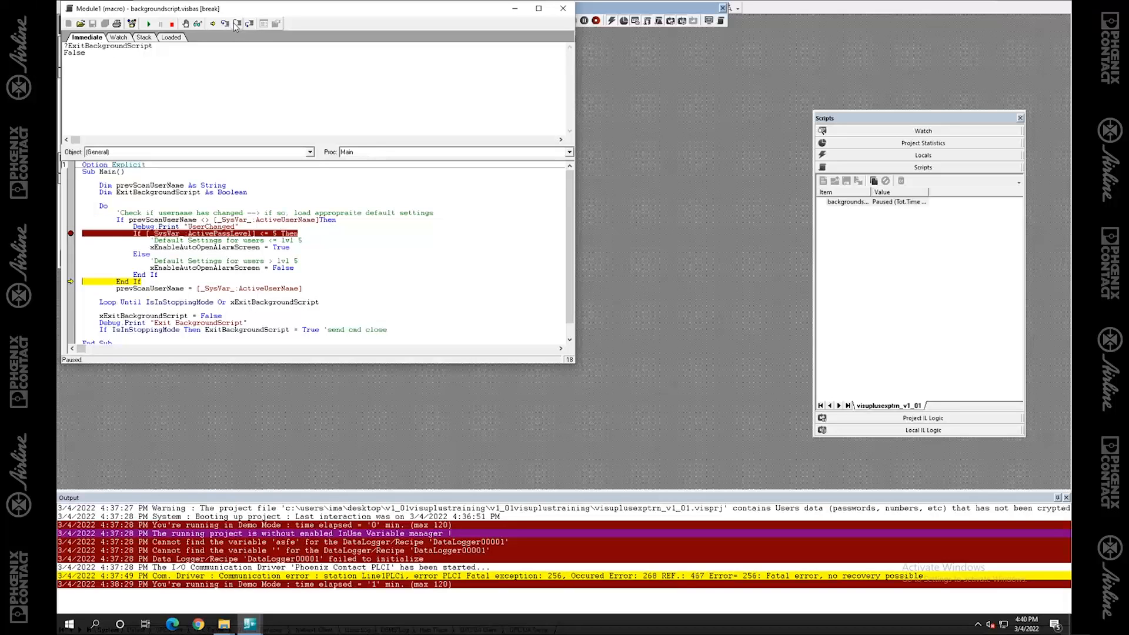
pyautogui.click(224, 23)
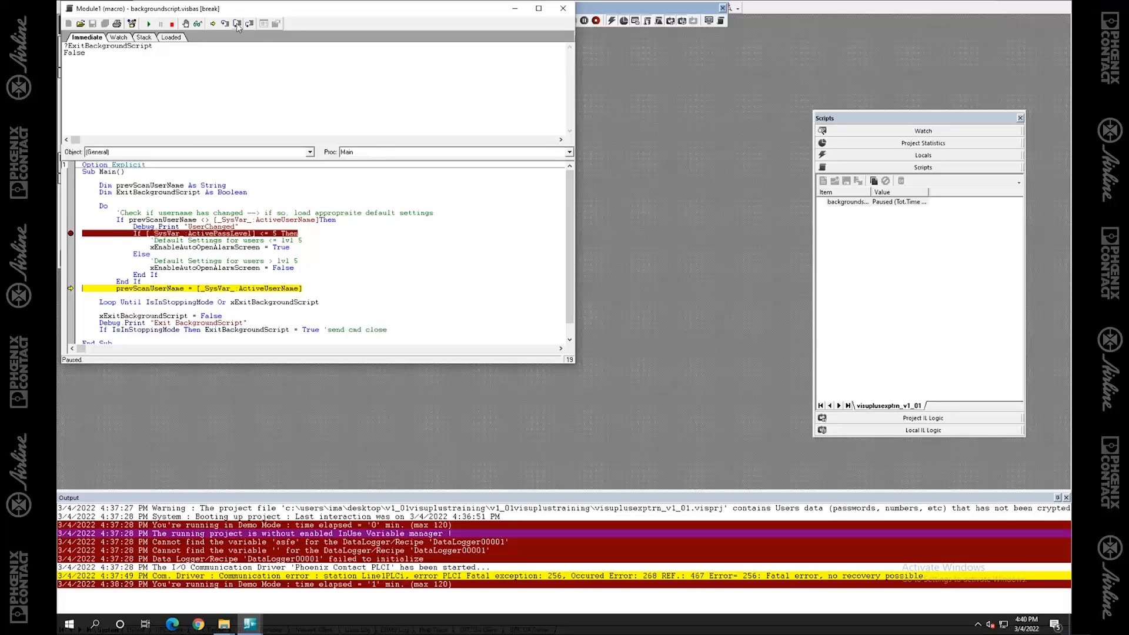
pyautogui.moveTo(249, 23)
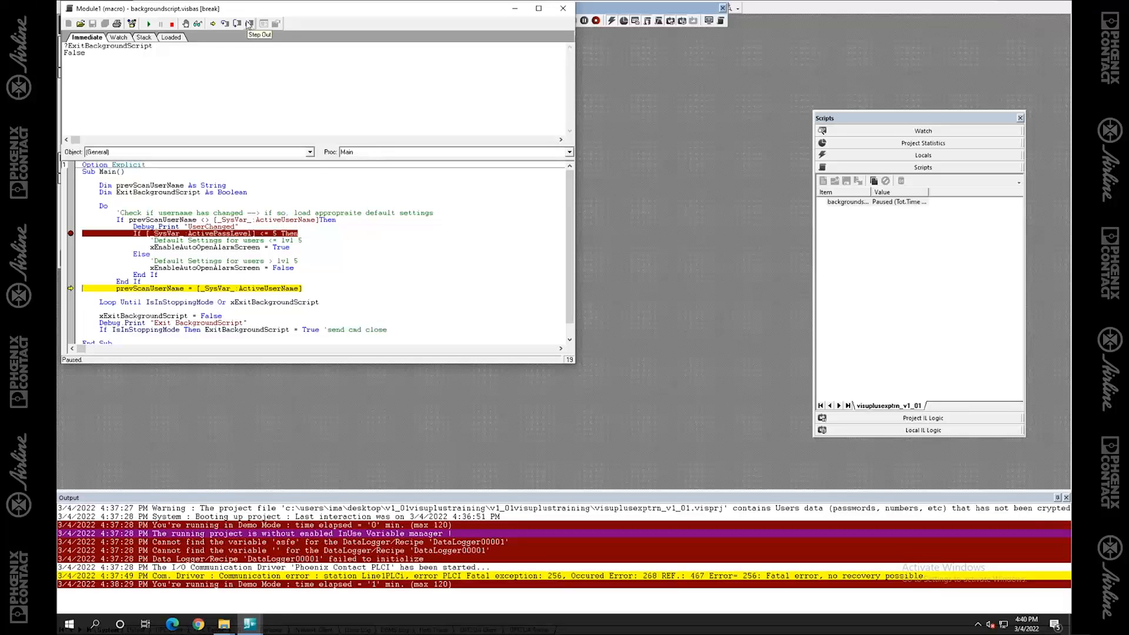
pyautogui.moveTo(186, 159)
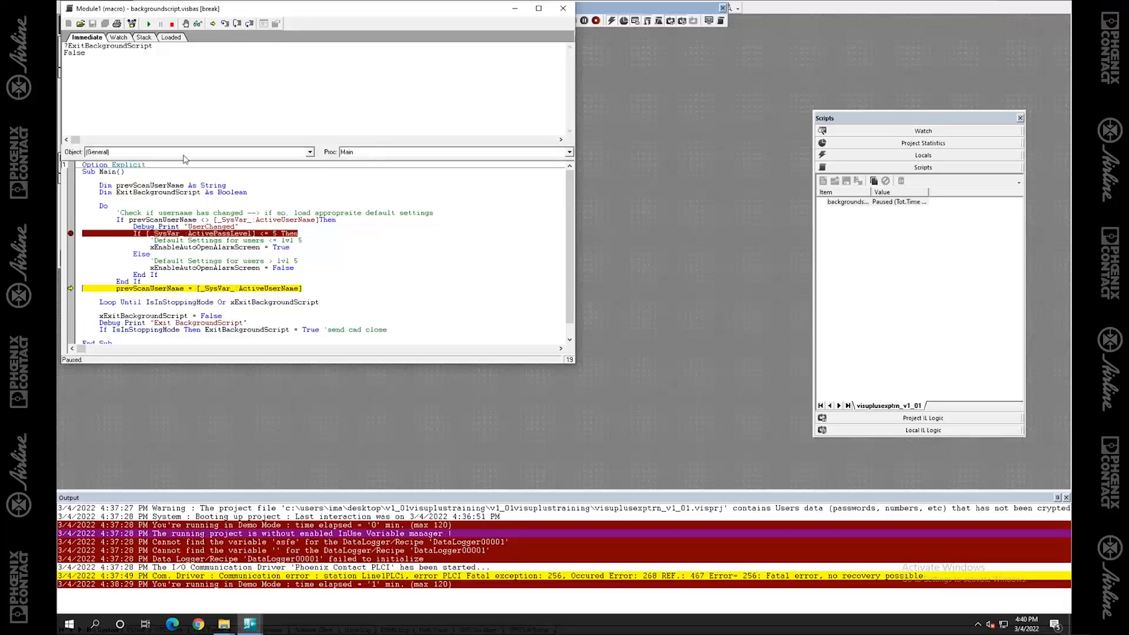
pyautogui.moveTo(198, 38)
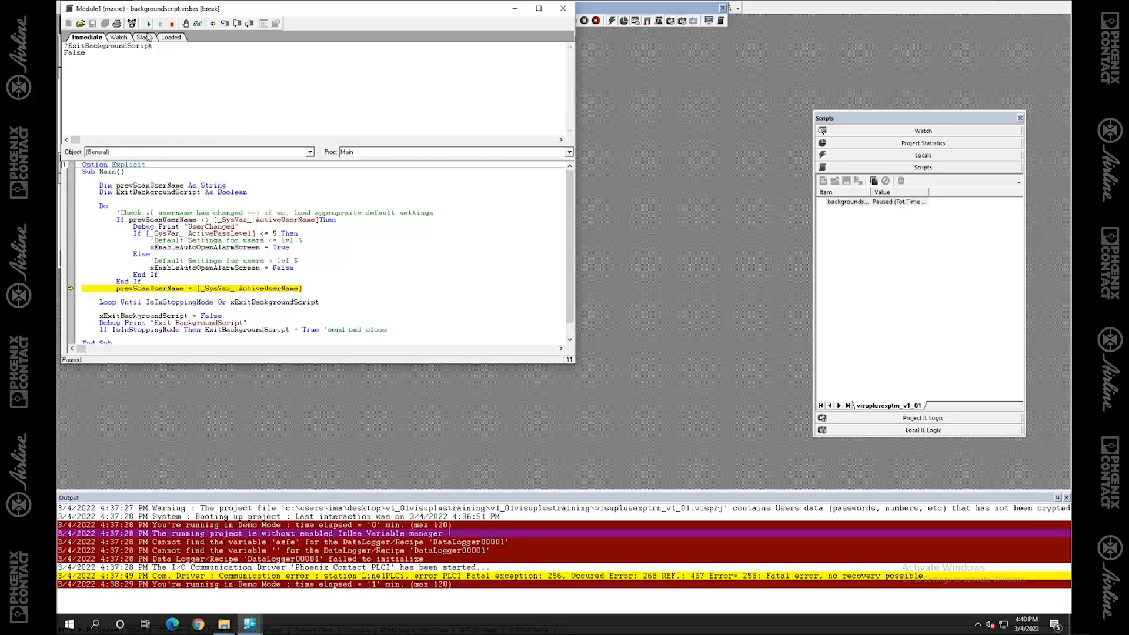
pyautogui.click(143, 36)
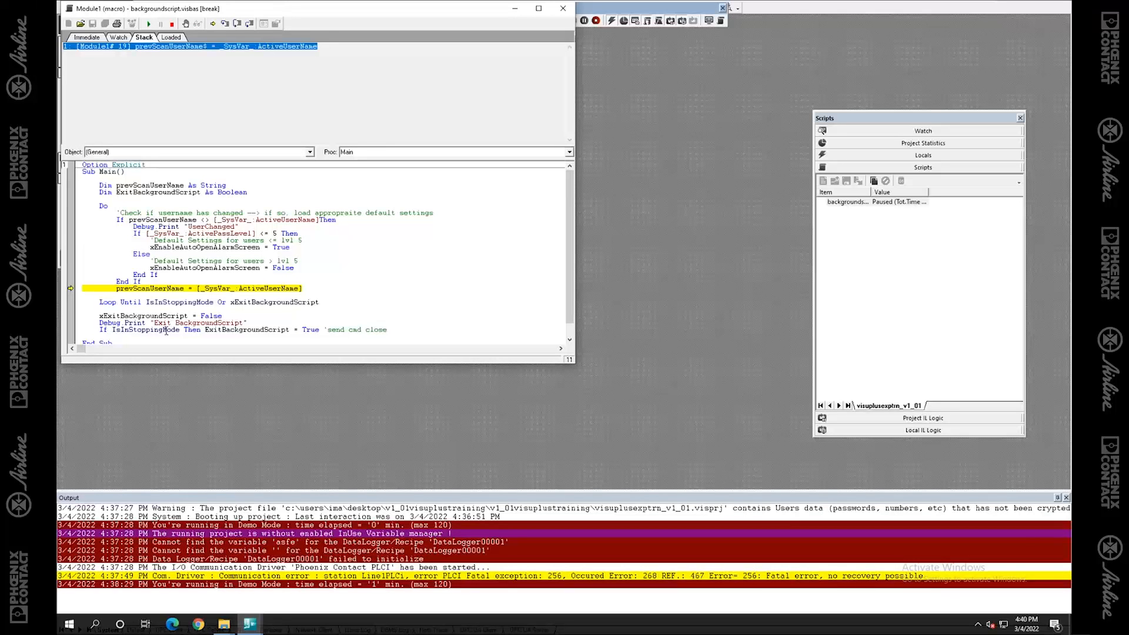
pyautogui.click(170, 37)
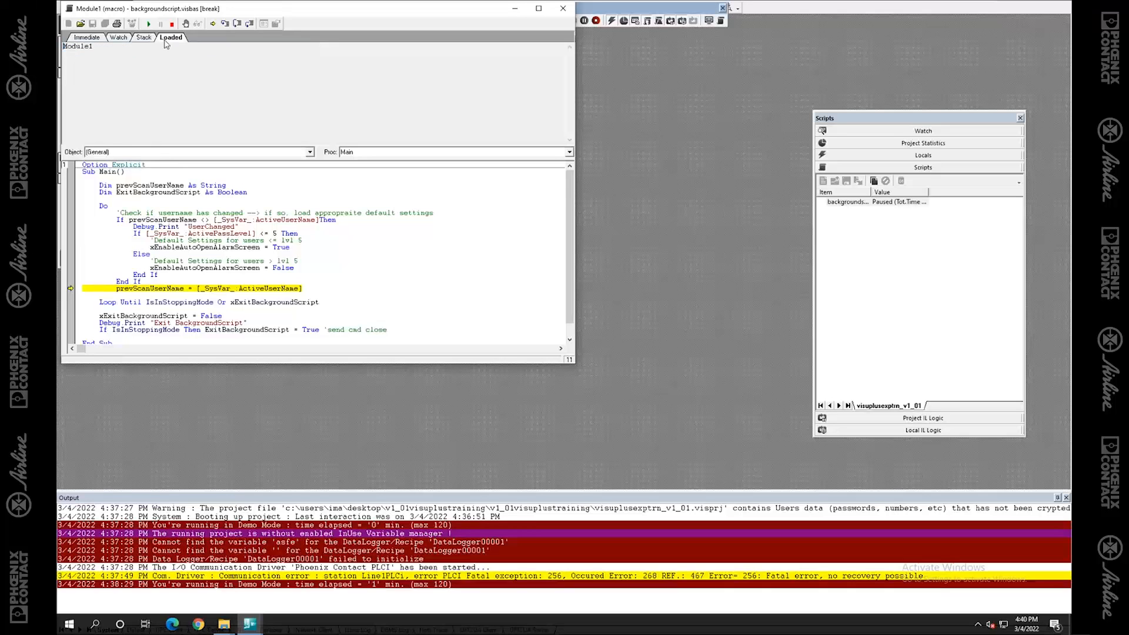
pyautogui.click(118, 37)
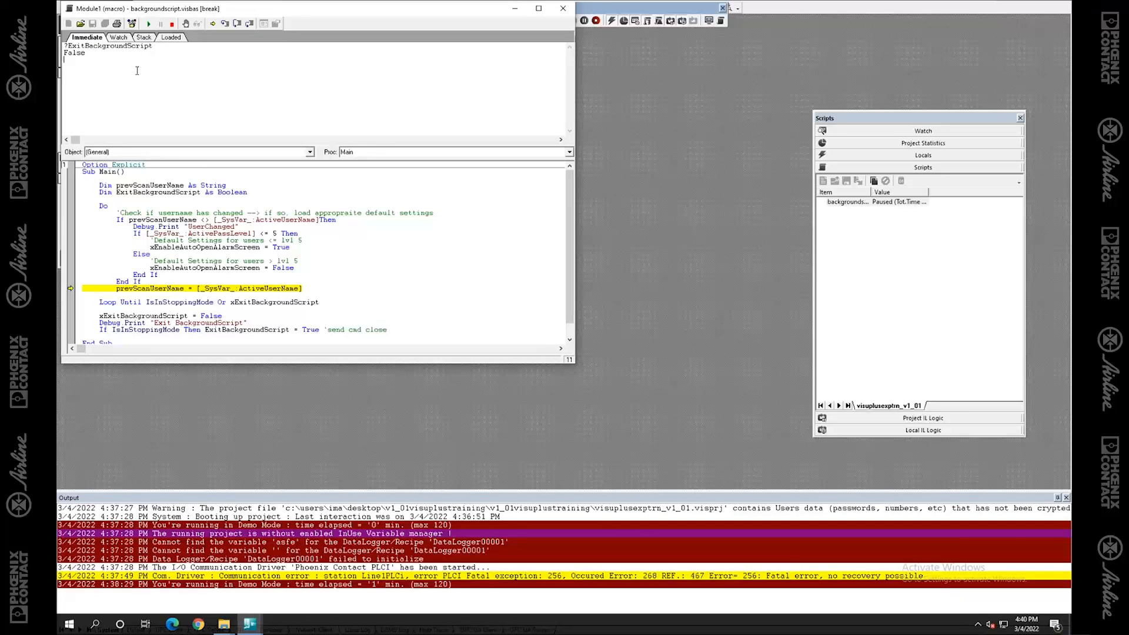
pyautogui.moveTo(435, 184)
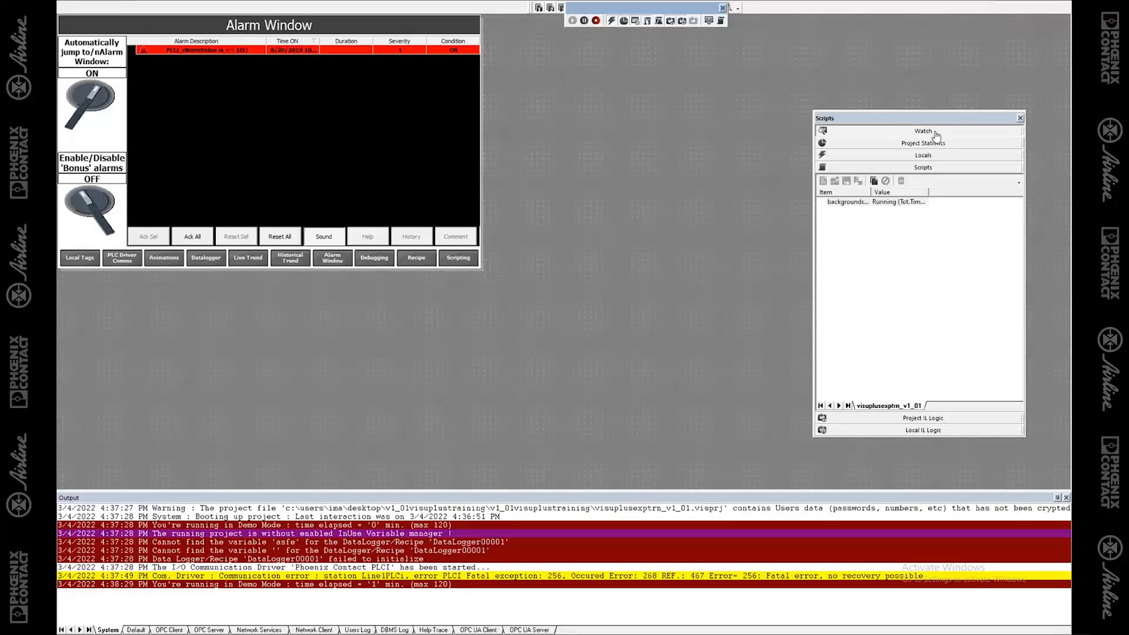
# Show the Project tab of the Watch pane and scroll its runtime counters (heap objects, client connections).
pyautogui.click(922, 131)
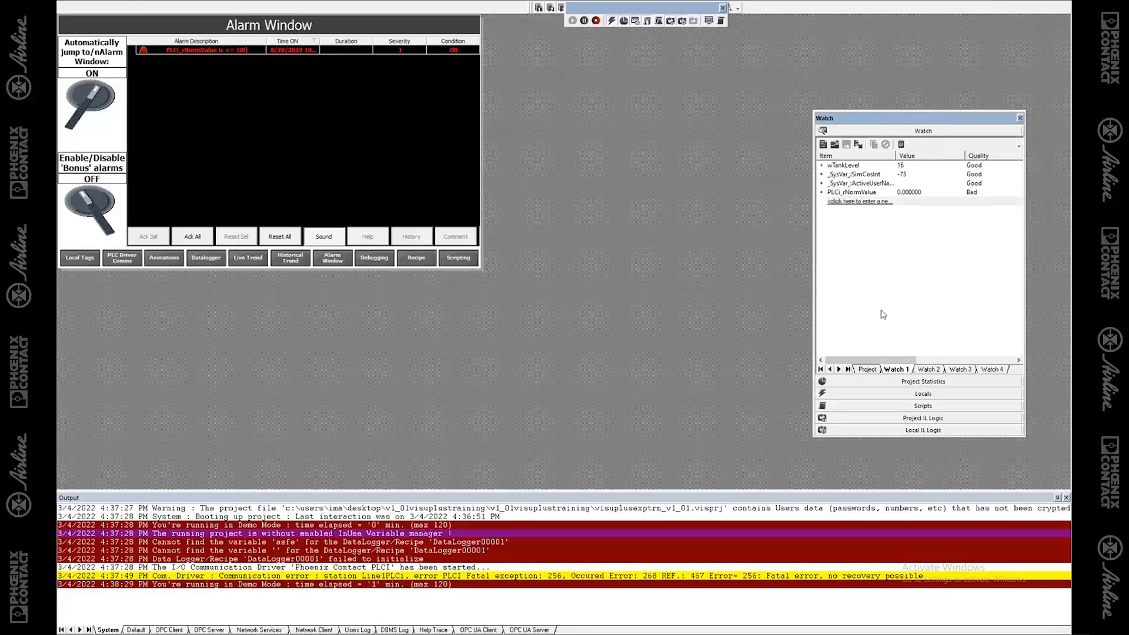
pyautogui.click(866, 368)
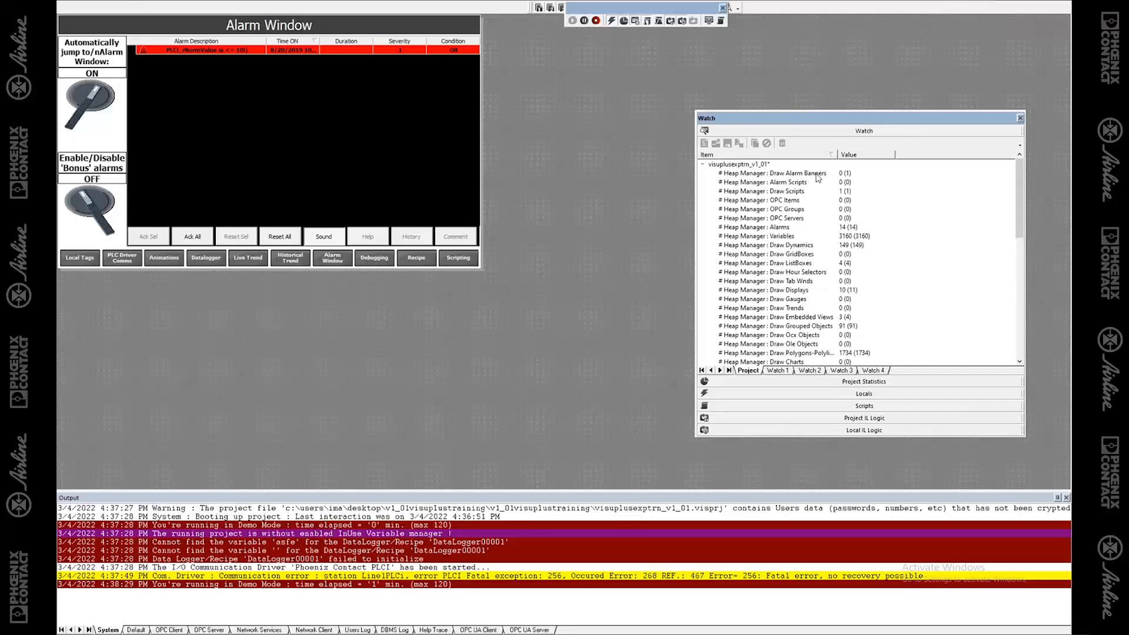
pyautogui.scroll(-3)
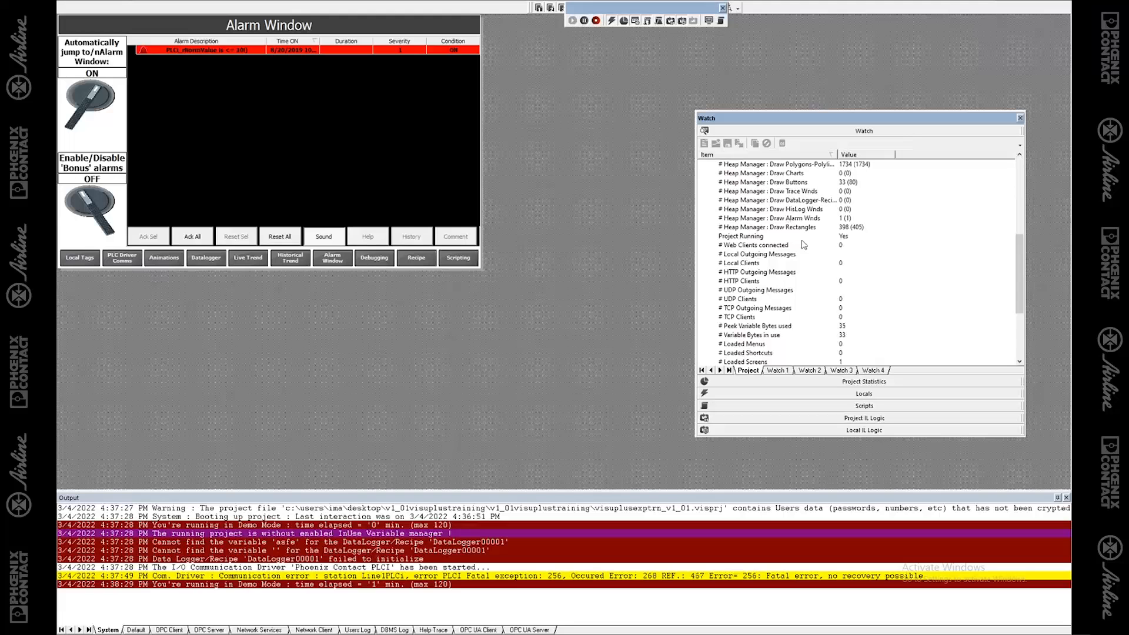
pyautogui.moveTo(749, 324)
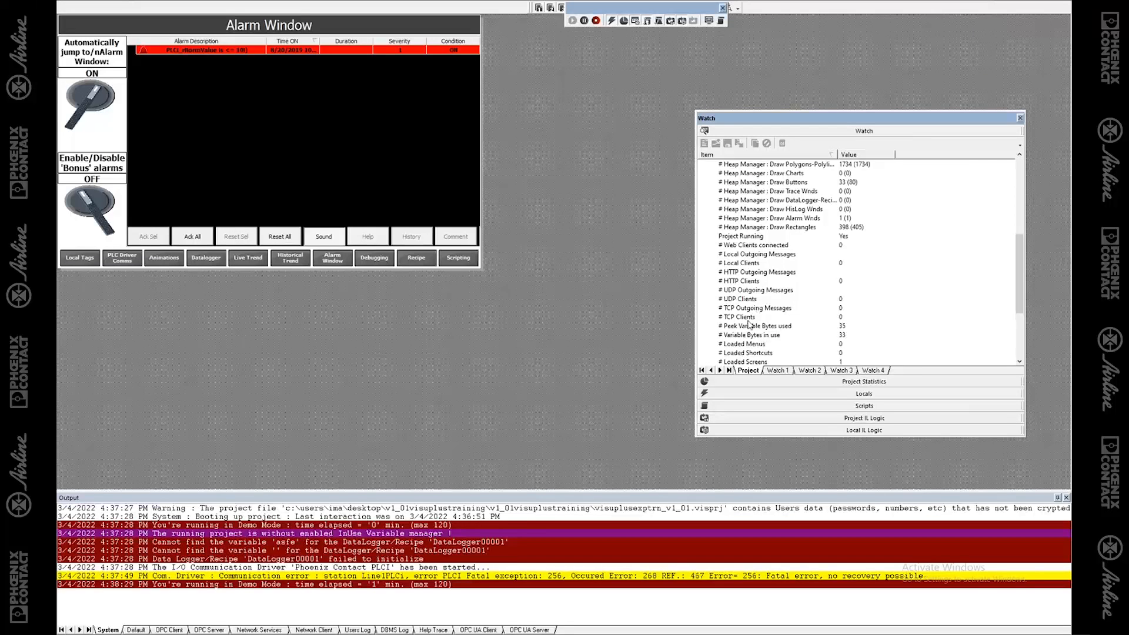
pyautogui.moveTo(760, 332)
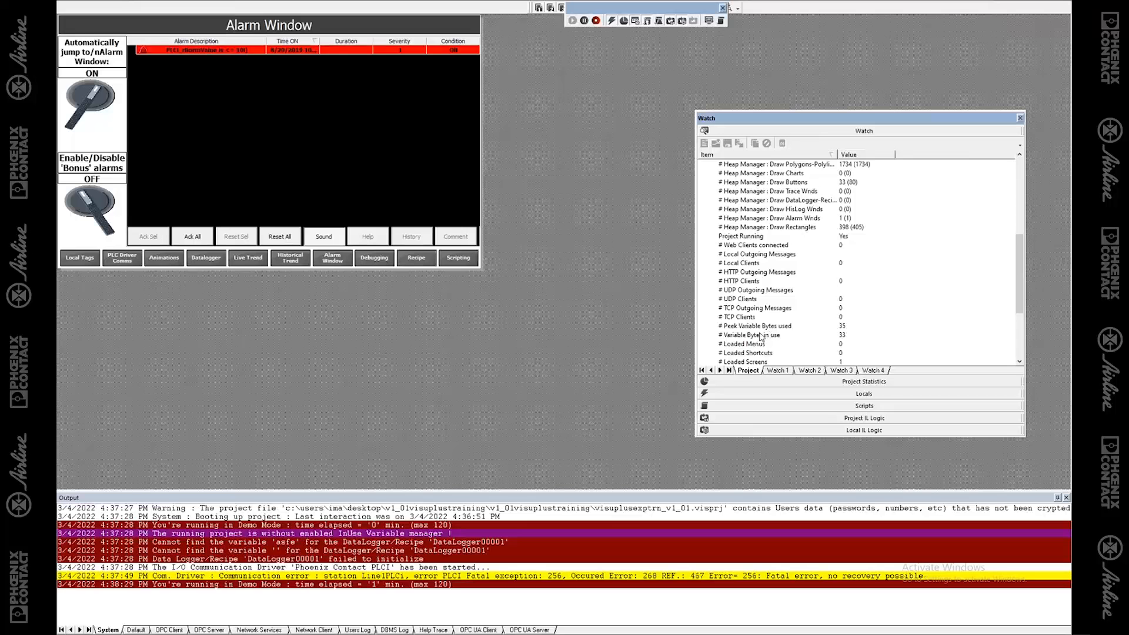
pyautogui.scroll(-3)
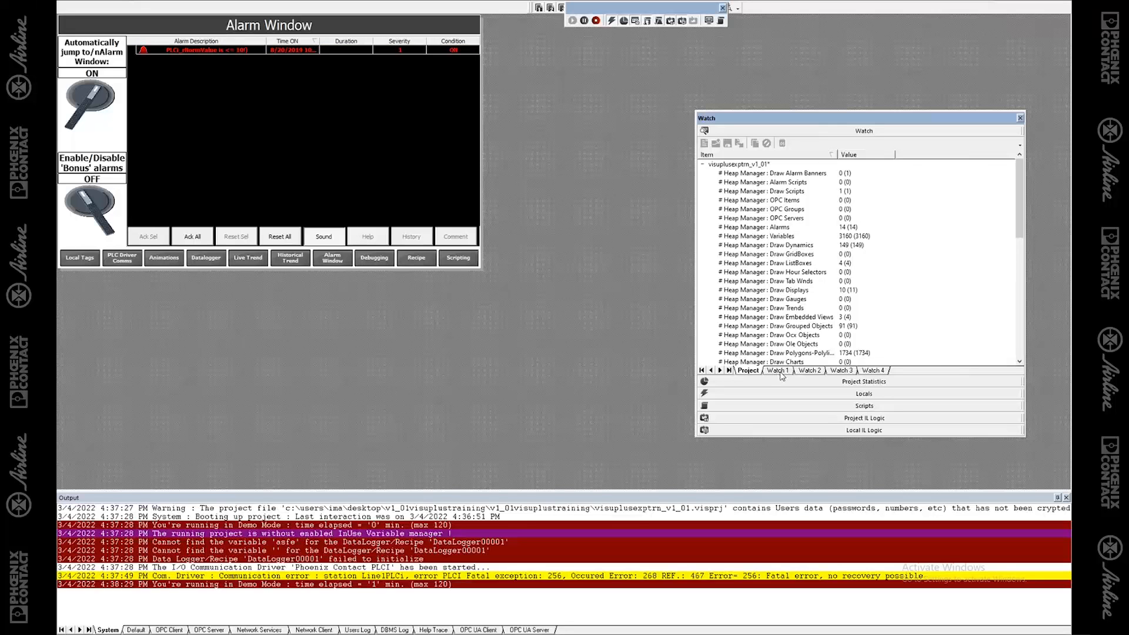
# Return to the Watch 1 list and bring up the Tag Browser via Add Tag.
pyautogui.click(777, 370)
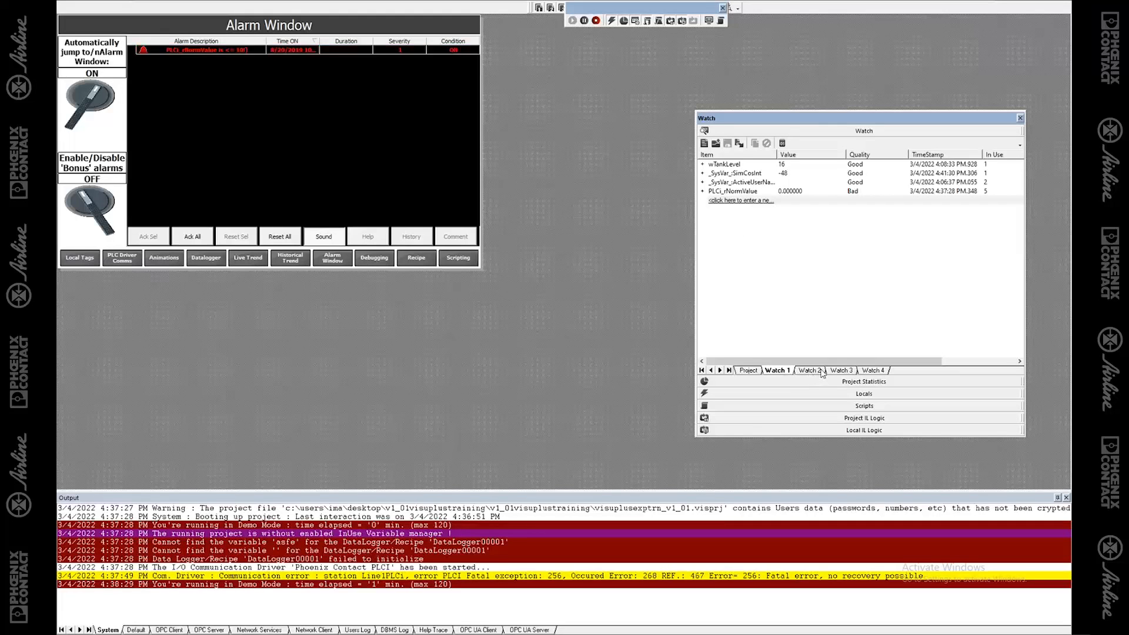
pyautogui.click(747, 183)
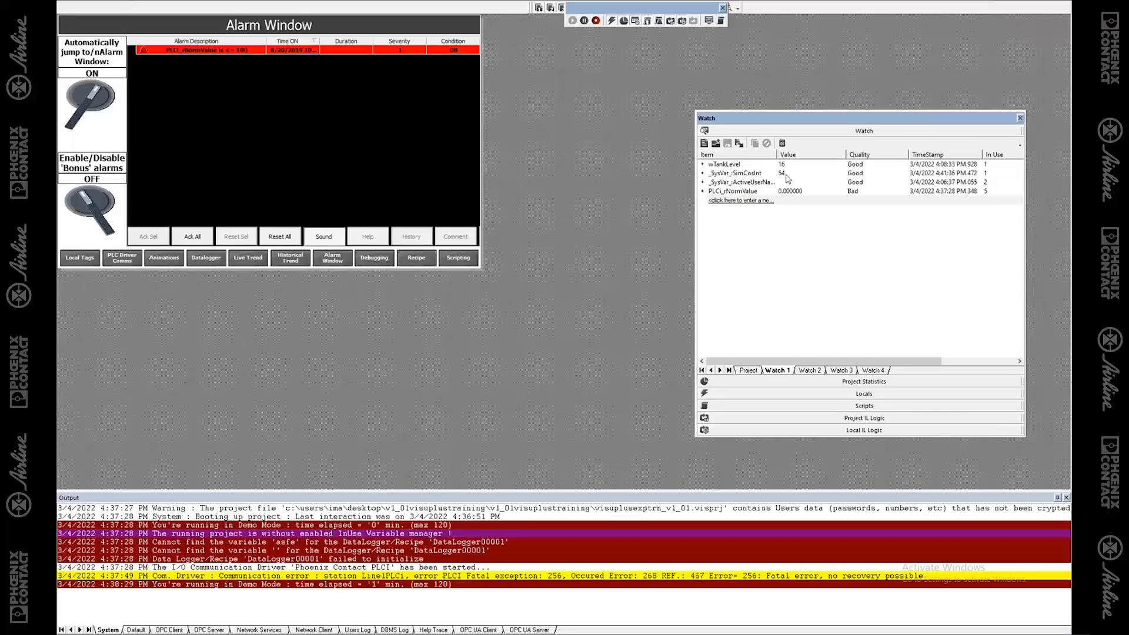
pyautogui.click(742, 182)
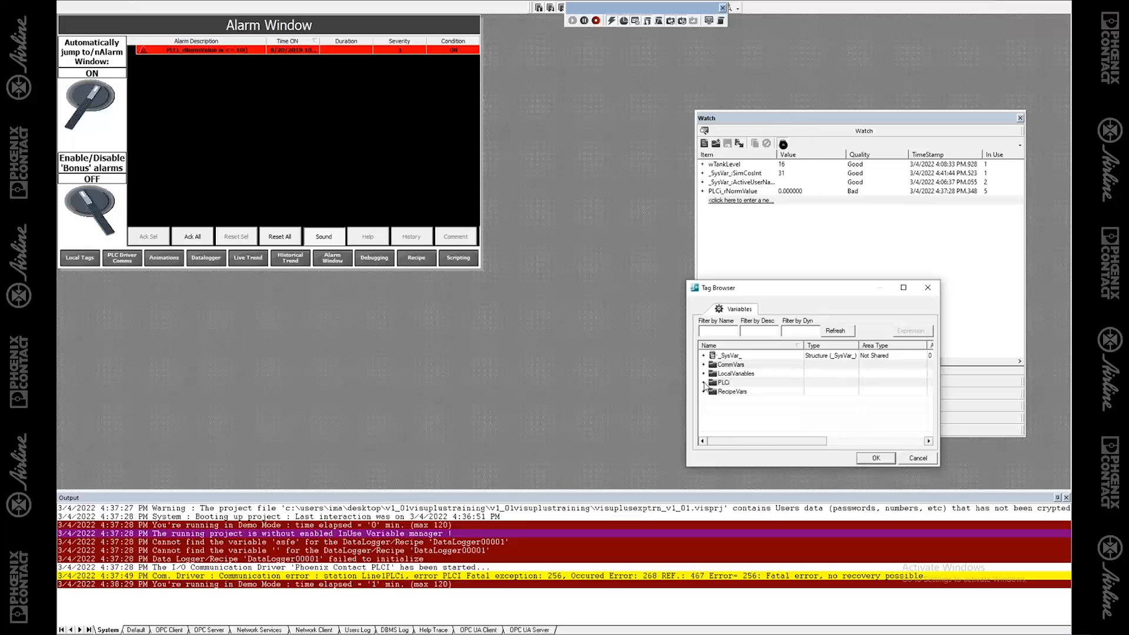
# Pick PLCi_arrString_0_ from the PLCi group so it appears as a fifth watched variable.
pyautogui.click(704, 382)
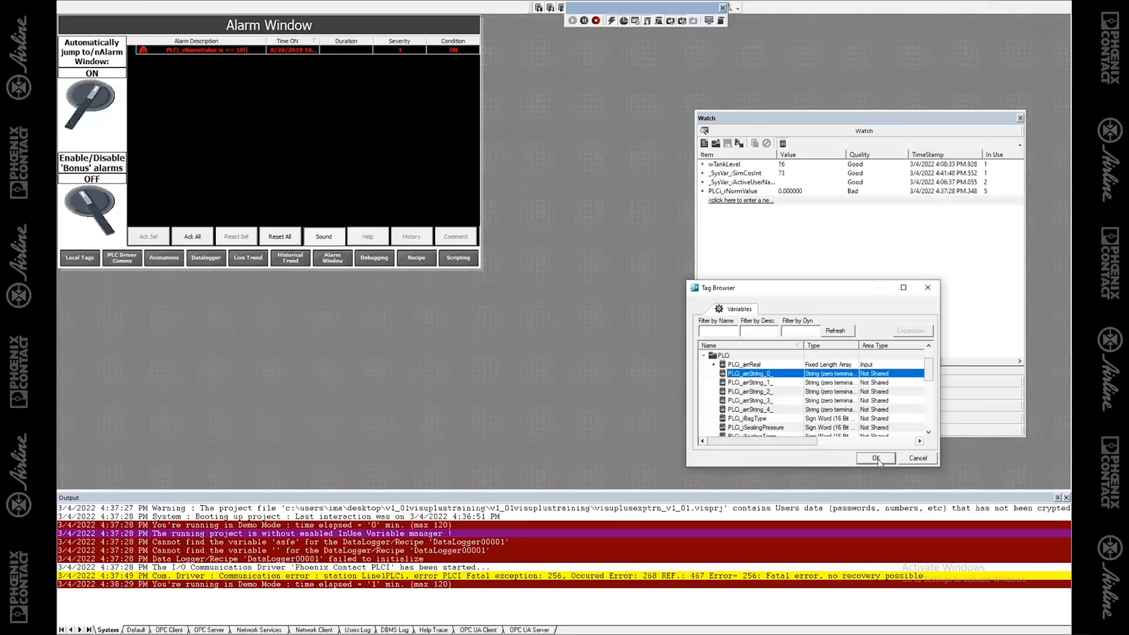
pyautogui.click(875, 458)
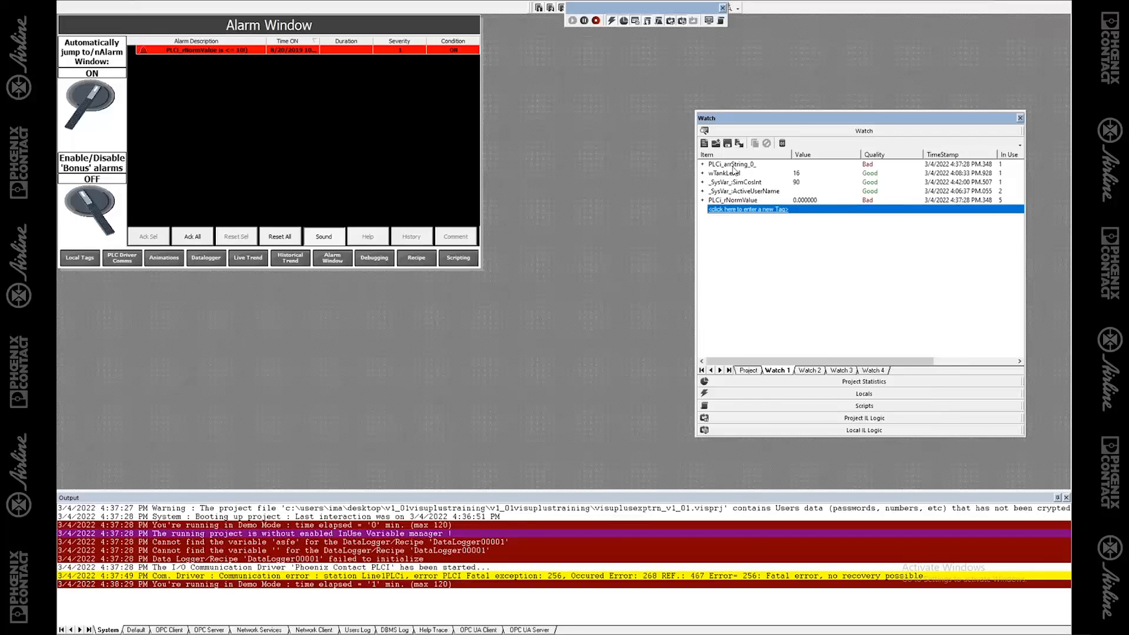
# Edit wTankLevel's Value cell from 16 to 12.
pyautogui.click(723, 173)
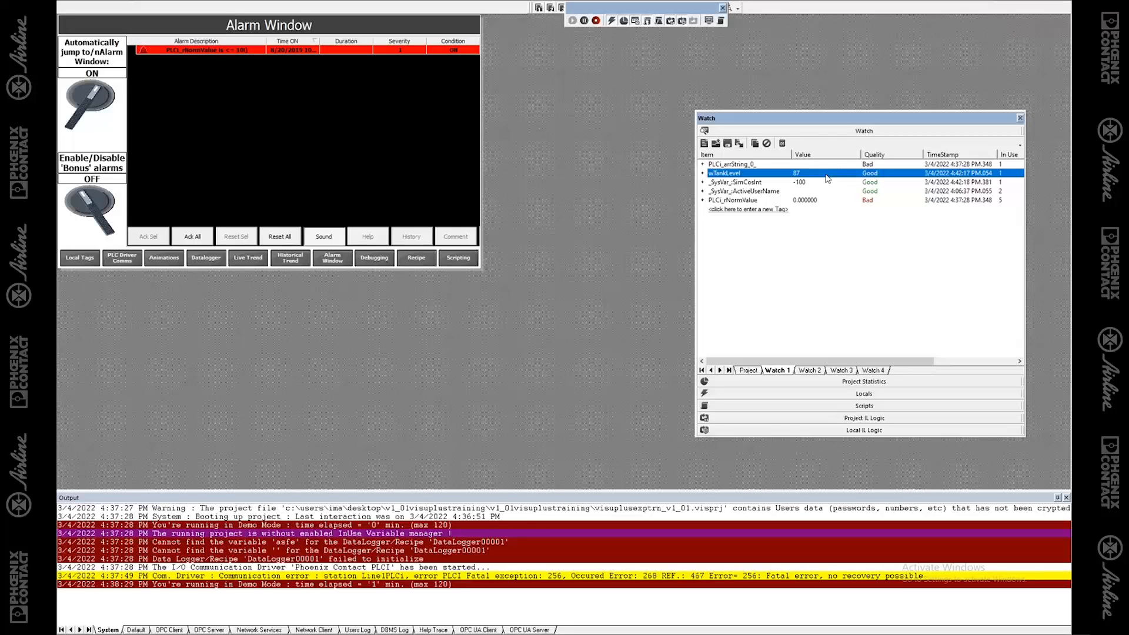
pyautogui.click(738, 181)
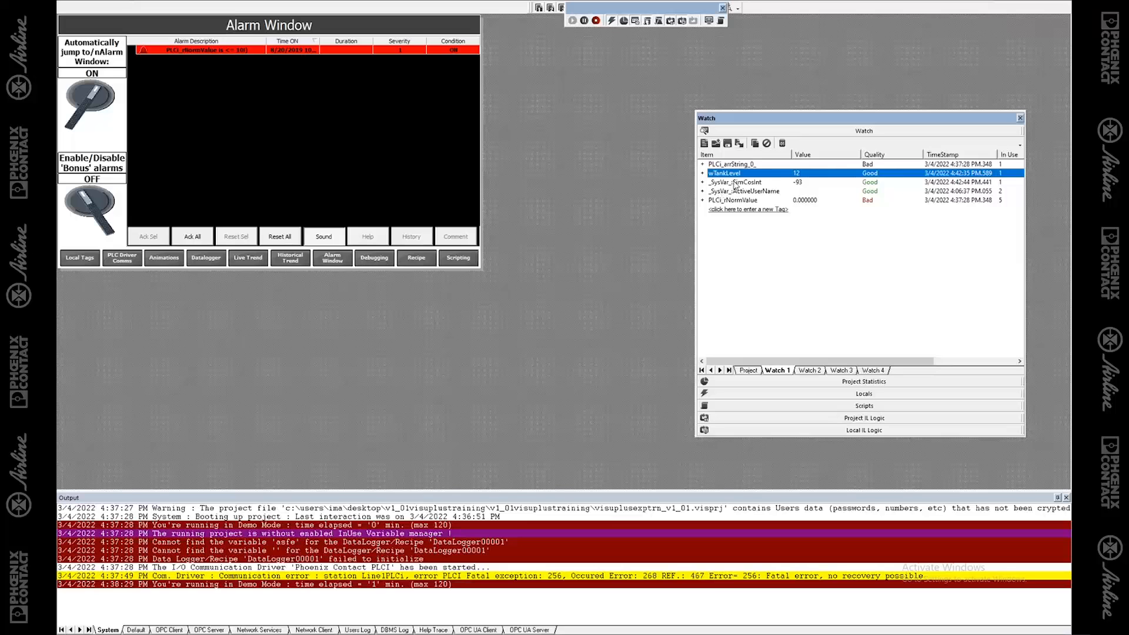
# Remove PLCi_rNormValue, _SysVar_ActiveUserName and PLCi_anString_0_, leaving wTankLevel and _SysVar_SimCosInt.
pyautogui.click(731, 199)
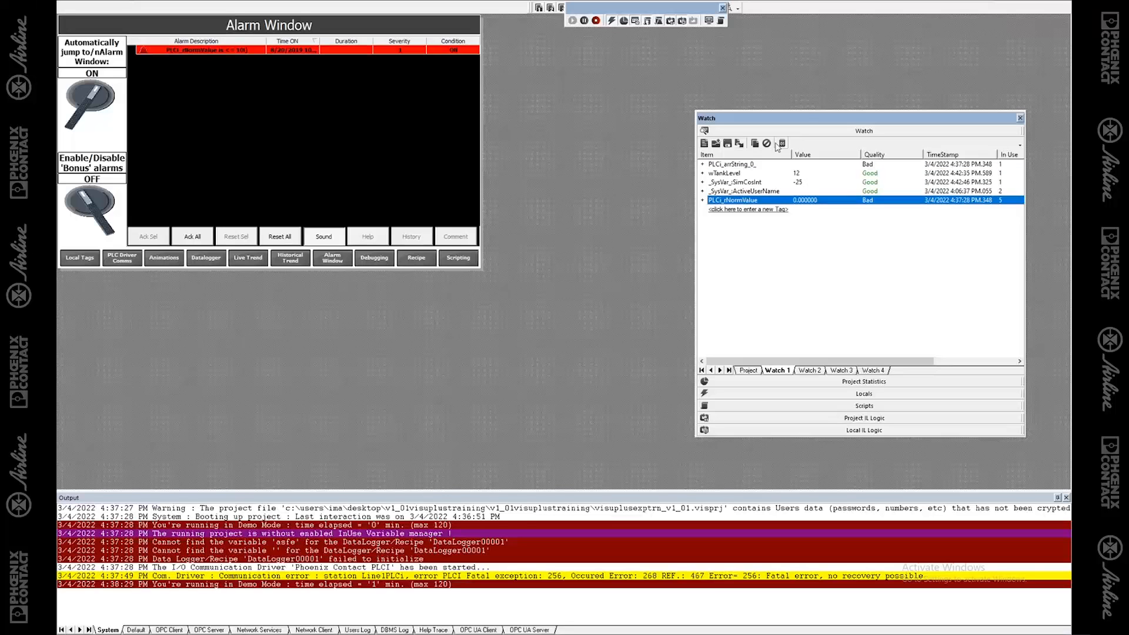
pyautogui.click(765, 142)
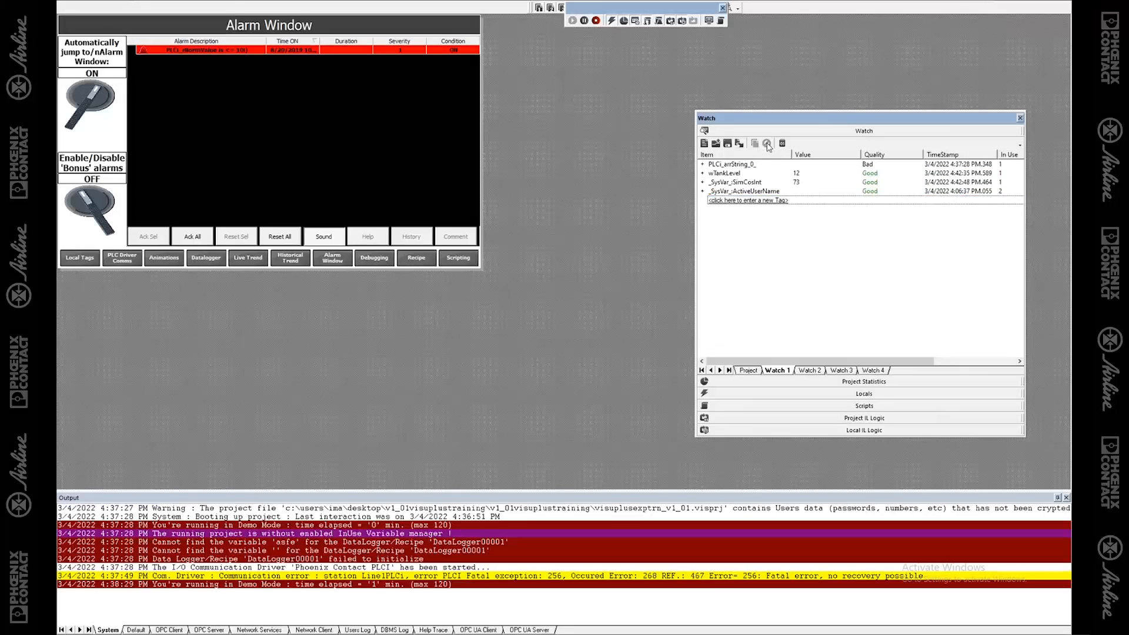
pyautogui.click(746, 191)
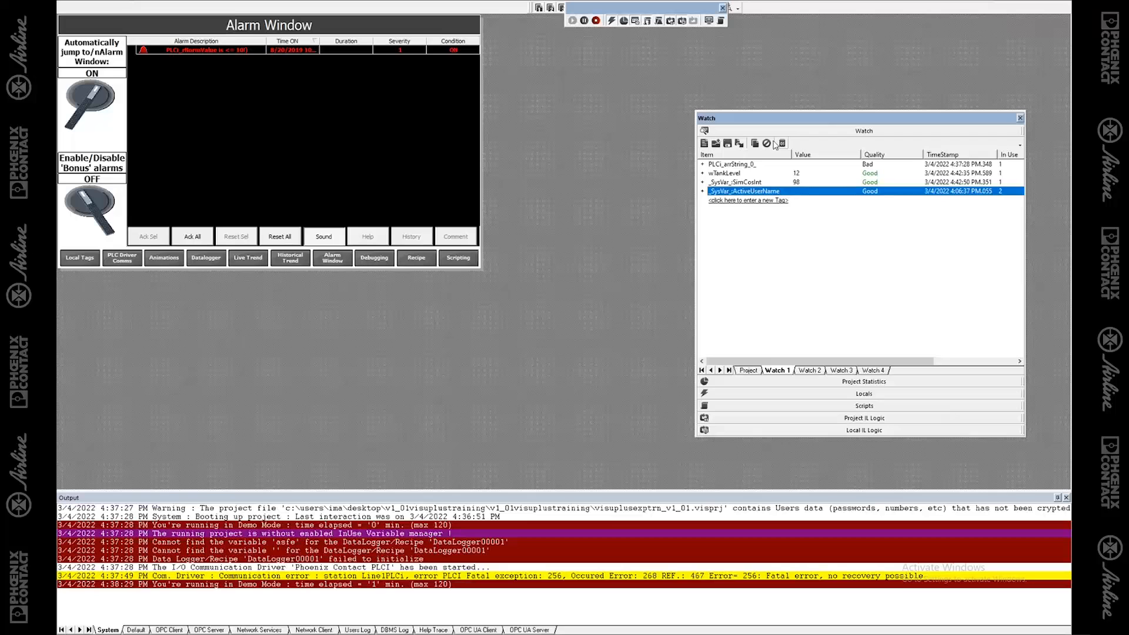
pyautogui.click(780, 144)
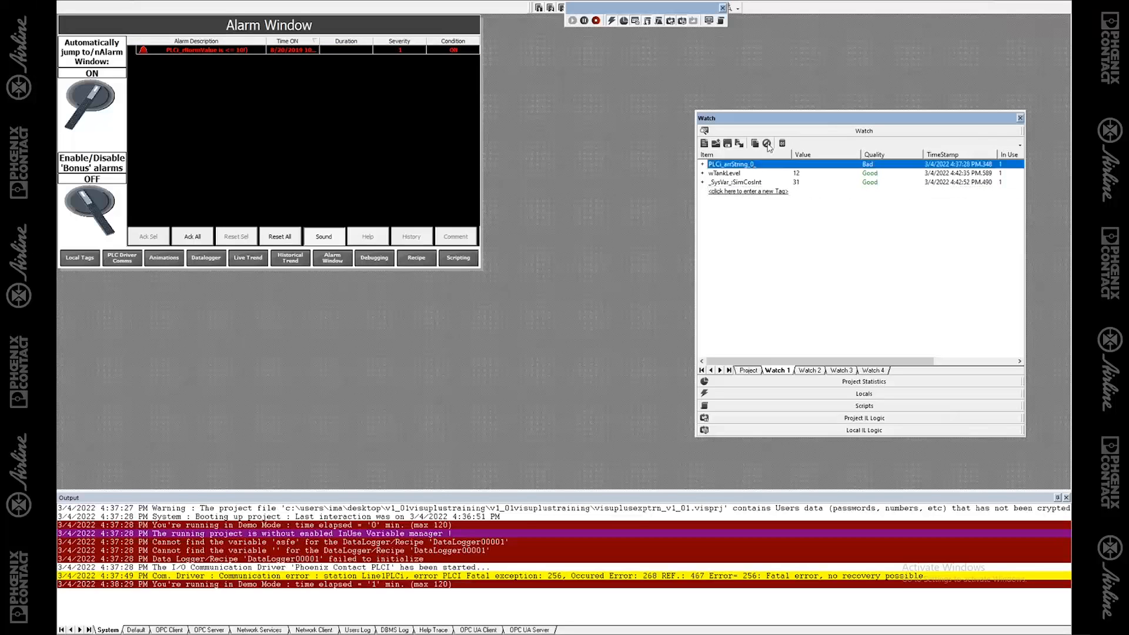
pyautogui.click(781, 142)
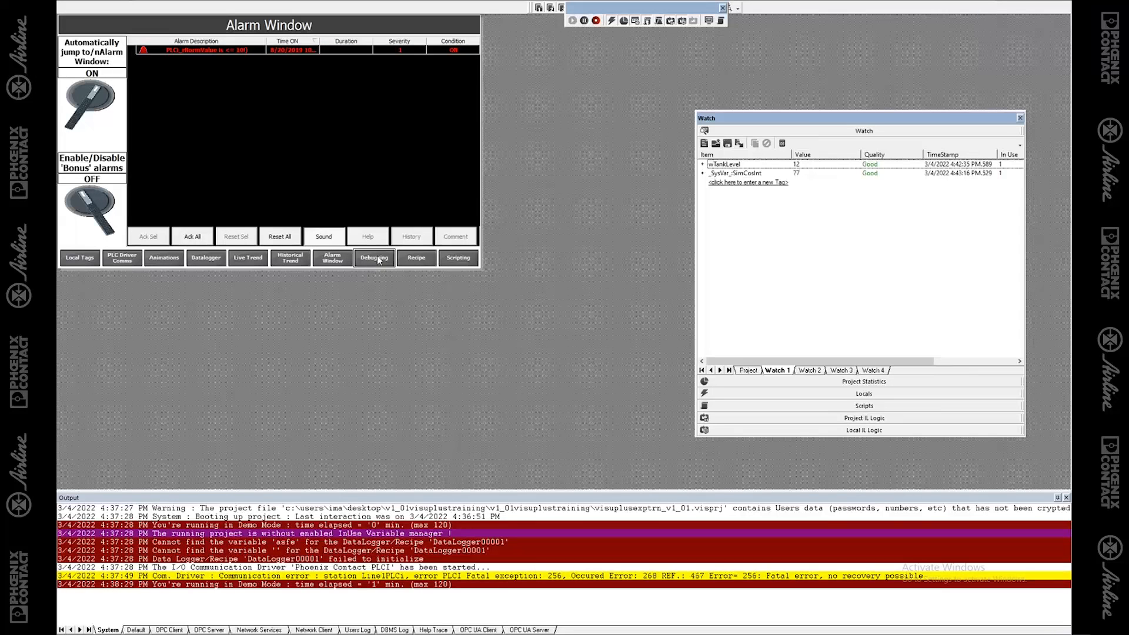
# Log in as admin at the Debugging screen prompt, then return to design mode.
pyautogui.click(374, 258)
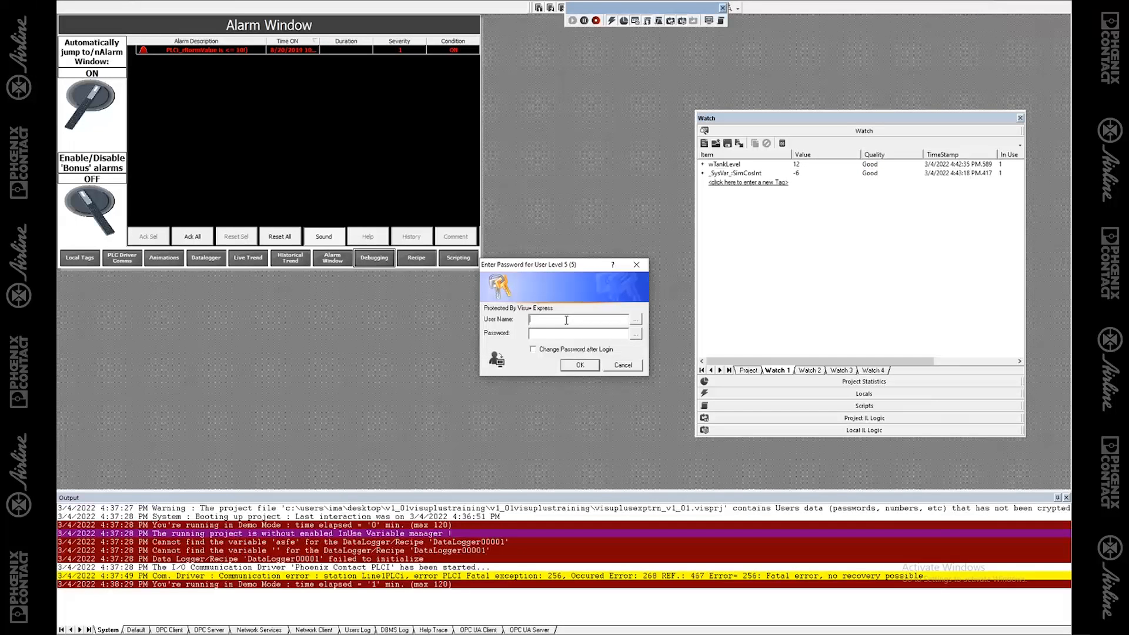
pyautogui.write('admin')
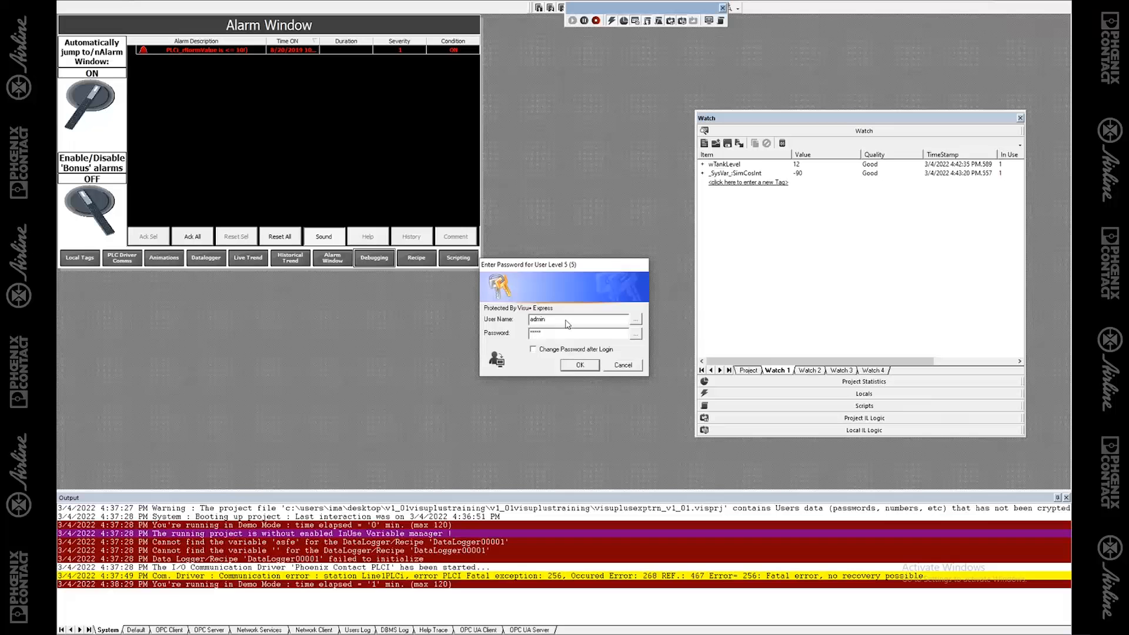
pyautogui.click(578, 365)
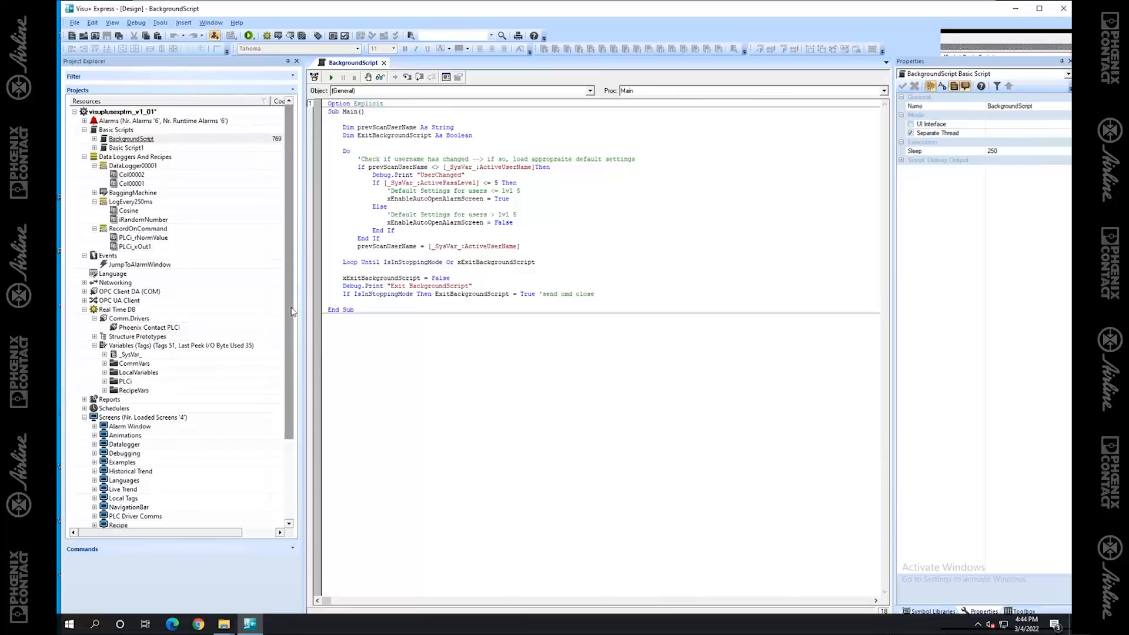
# Open the Debugging screen from Project Explorer, glance at Toolbox Objects, and return to the Log Window properties.
pyautogui.scroll(-3)
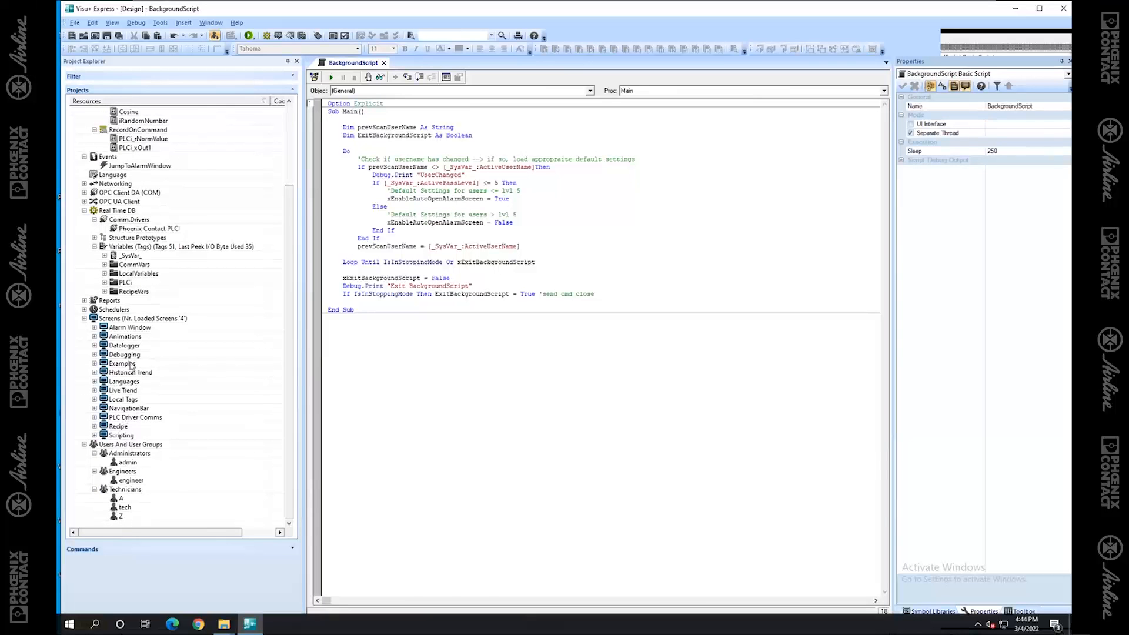
pyautogui.doubleClick(121, 363)
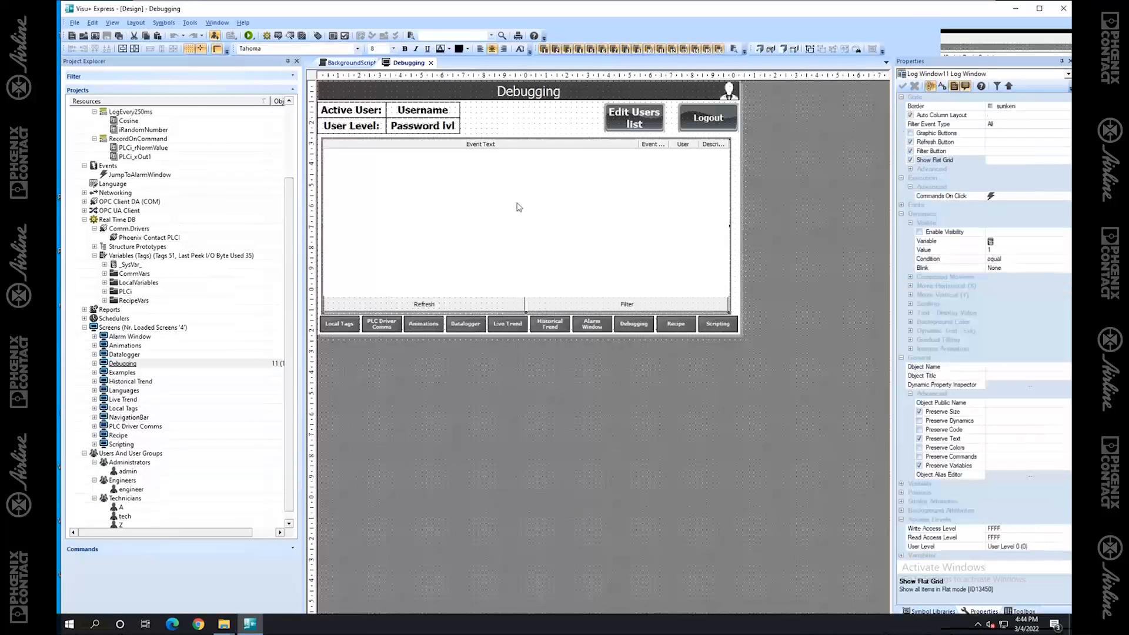
pyautogui.moveTo(869, 494)
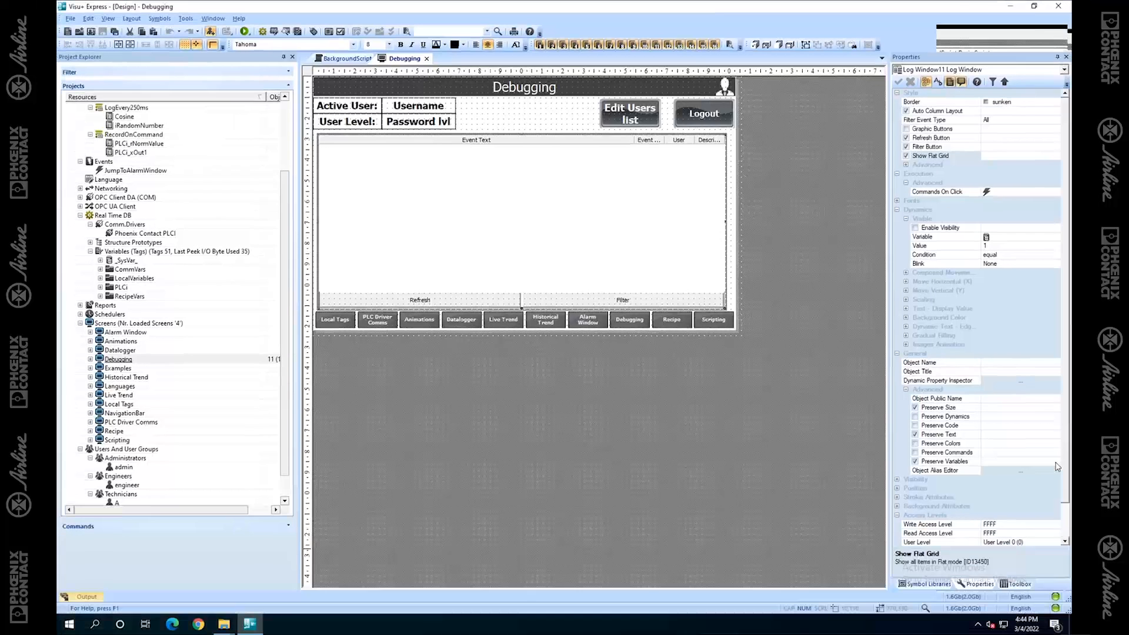
pyautogui.click(1018, 583)
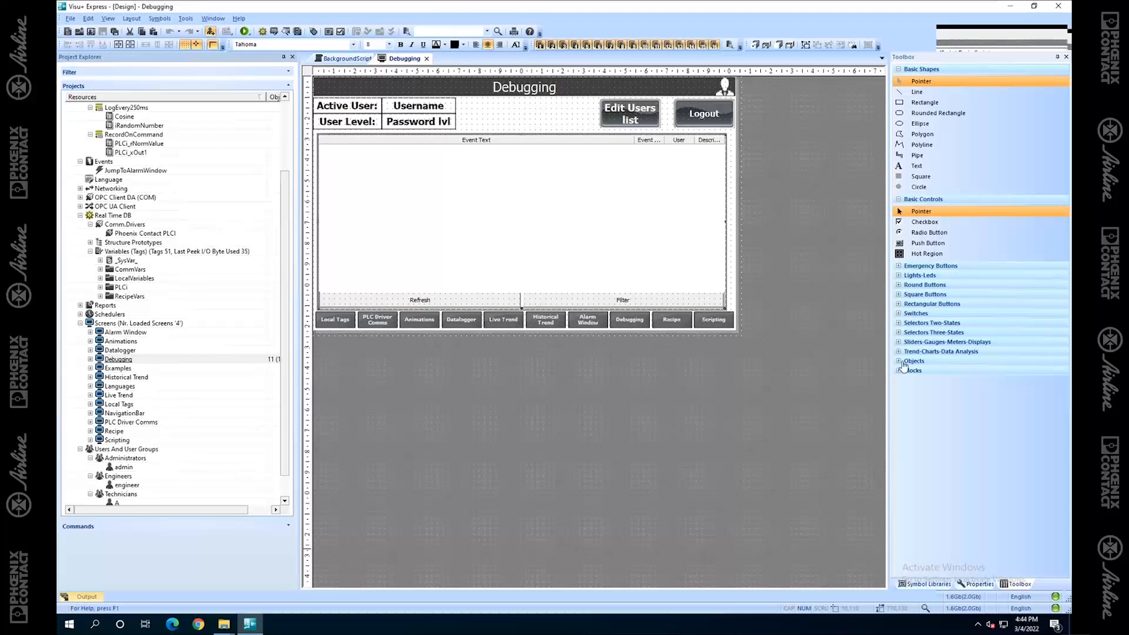
pyautogui.click(914, 361)
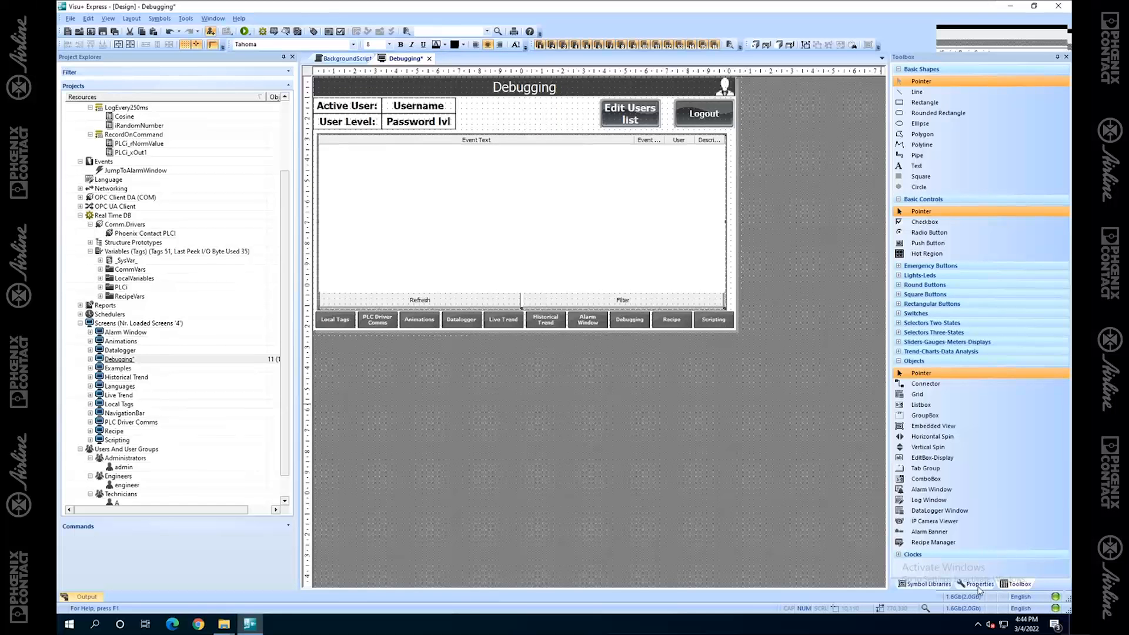
pyautogui.click(980, 584)
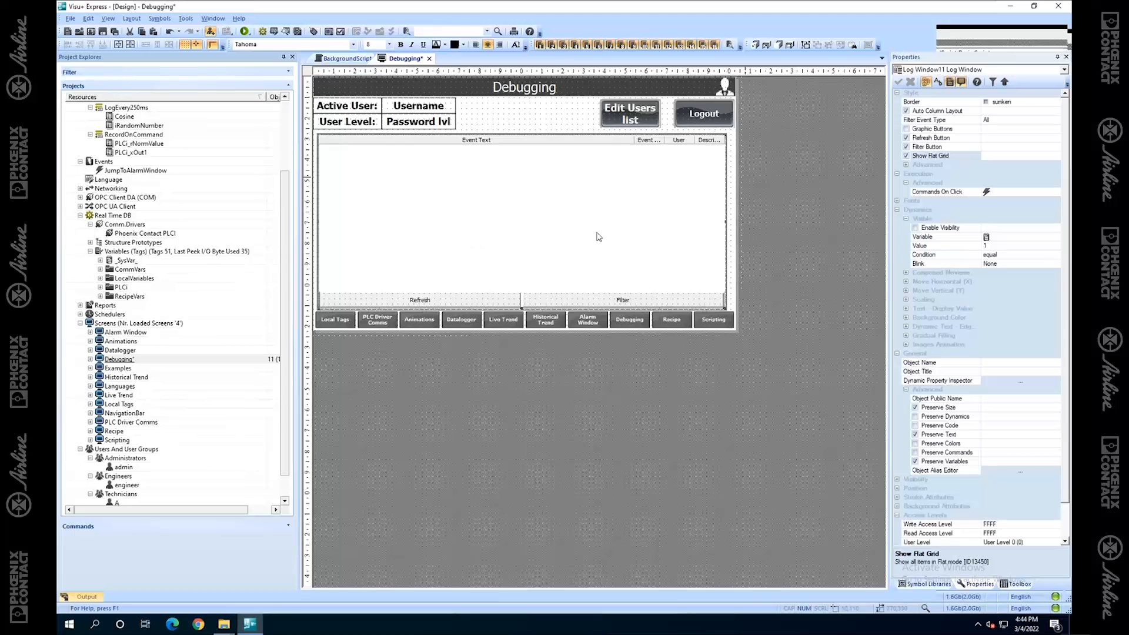
# Inspect the Filter Event Type choices, keep All, then select the empty screen to show its 800×480 properties.
pyautogui.click(935, 120)
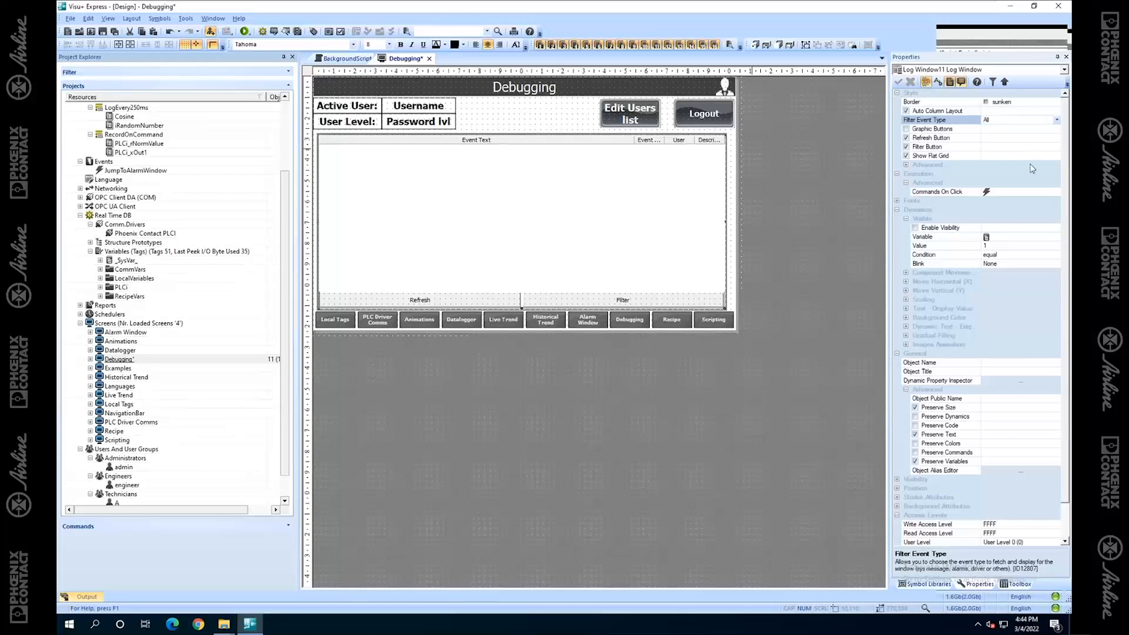
pyautogui.click(1058, 120)
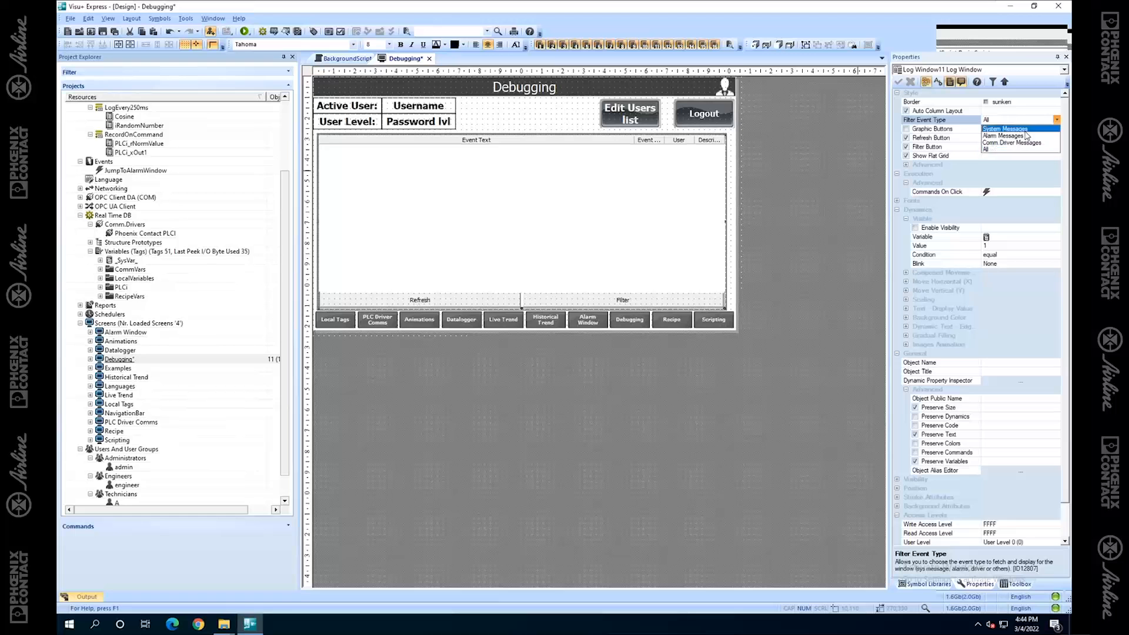
pyautogui.moveTo(1014, 136)
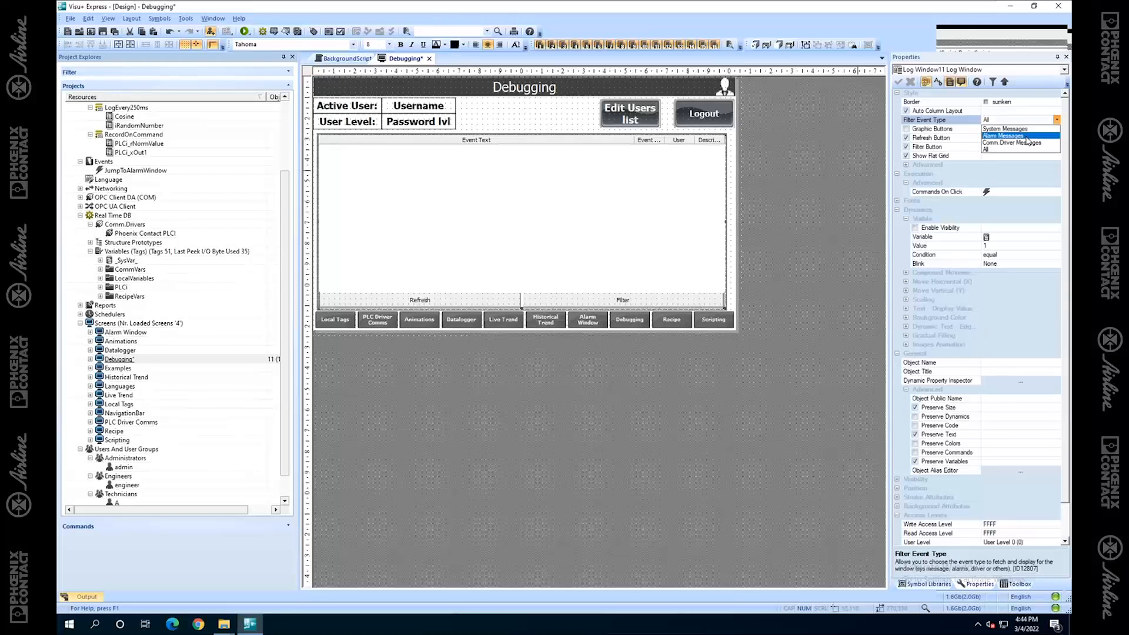
pyautogui.moveTo(1004, 128)
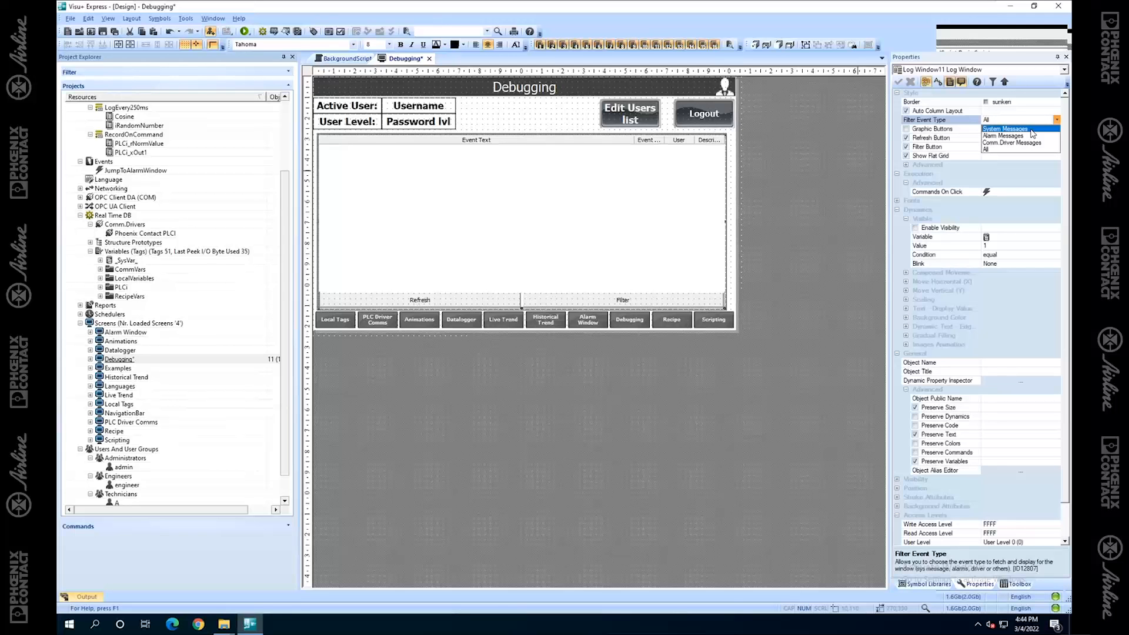
pyautogui.moveTo(1014, 142)
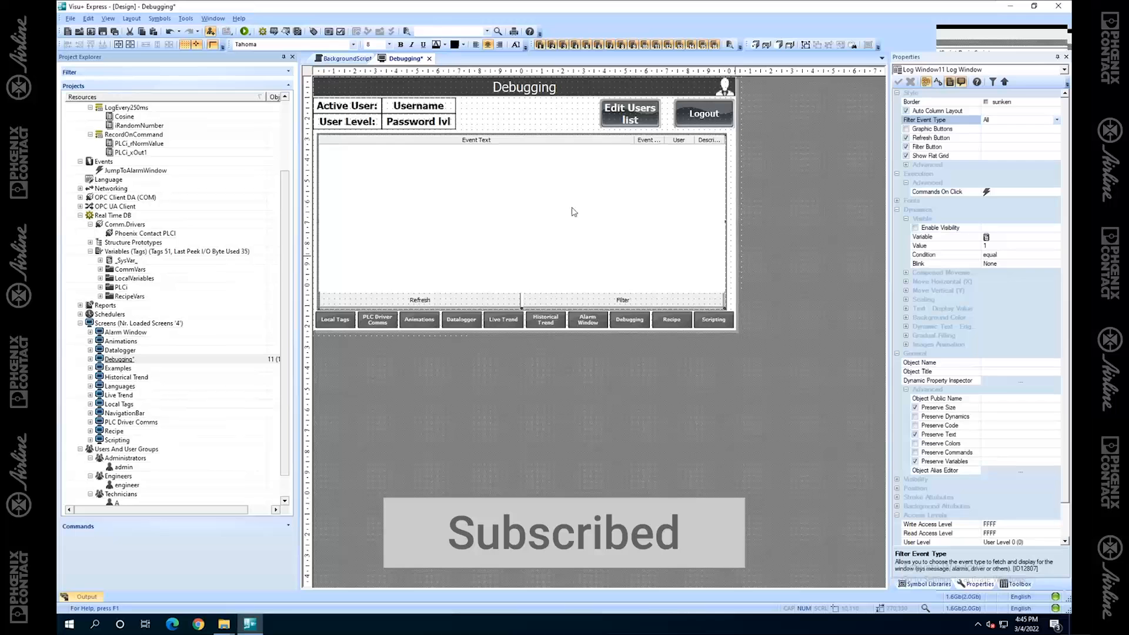
pyautogui.click(538, 125)
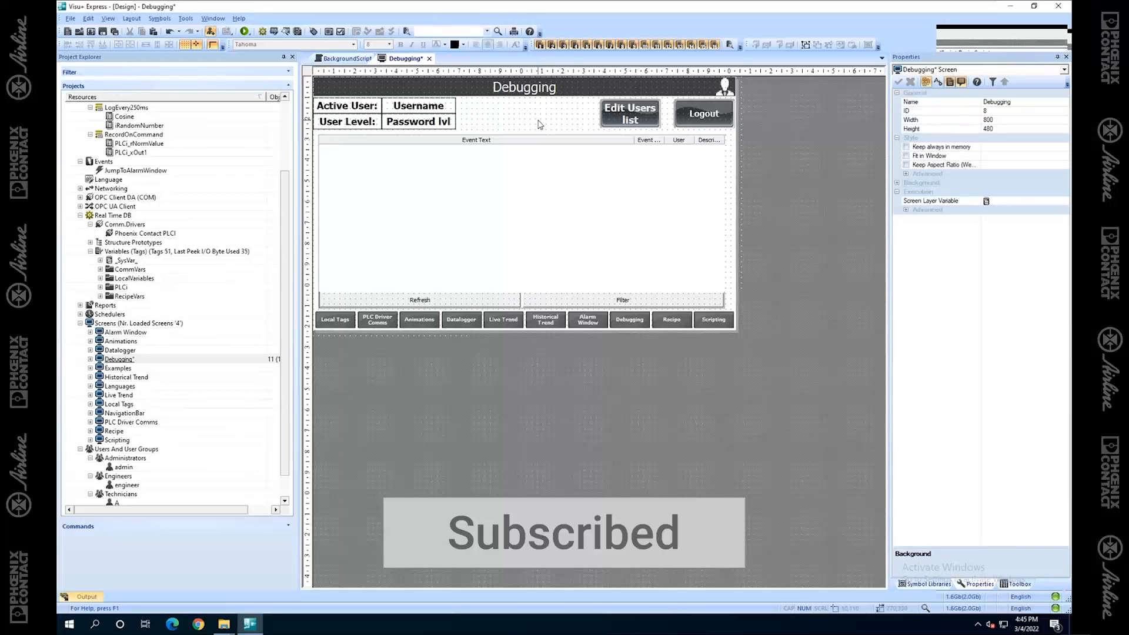